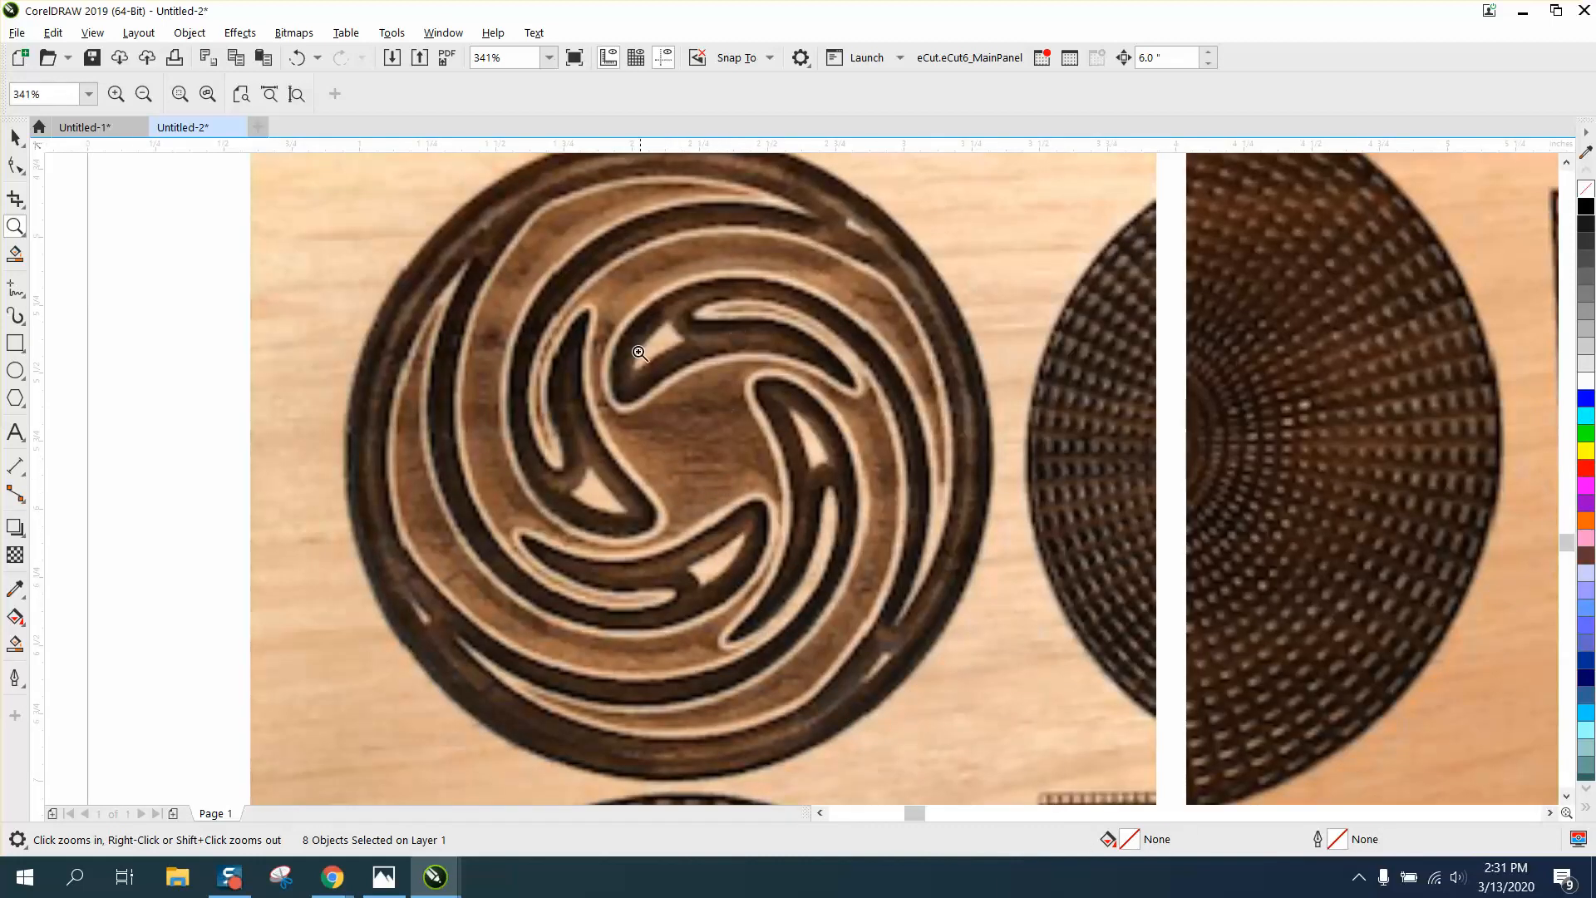
mouse_move(744, 310)
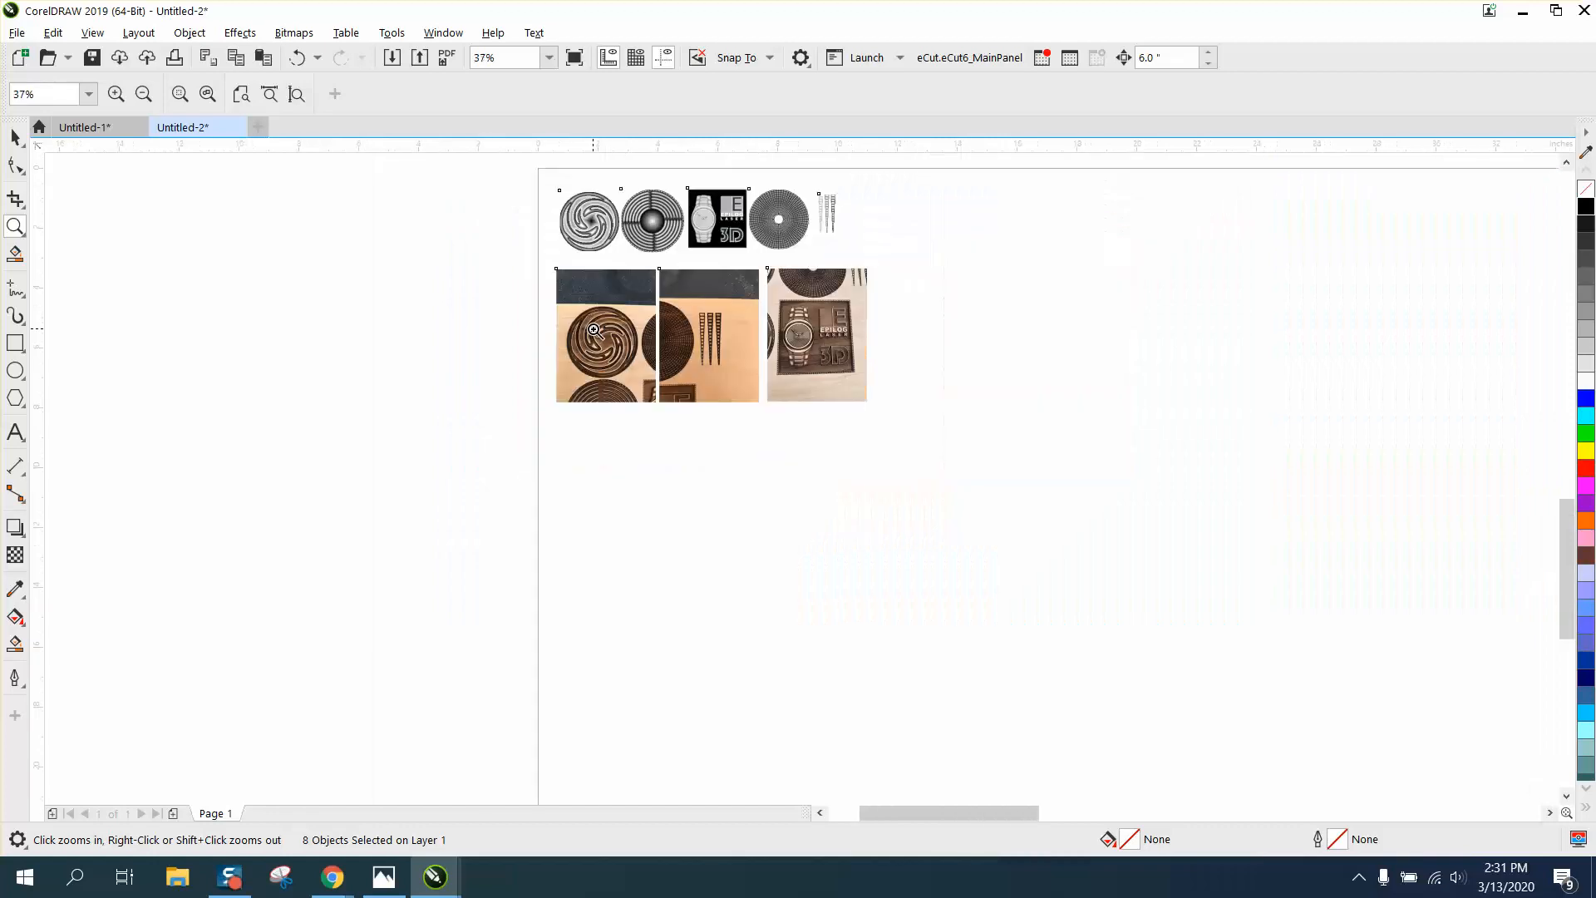
- Draw a large circle, zoom in on it, and start a text object for the S at its left
click(594, 327)
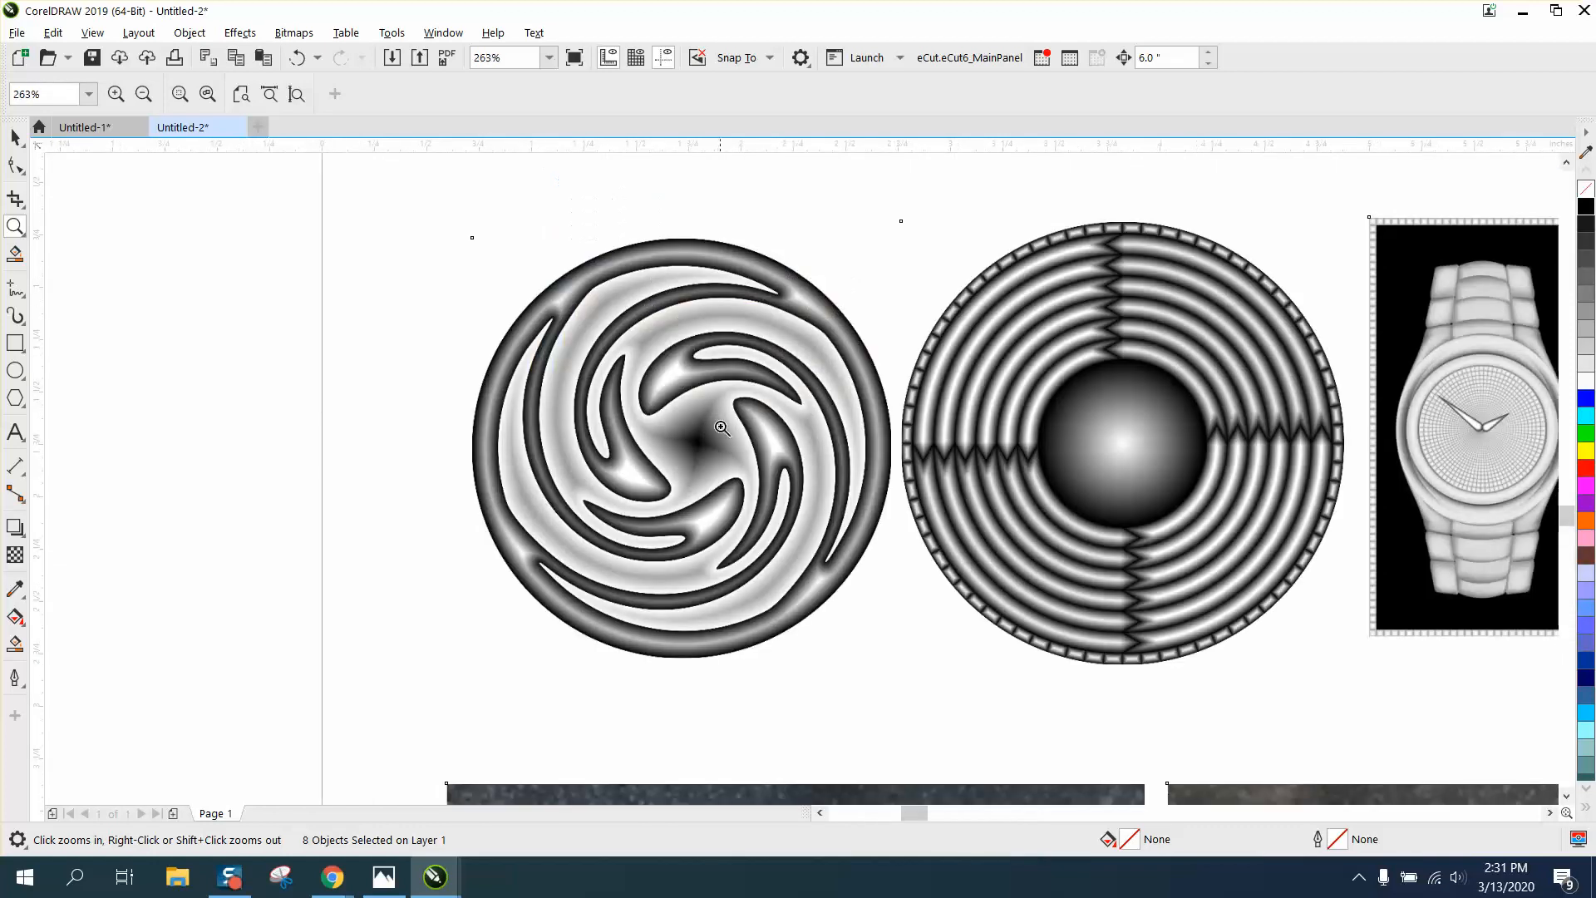
click(142, 92)
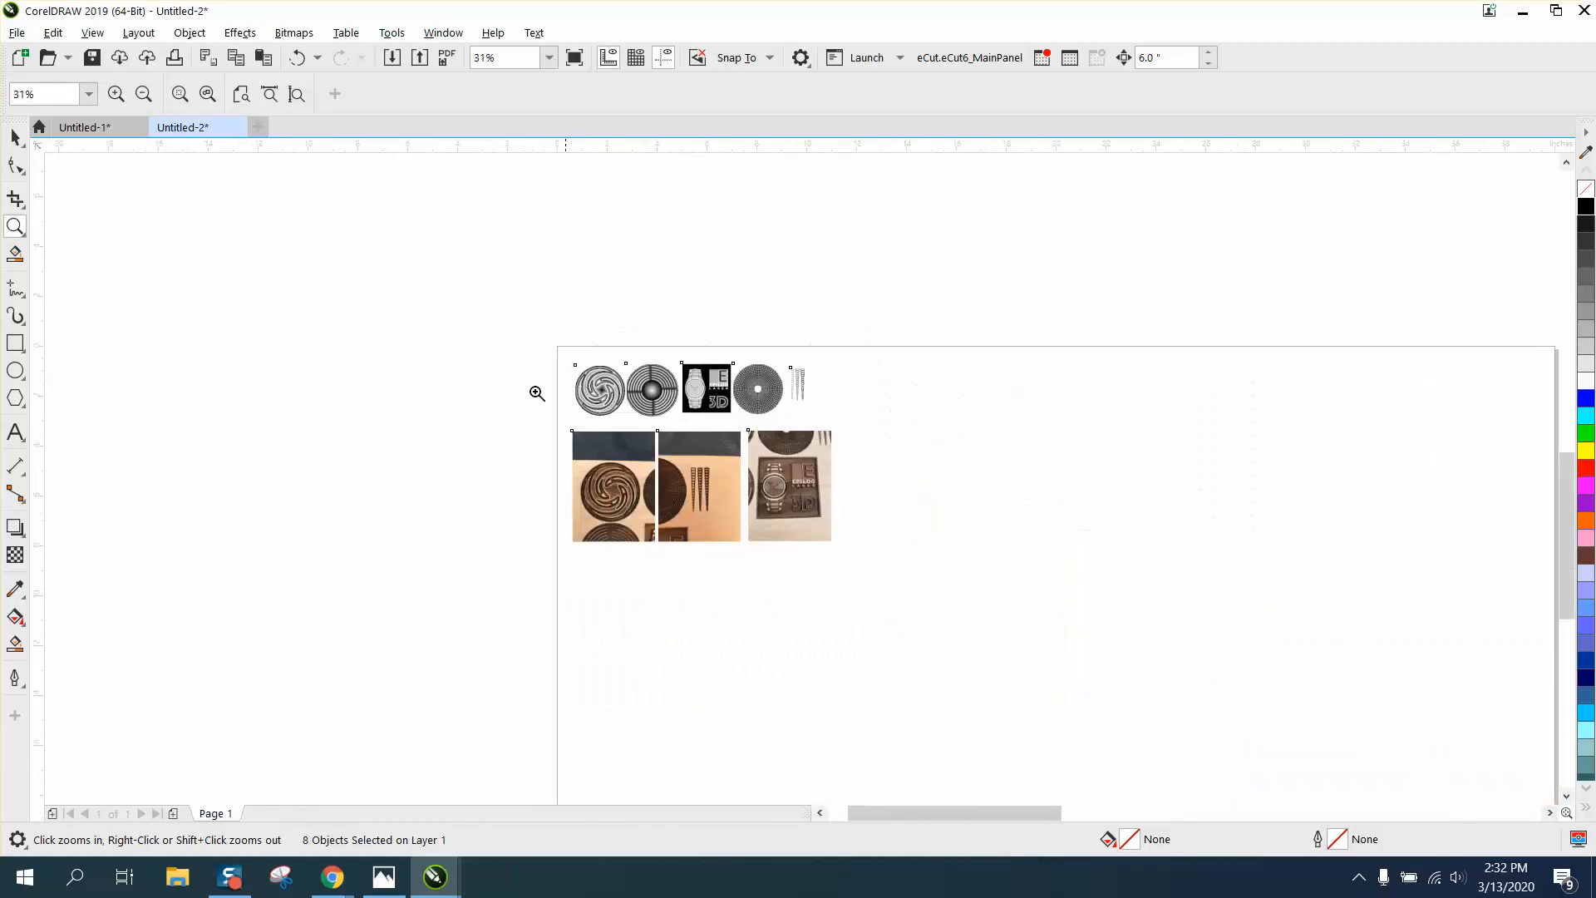
mouse_move(15, 369)
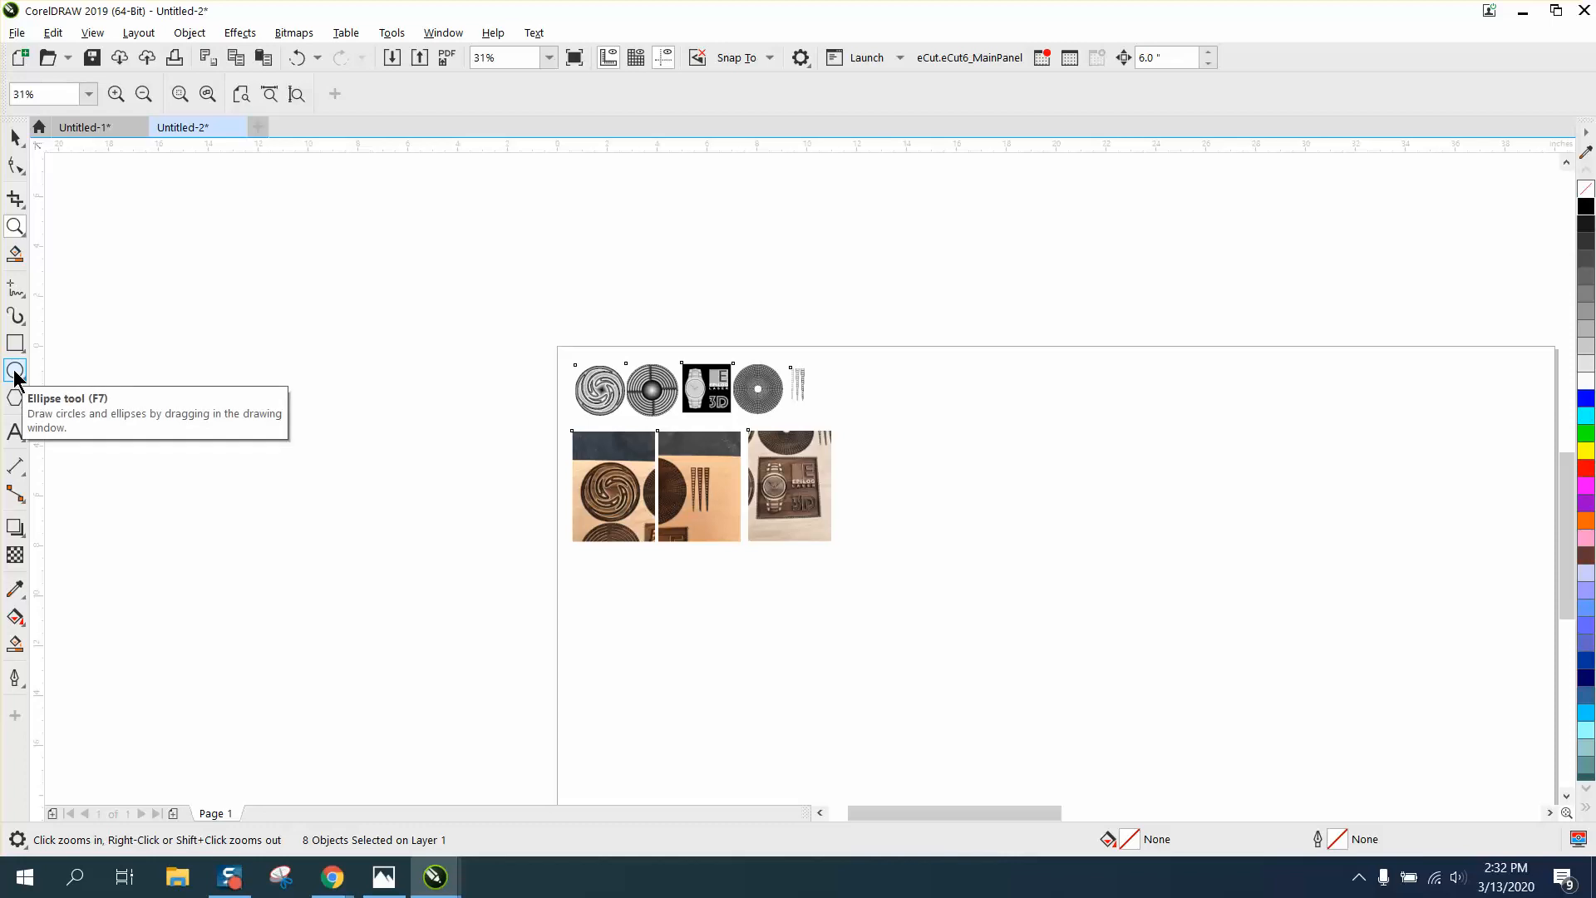
click(15, 369)
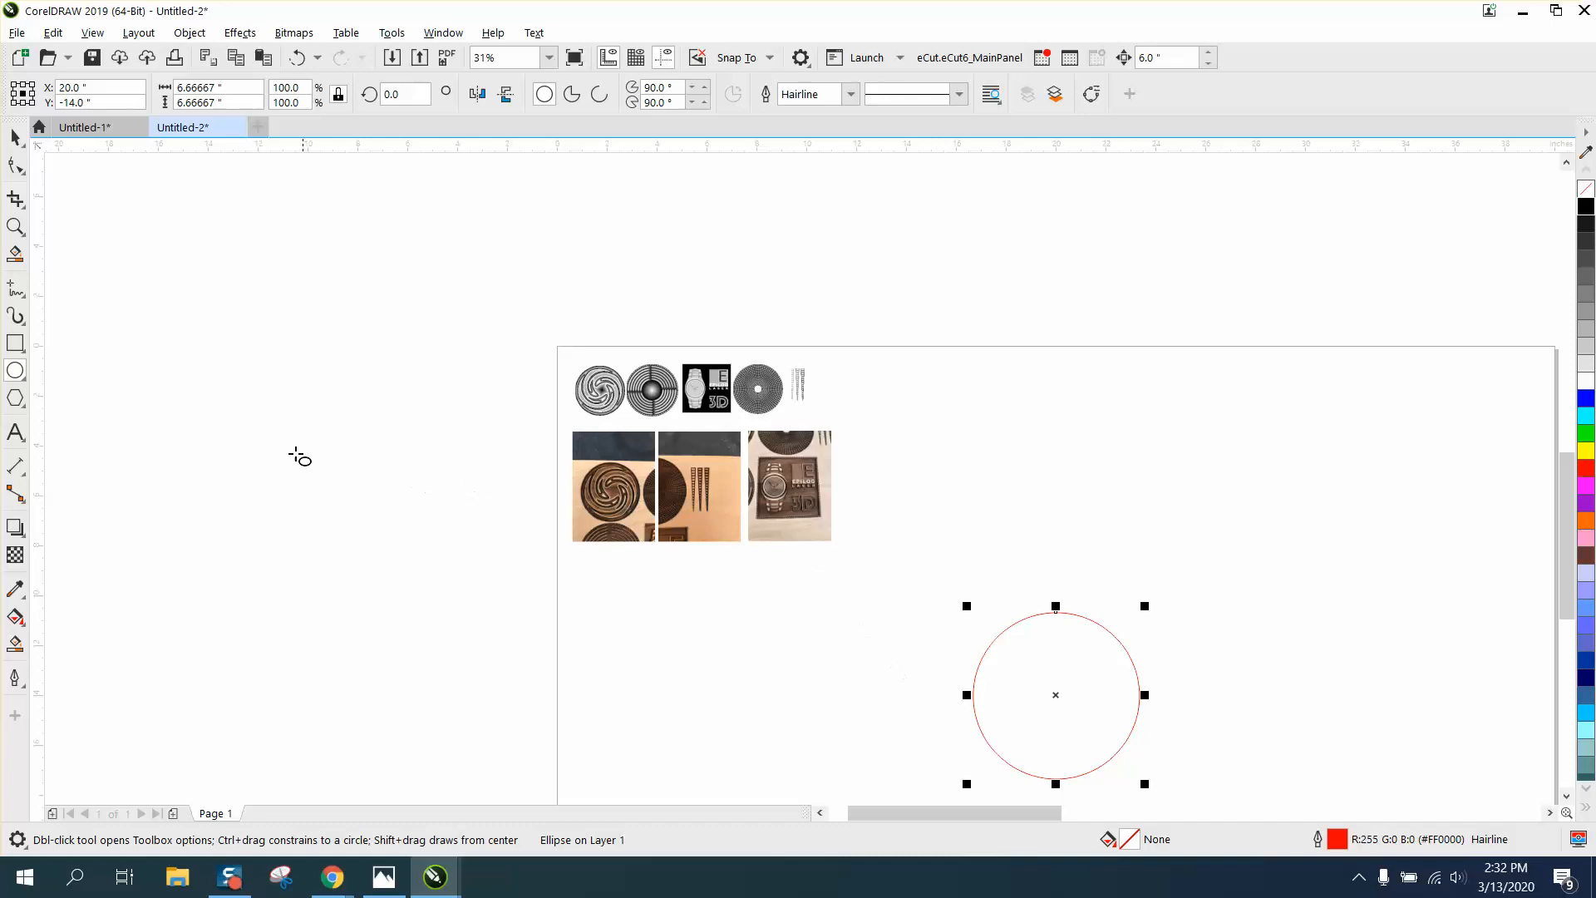
click(15, 226)
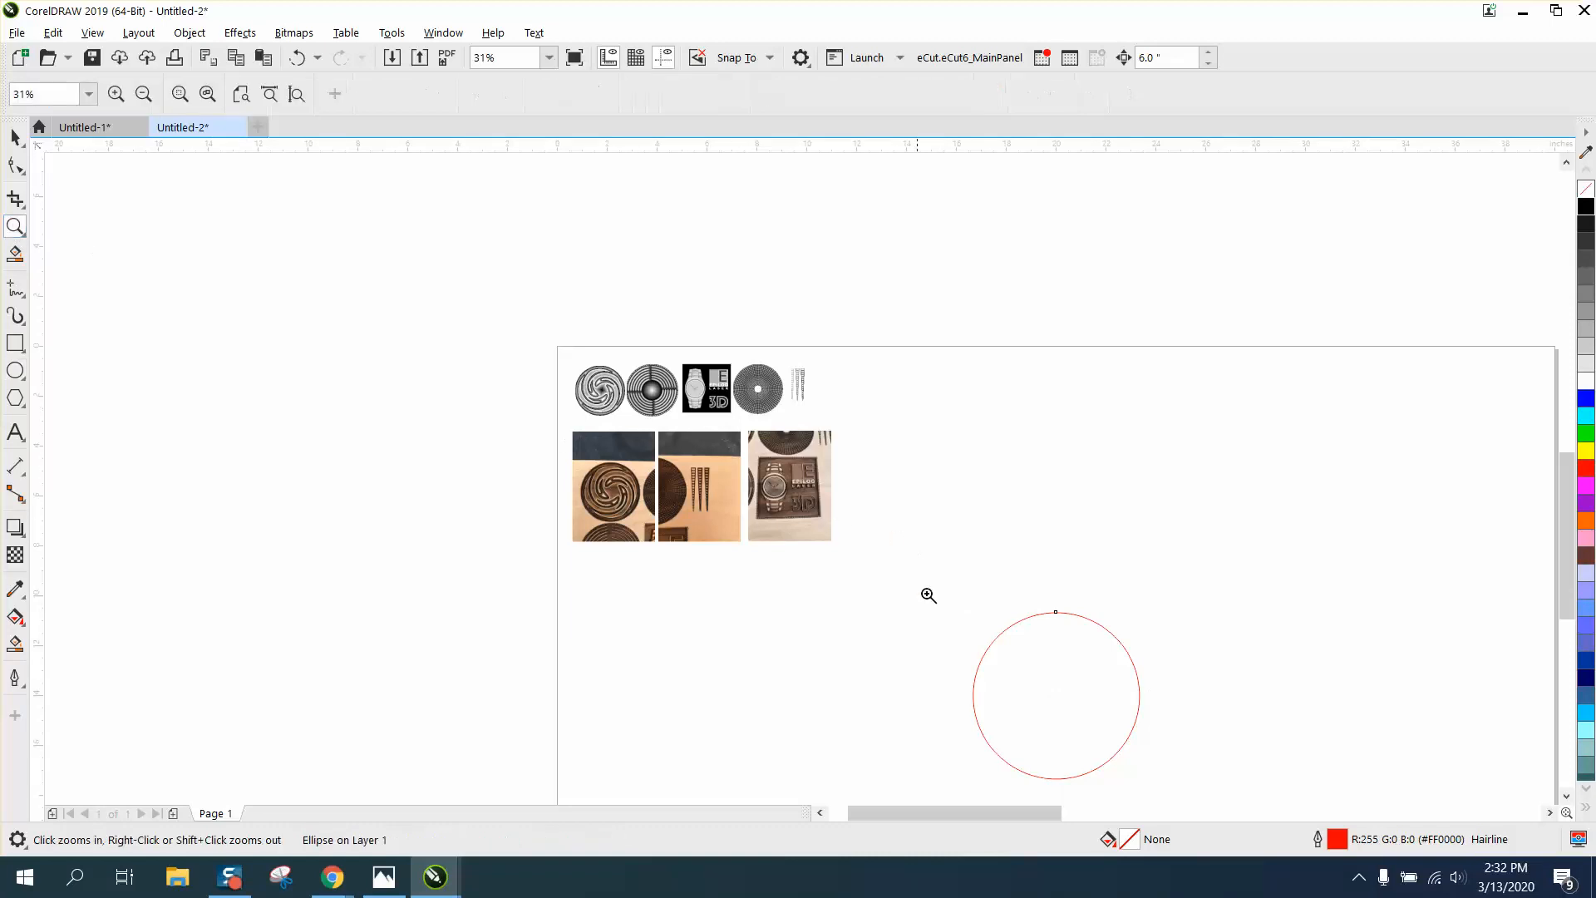
click(928, 596)
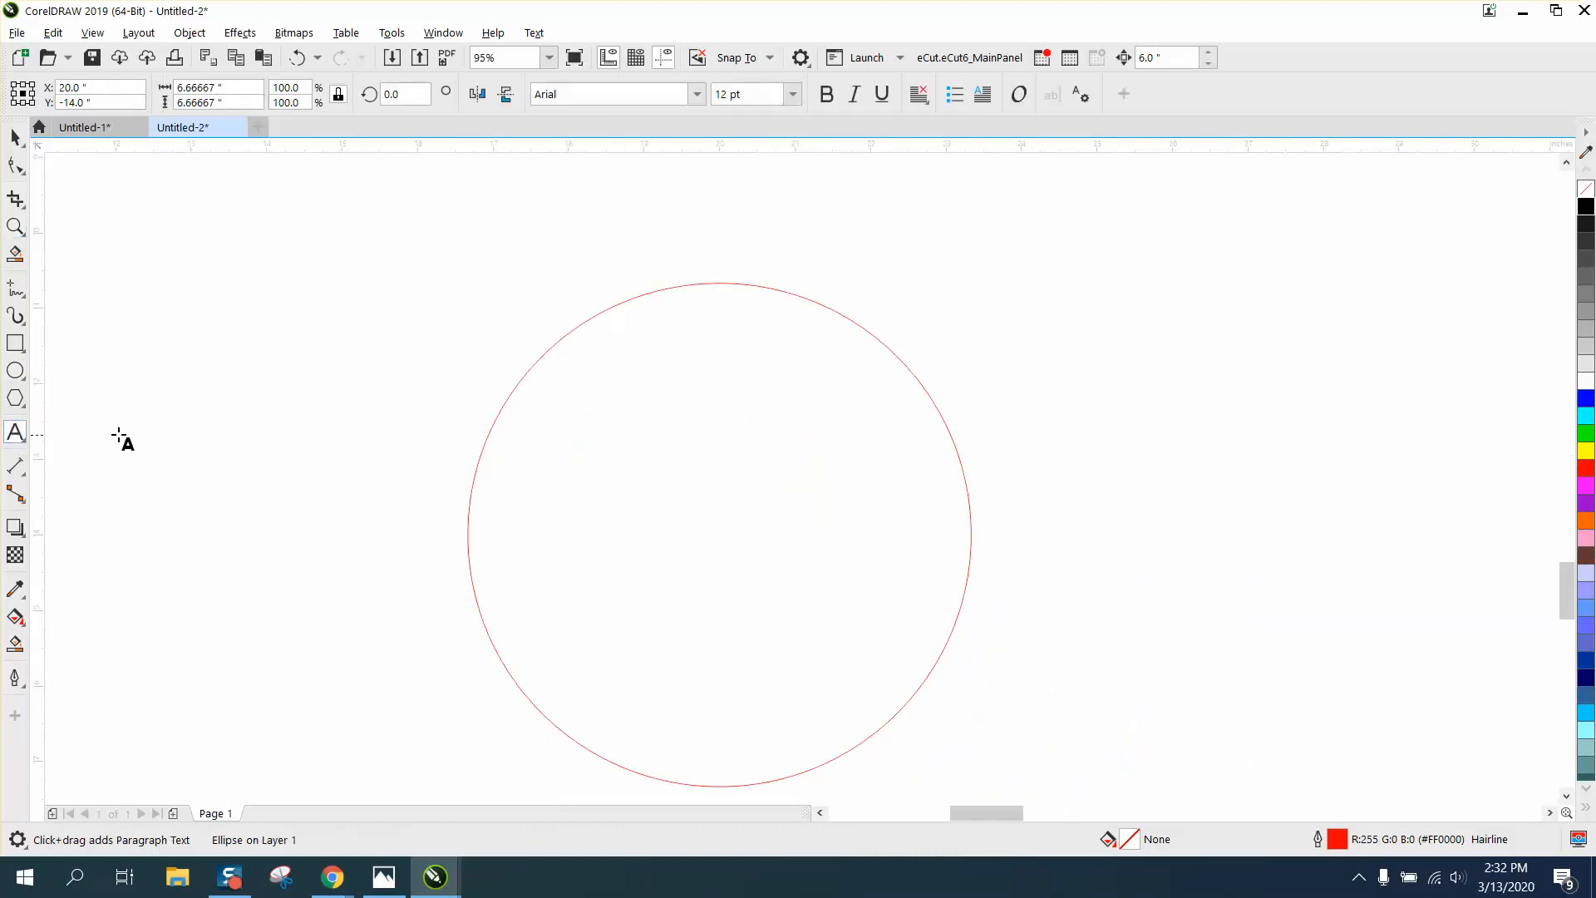
click(123, 438)
text(S)
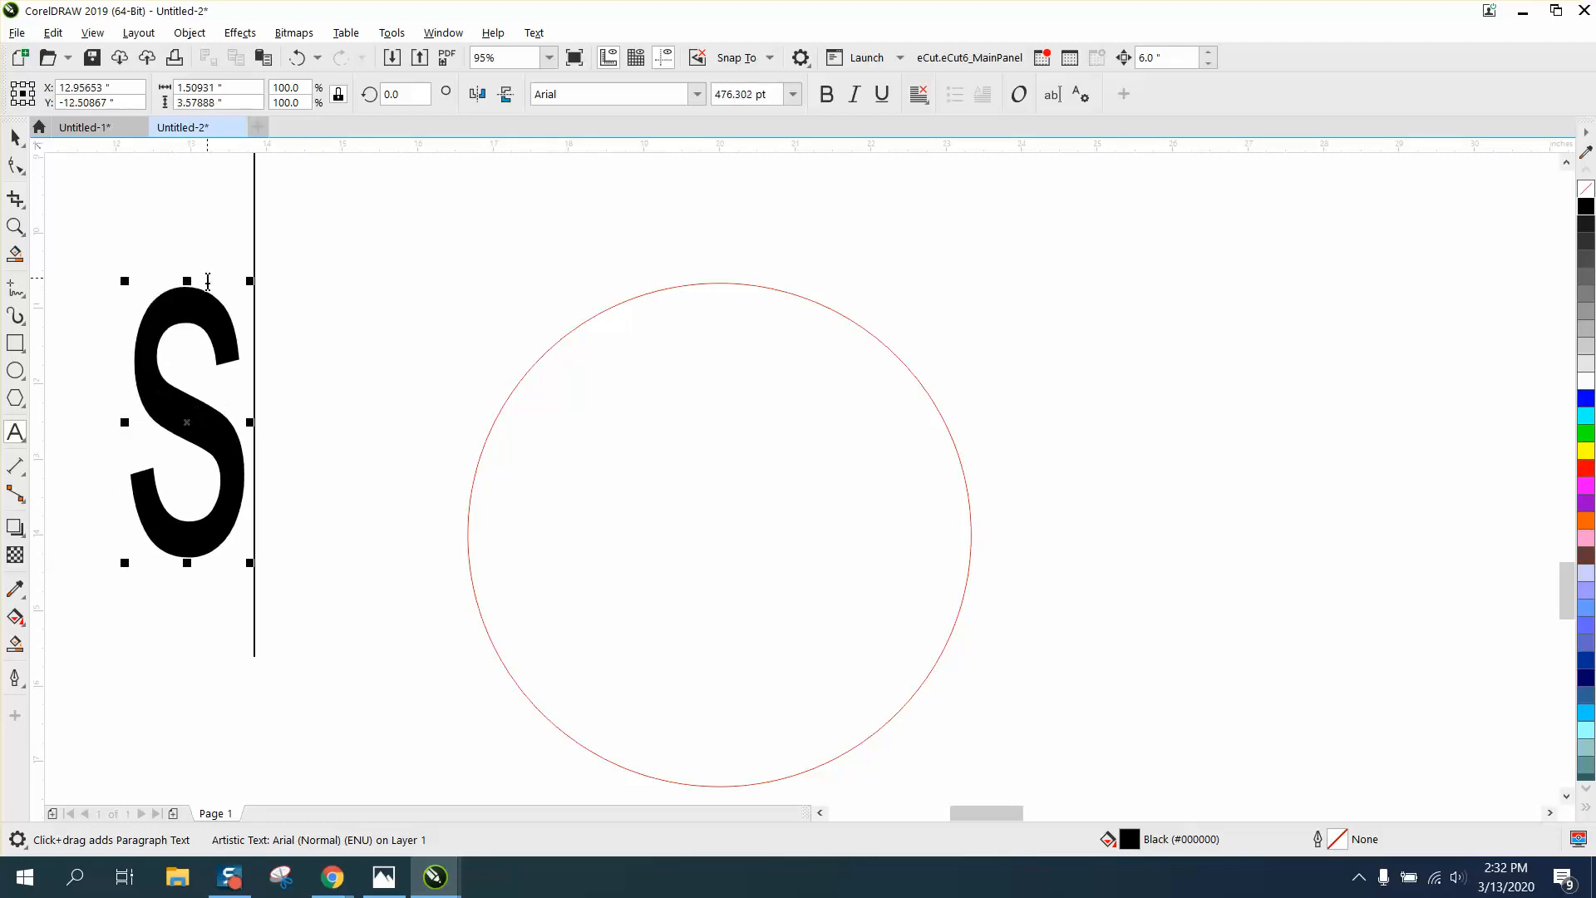
mouse_move(1362, 482)
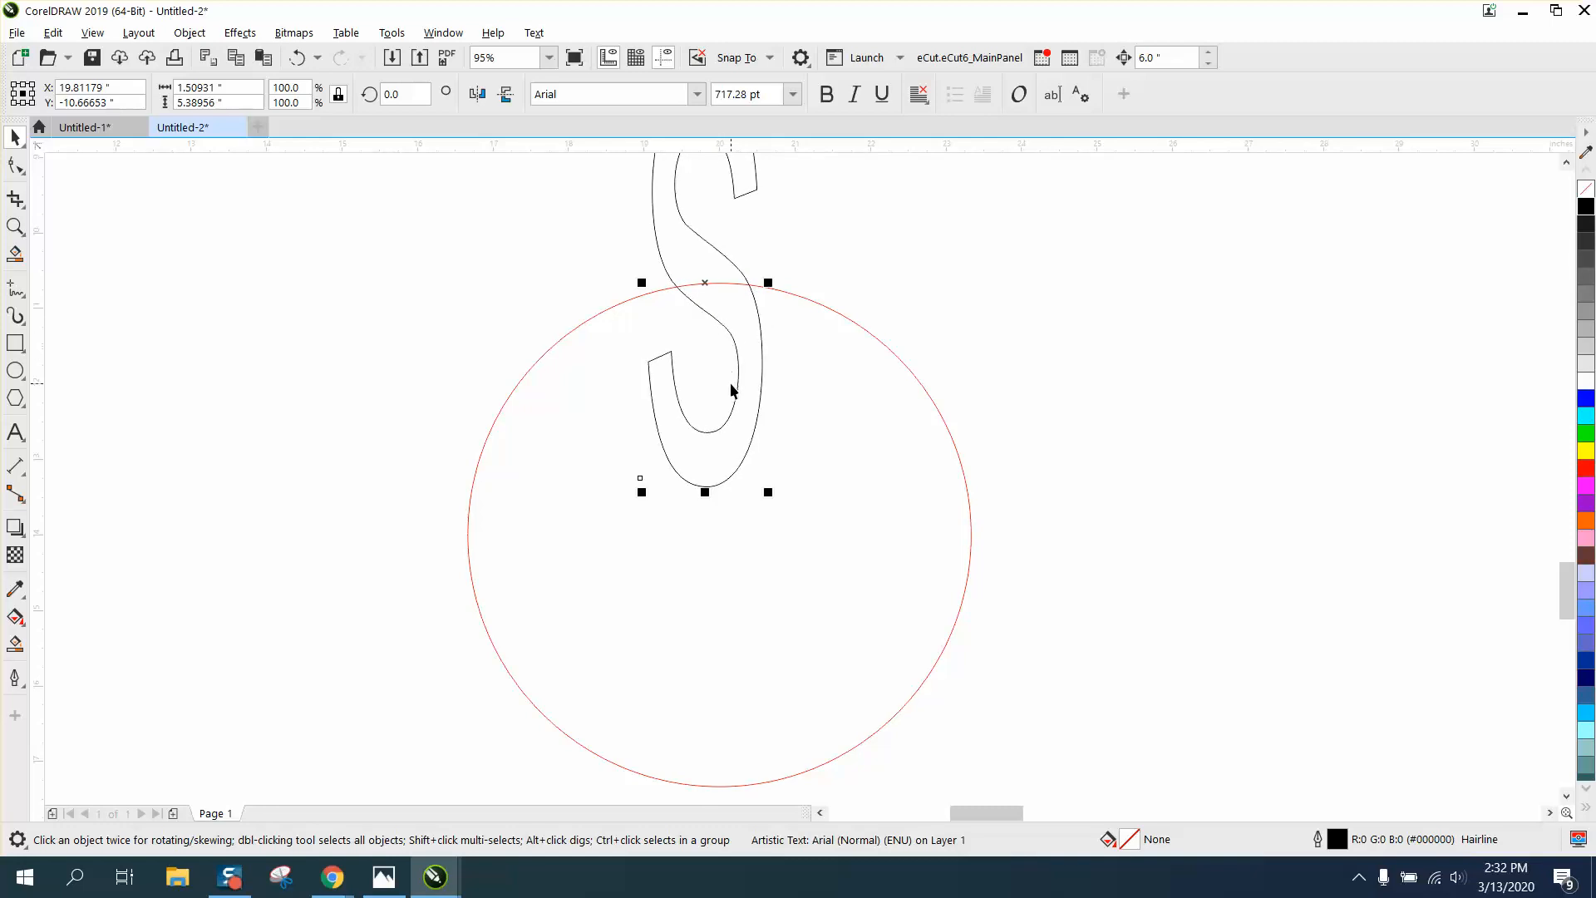
mouse_move(672, 645)
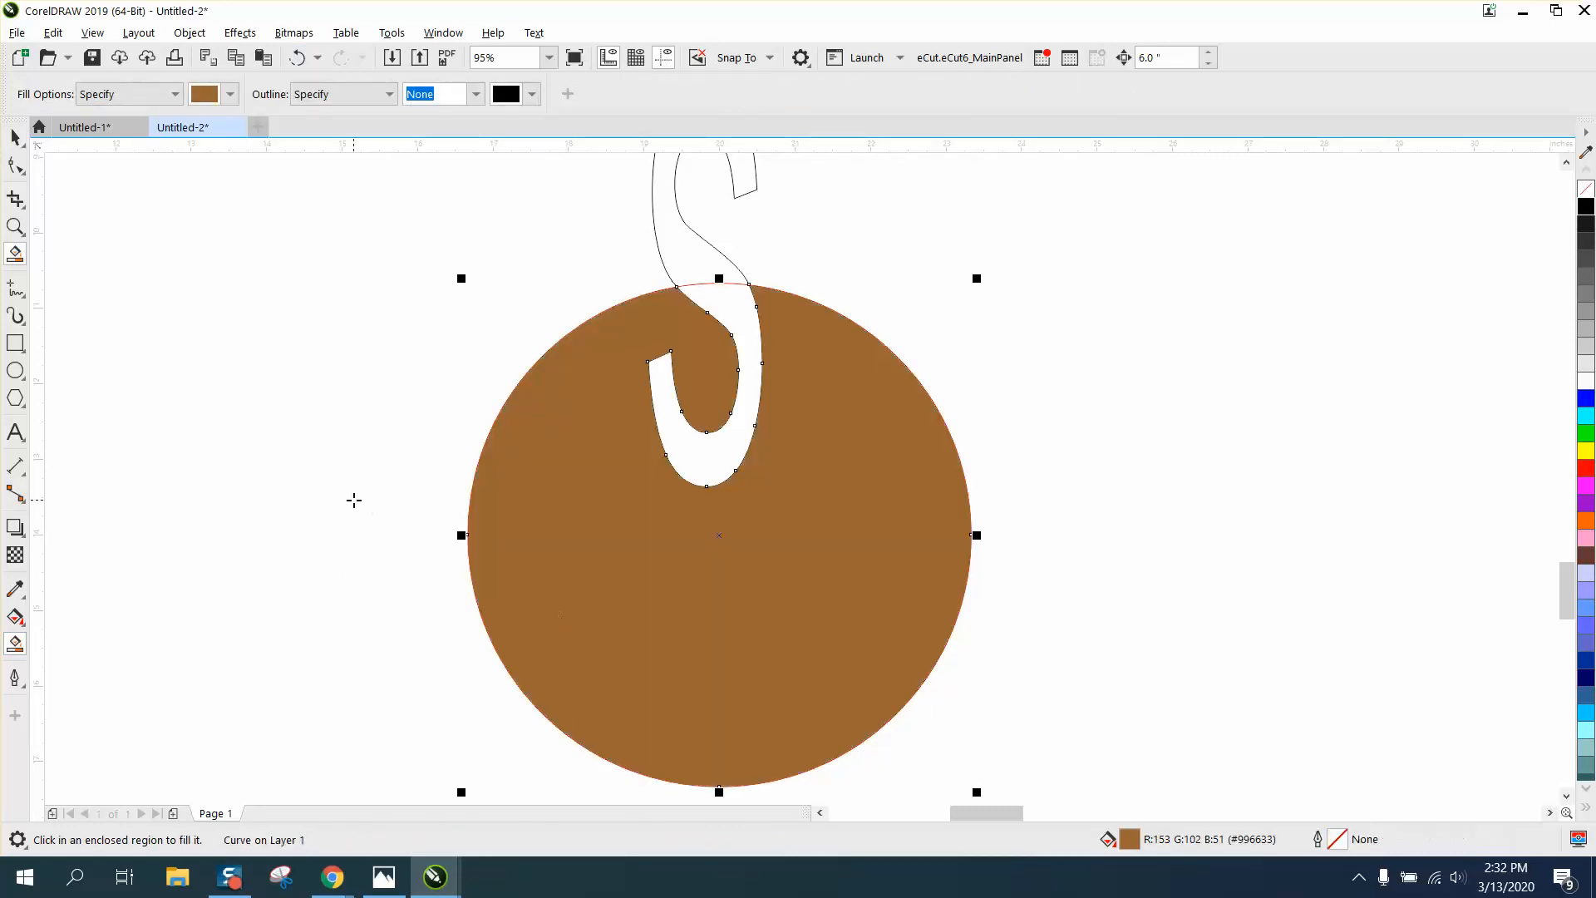
- Smart Fill the circle region outside the S to form one S-notched outline
click(296, 57)
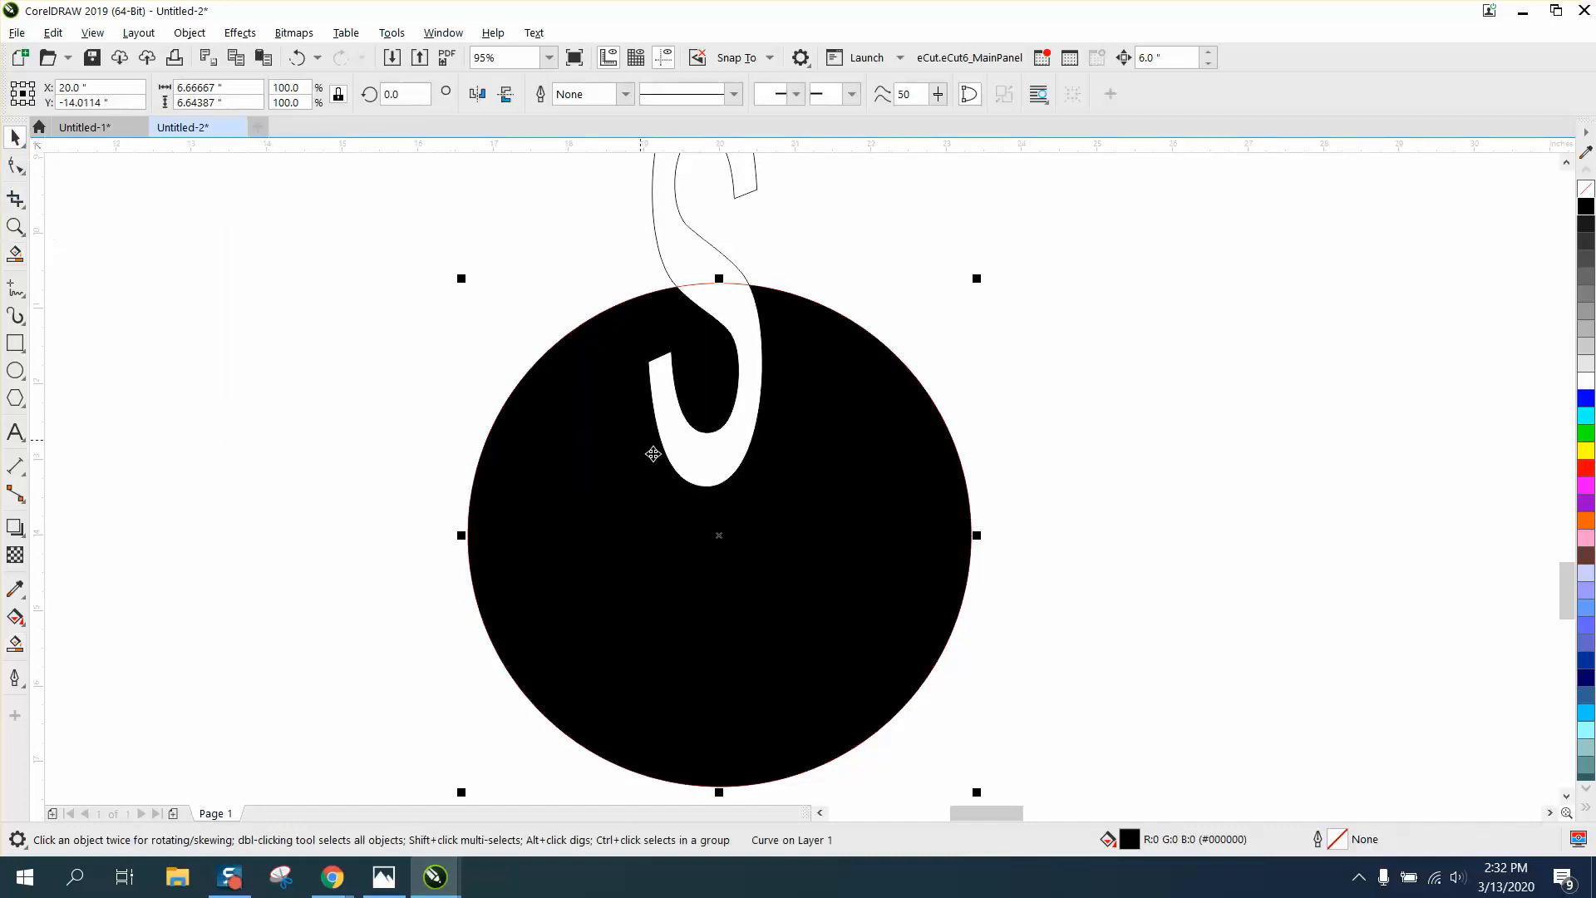
scroll(down, 3)
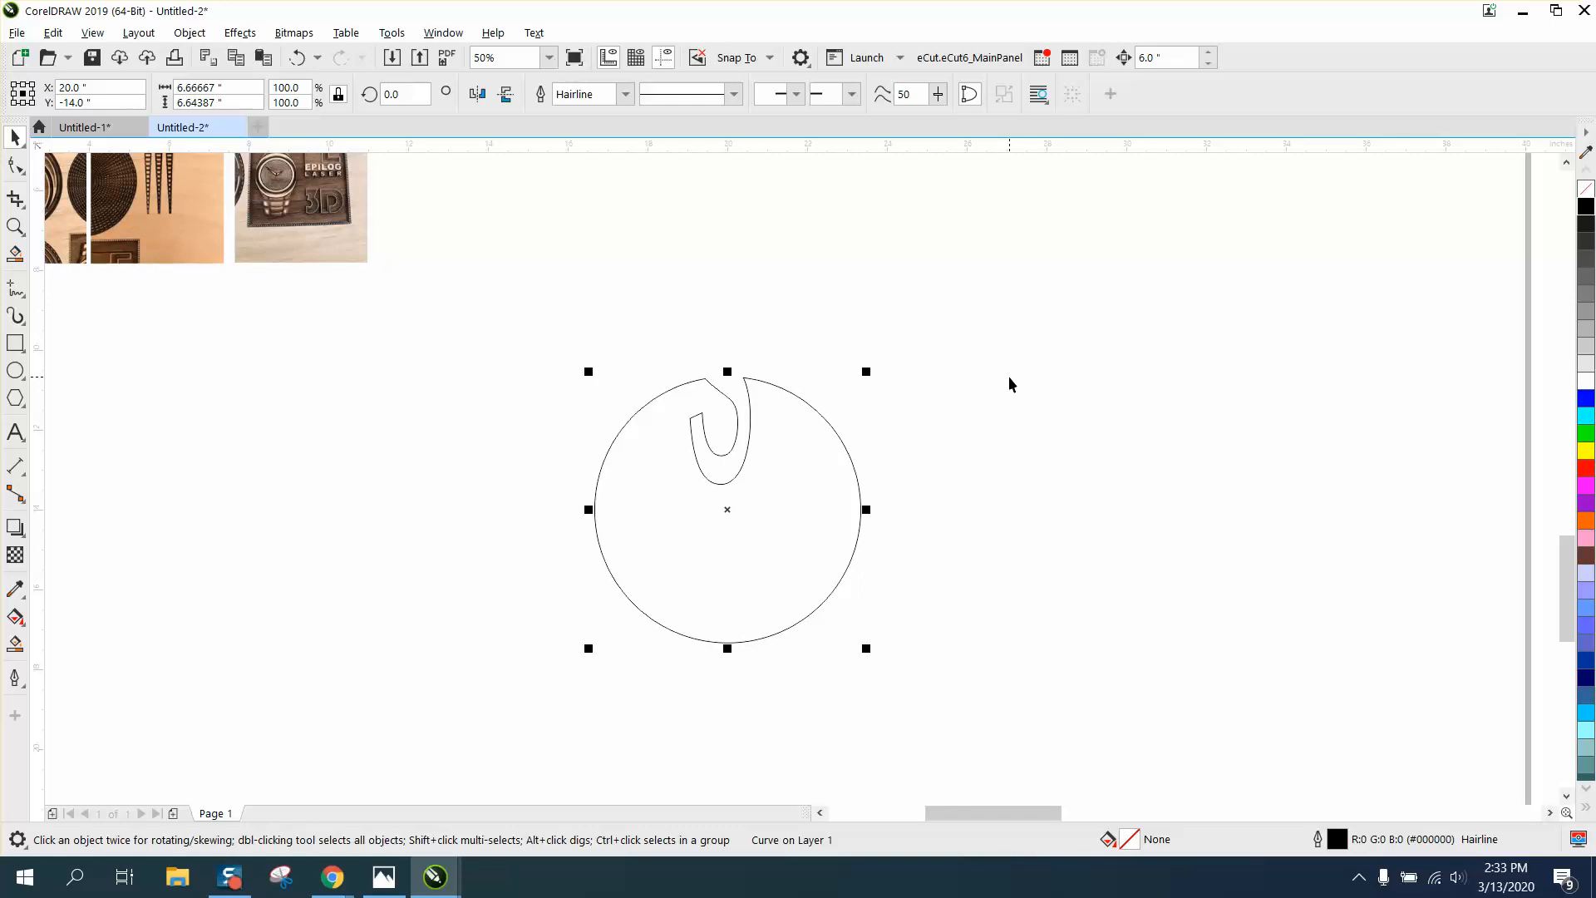
mouse_move(1062, 395)
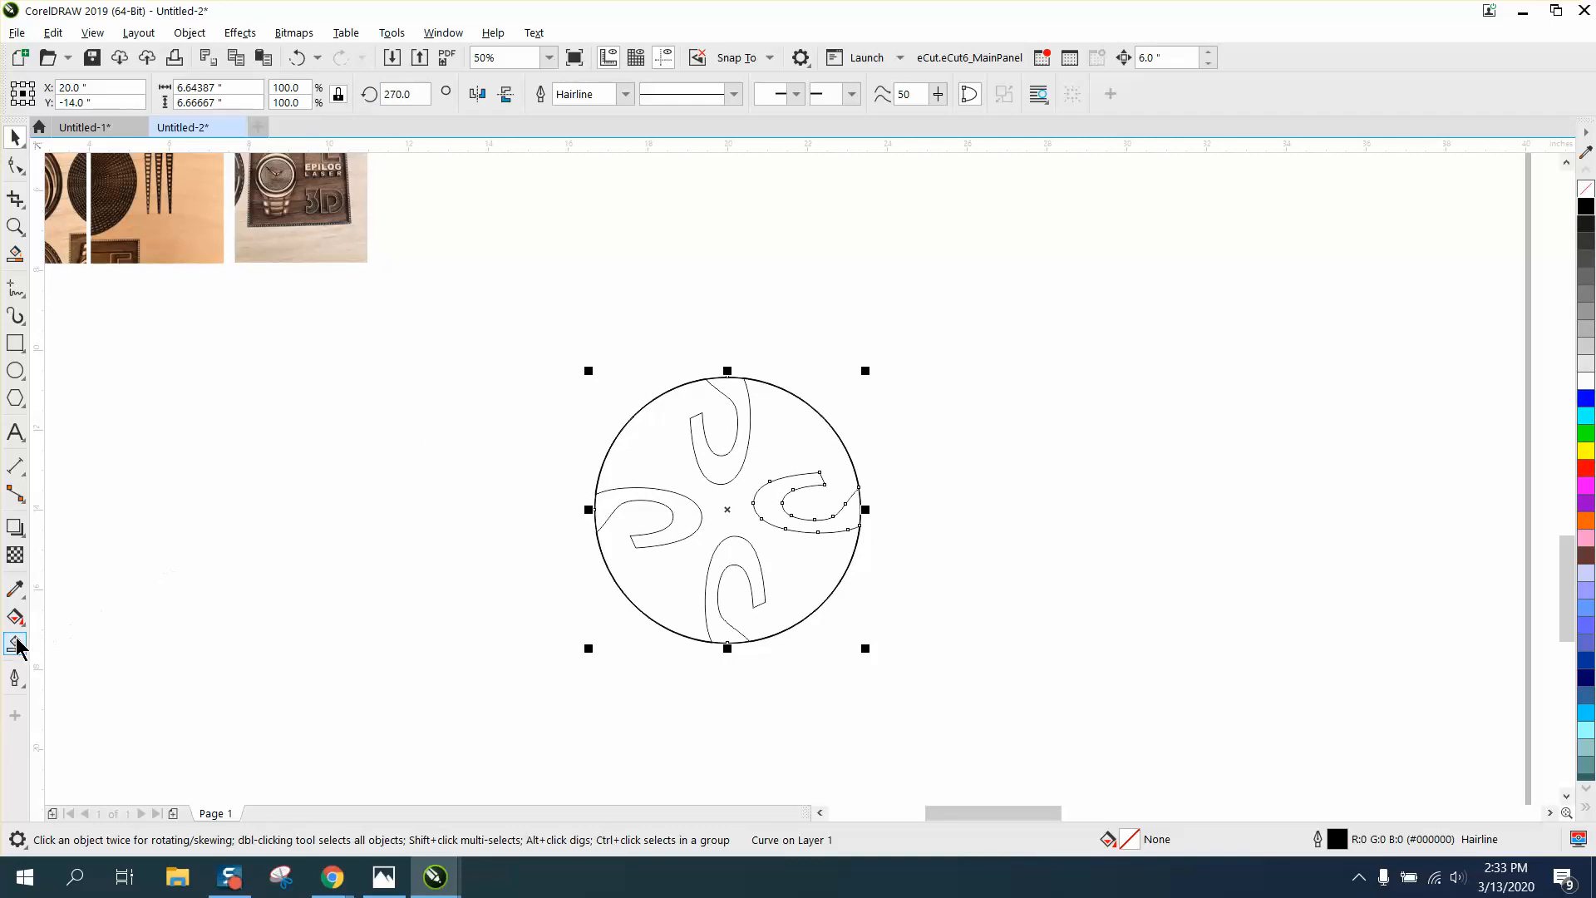
- Smart Fill the four-notched disc into a single merged pinwheel curve
click(17, 644)
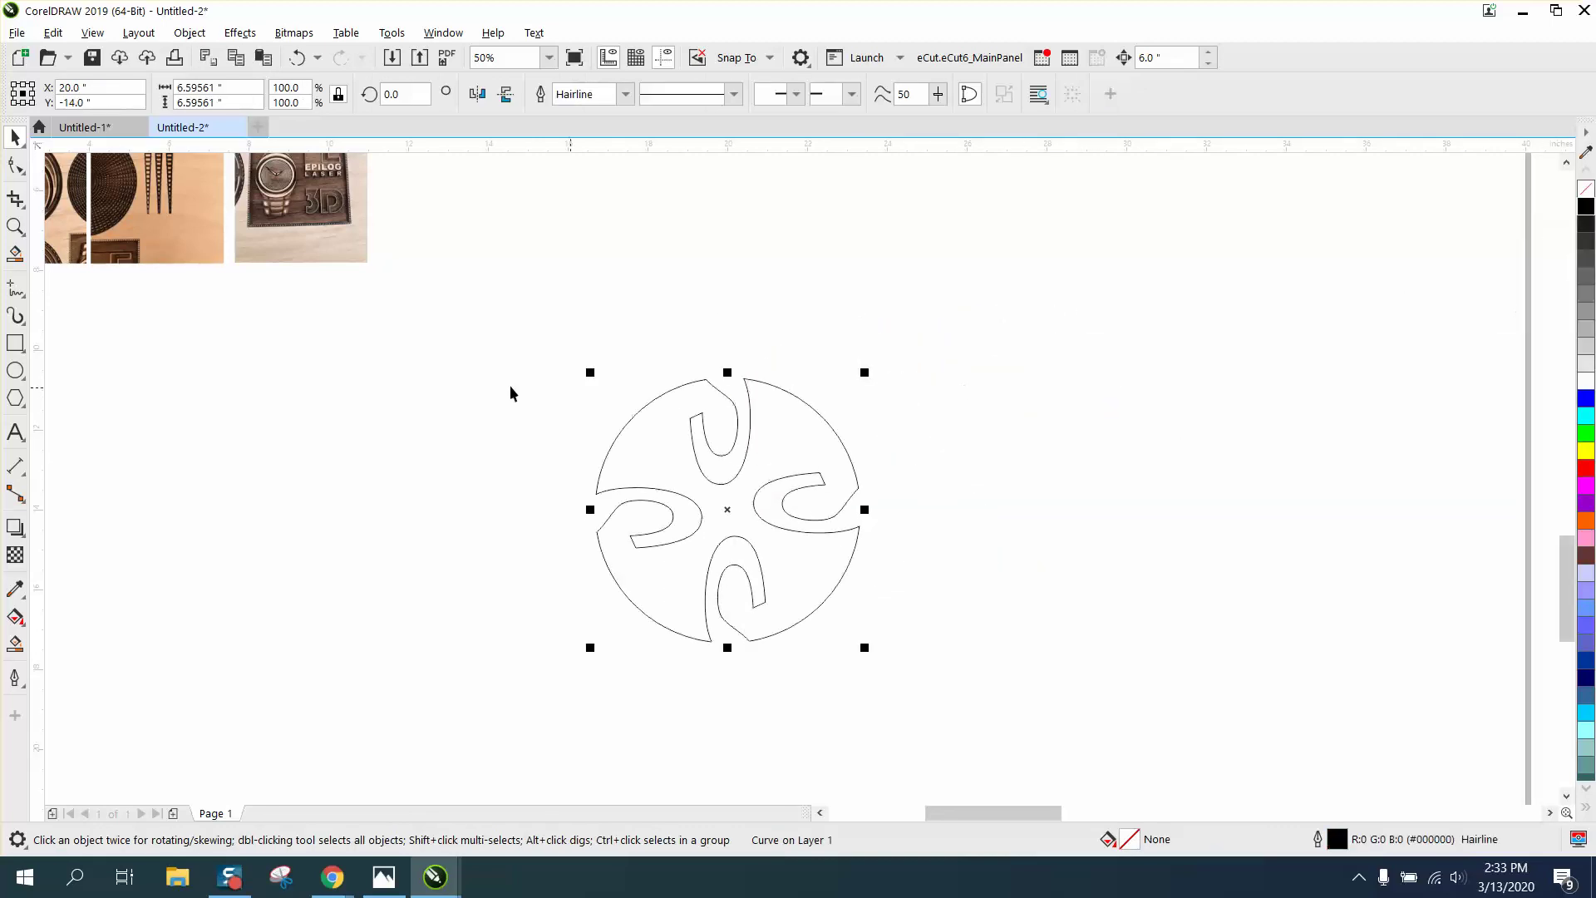
mouse_move(15, 164)
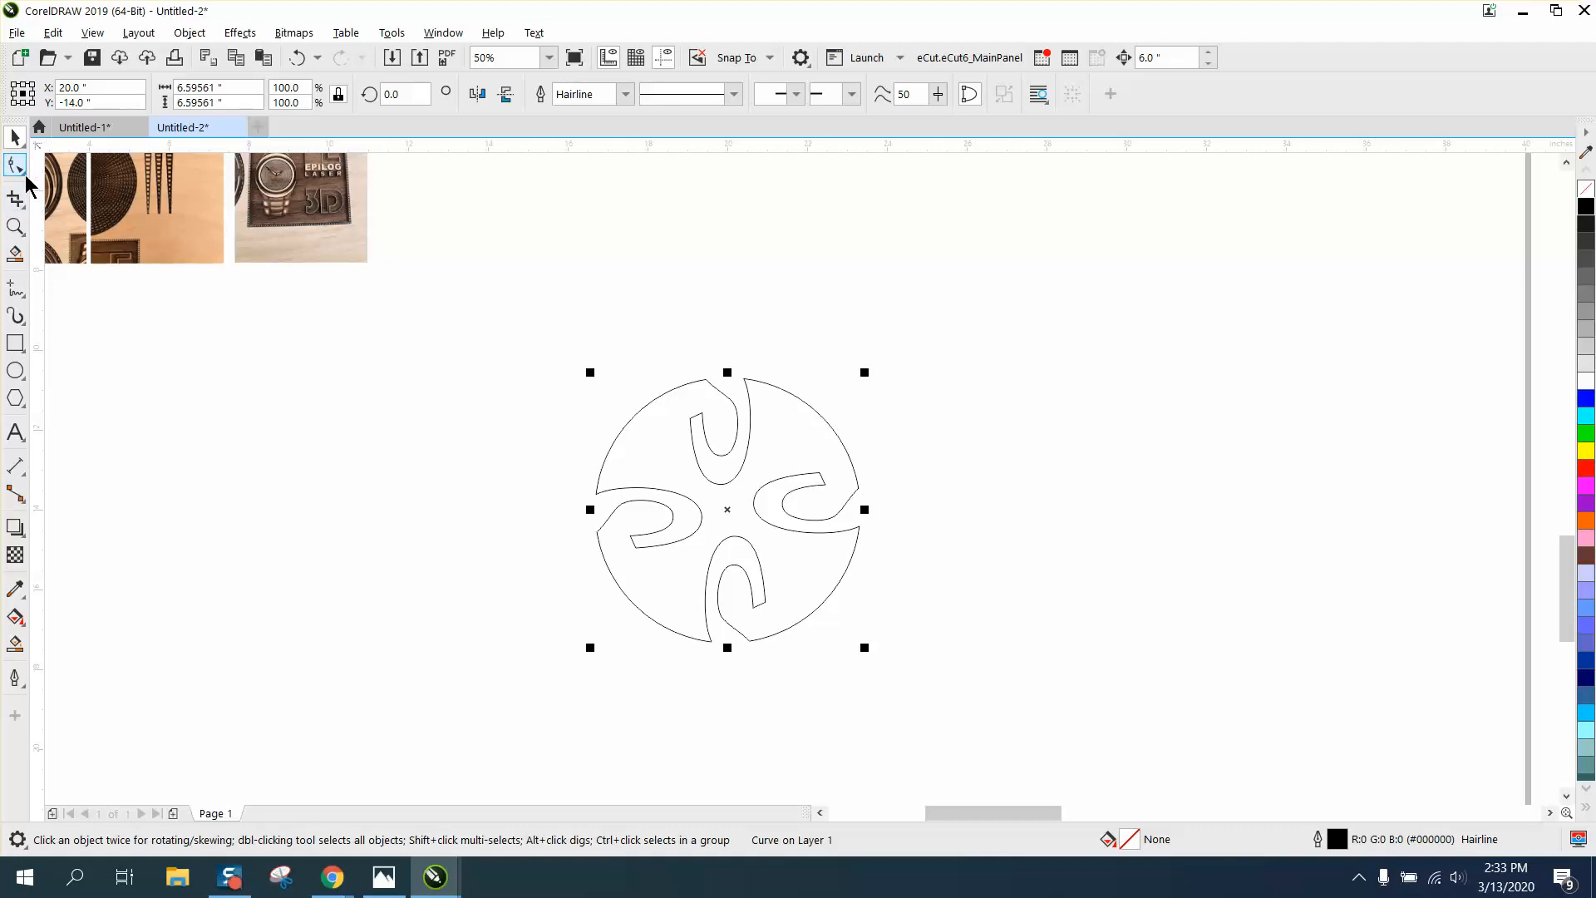
- Twirl the disc from its centre with the Twirl tool, sweeping the notches into spiral arms
click(15, 164)
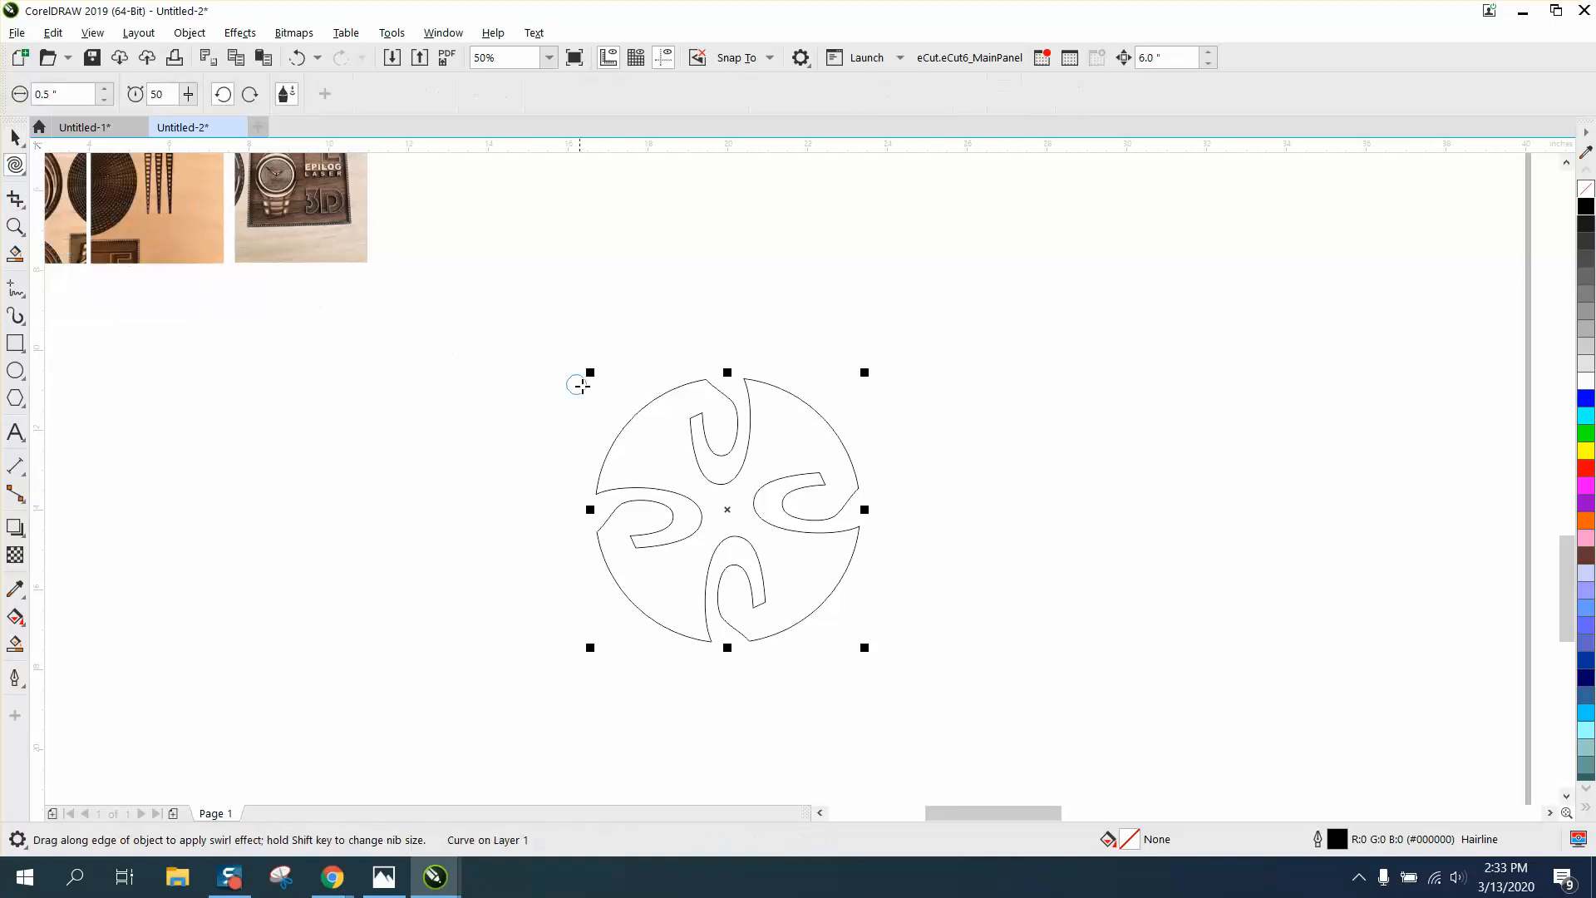
mouse_move(403, 328)
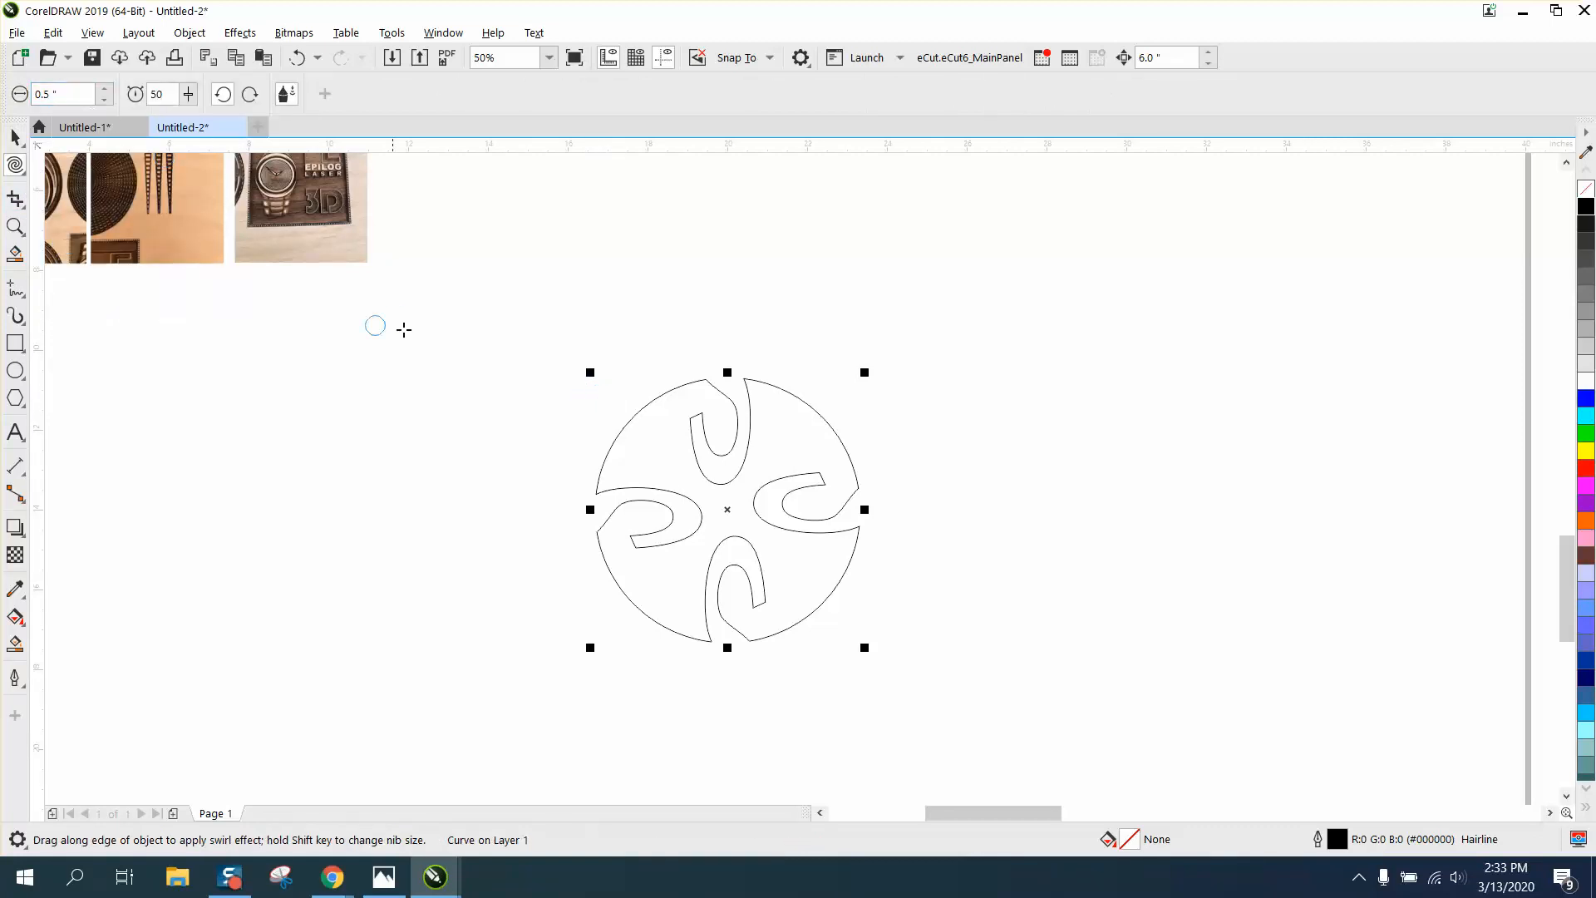
click(15, 137)
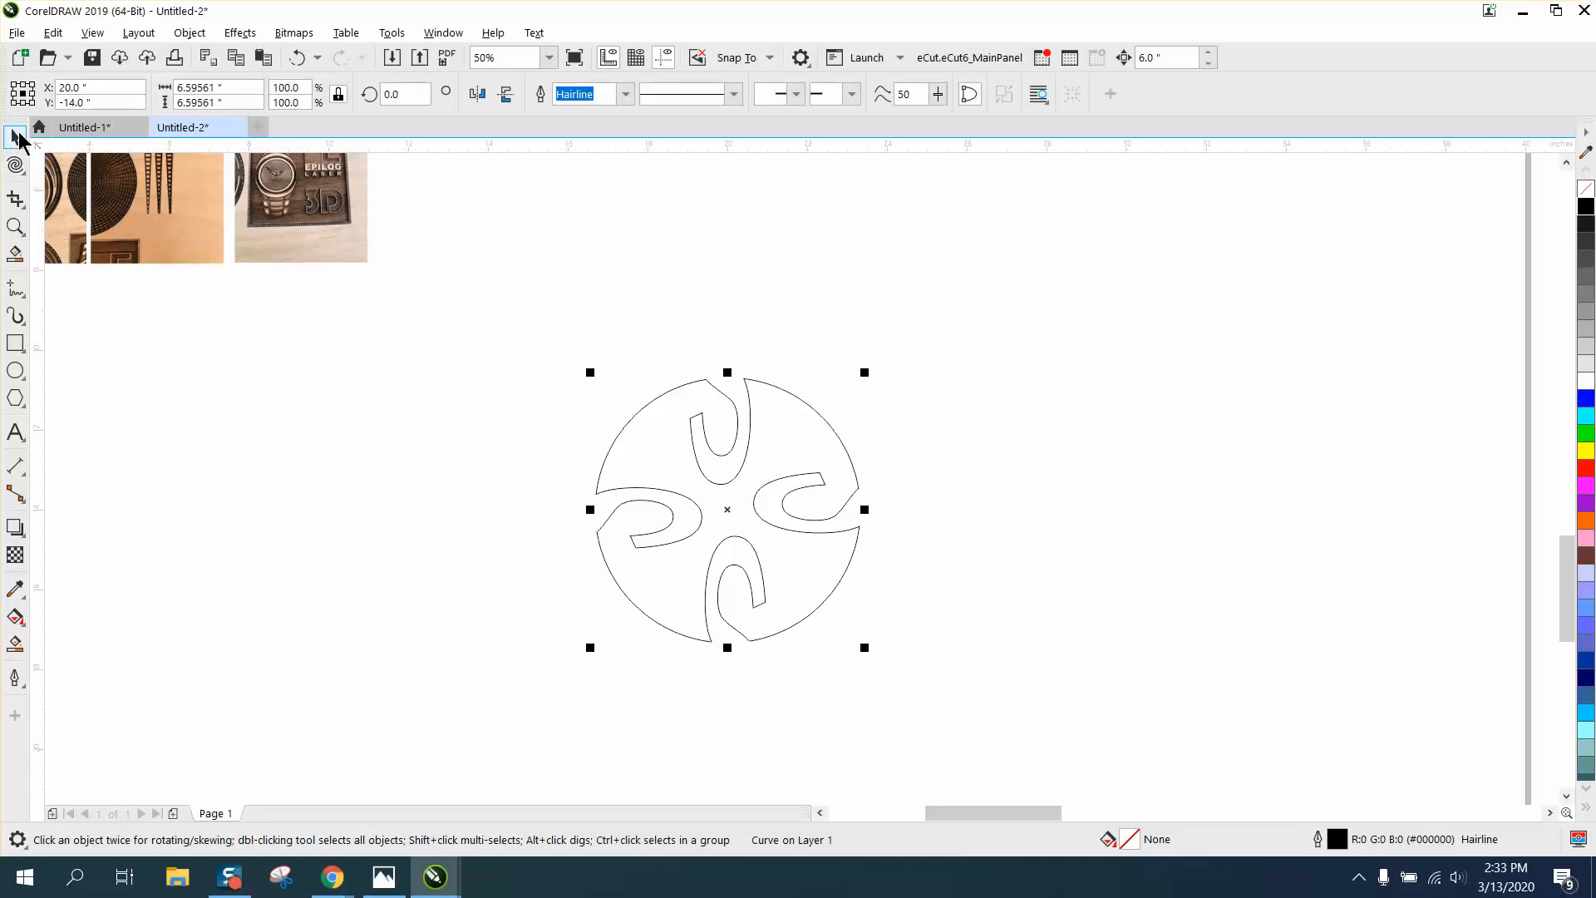
click(542, 398)
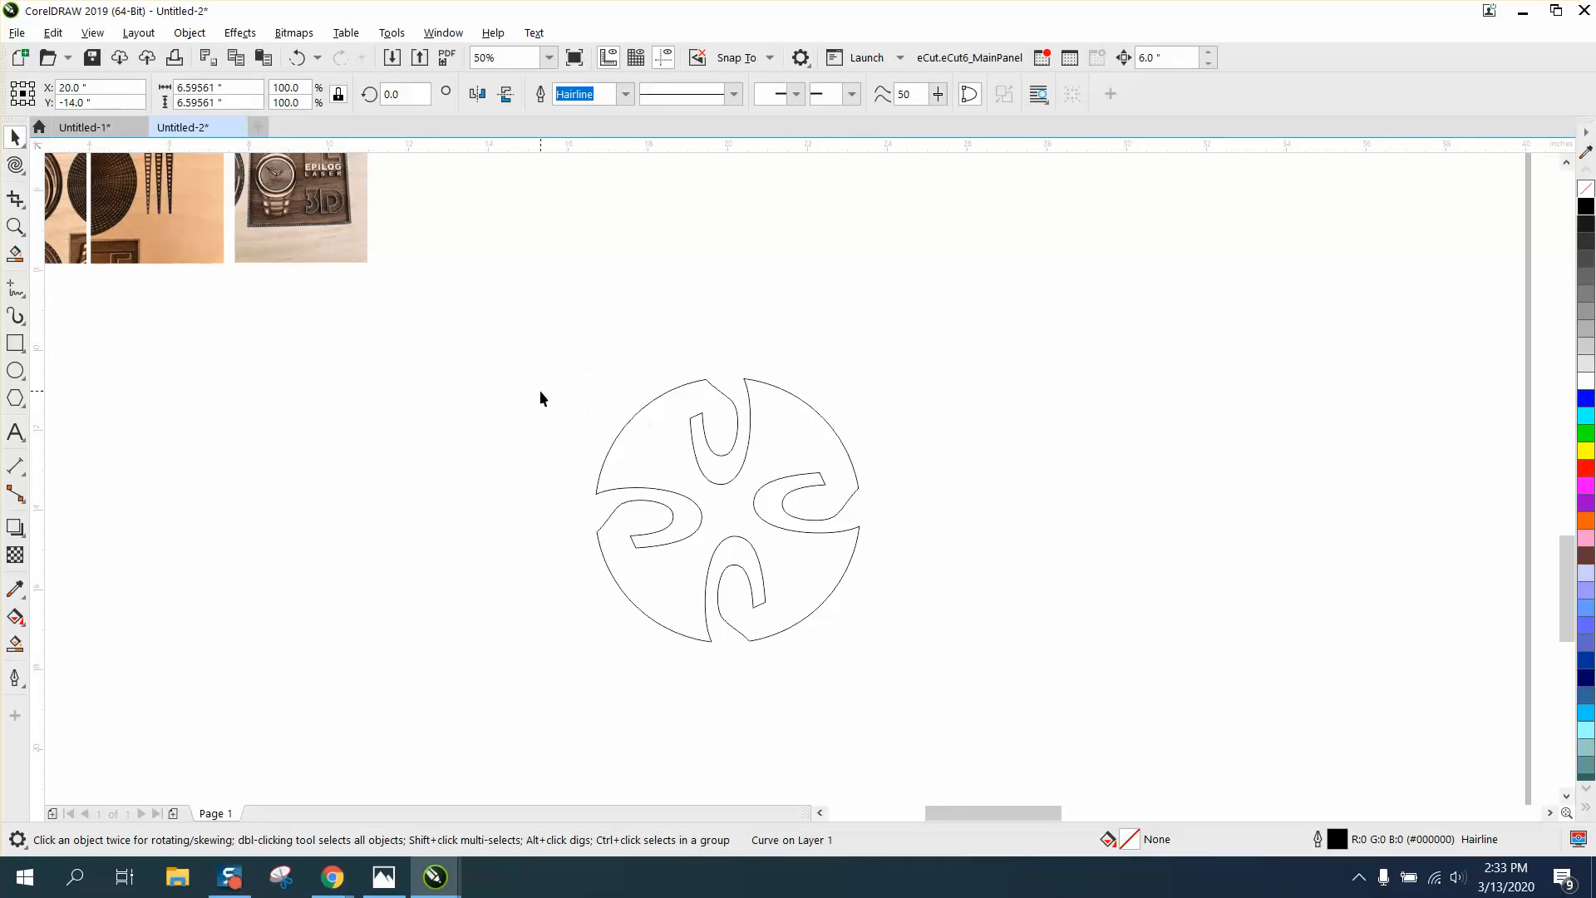
click(15, 166)
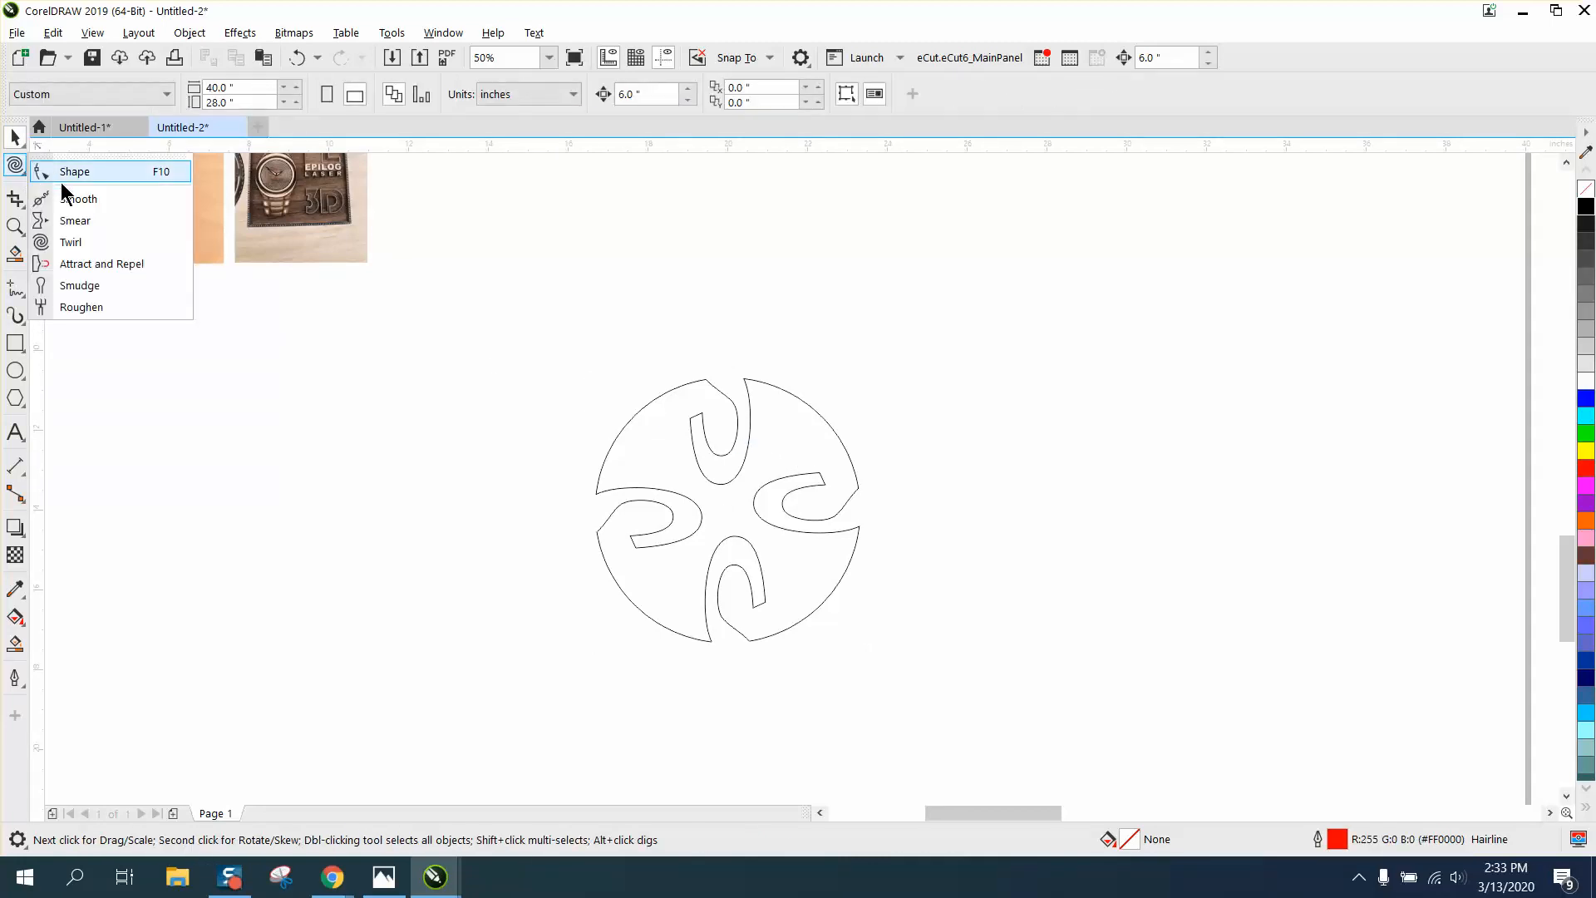
click(70, 242)
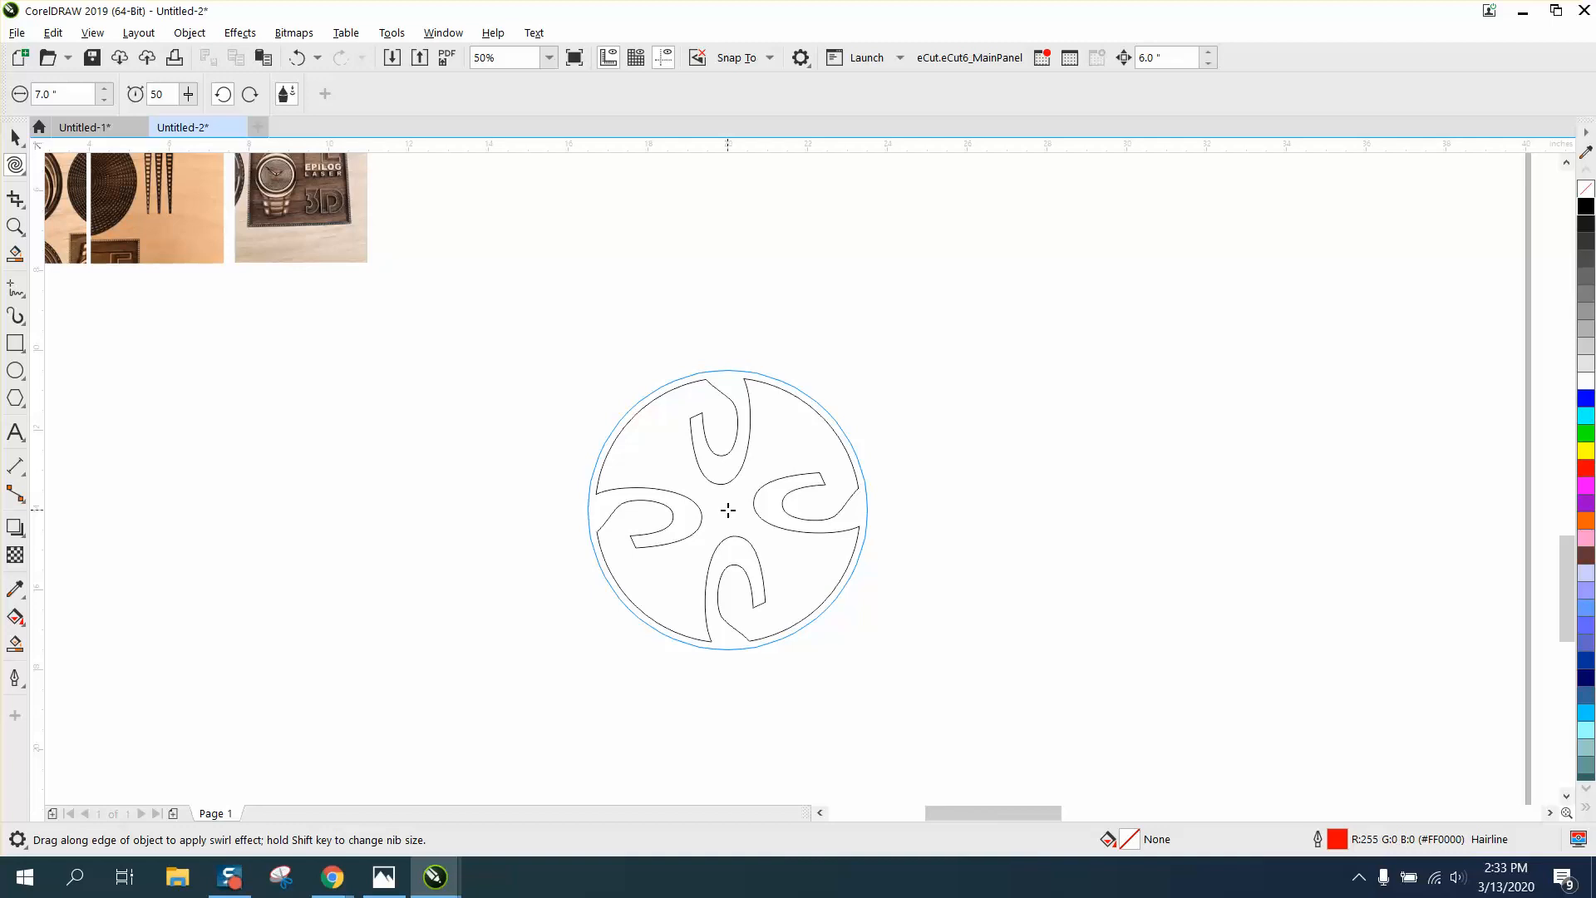
click(727, 509)
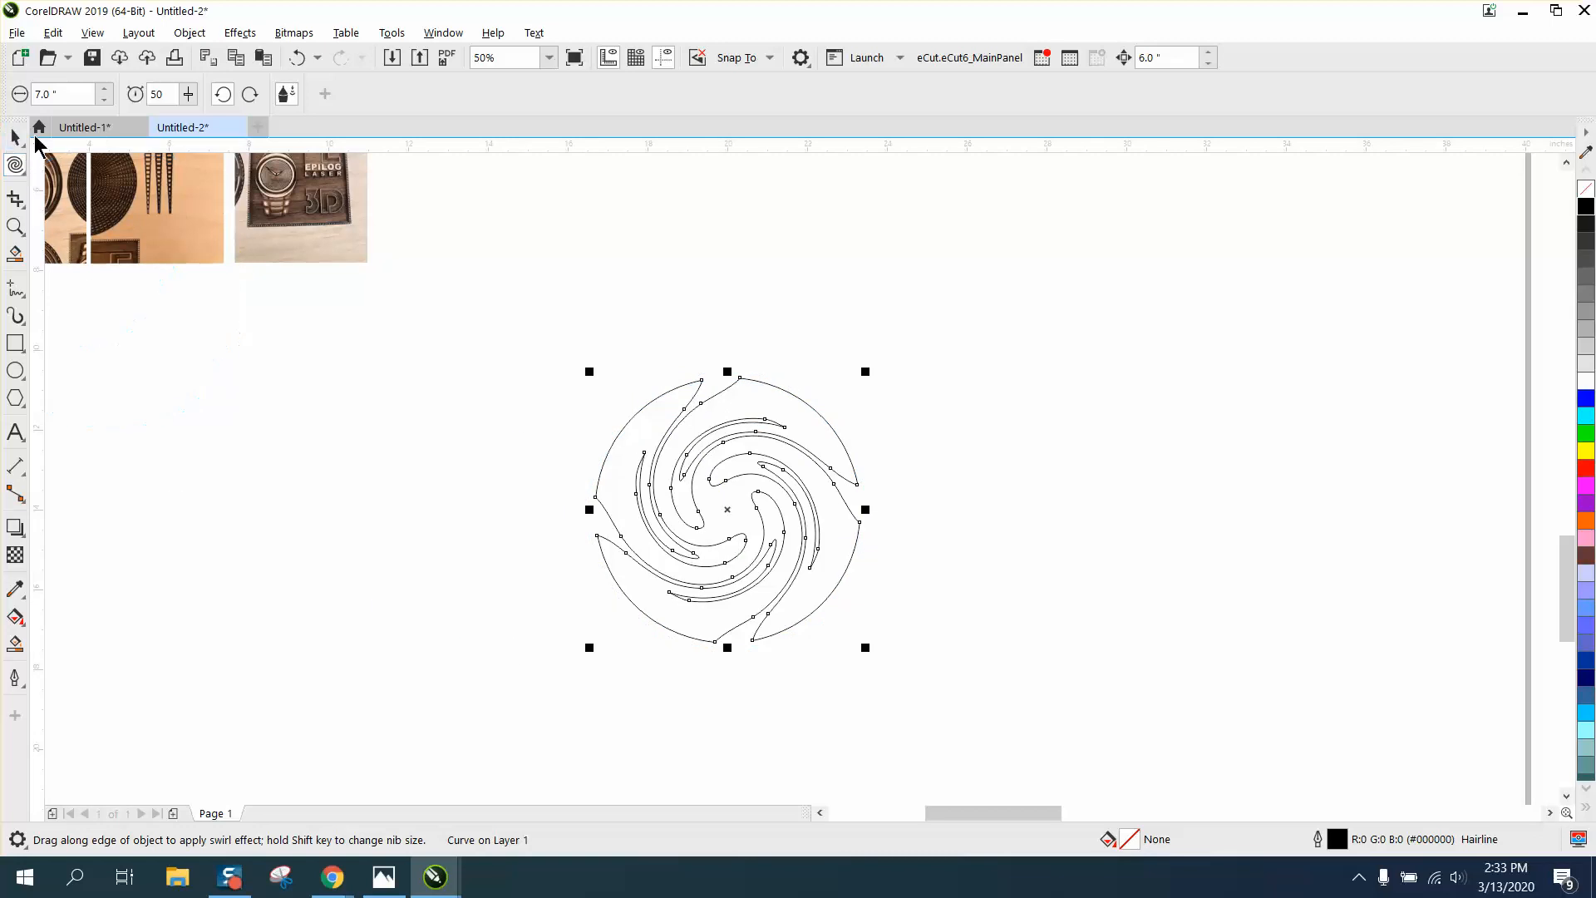
click(15, 137)
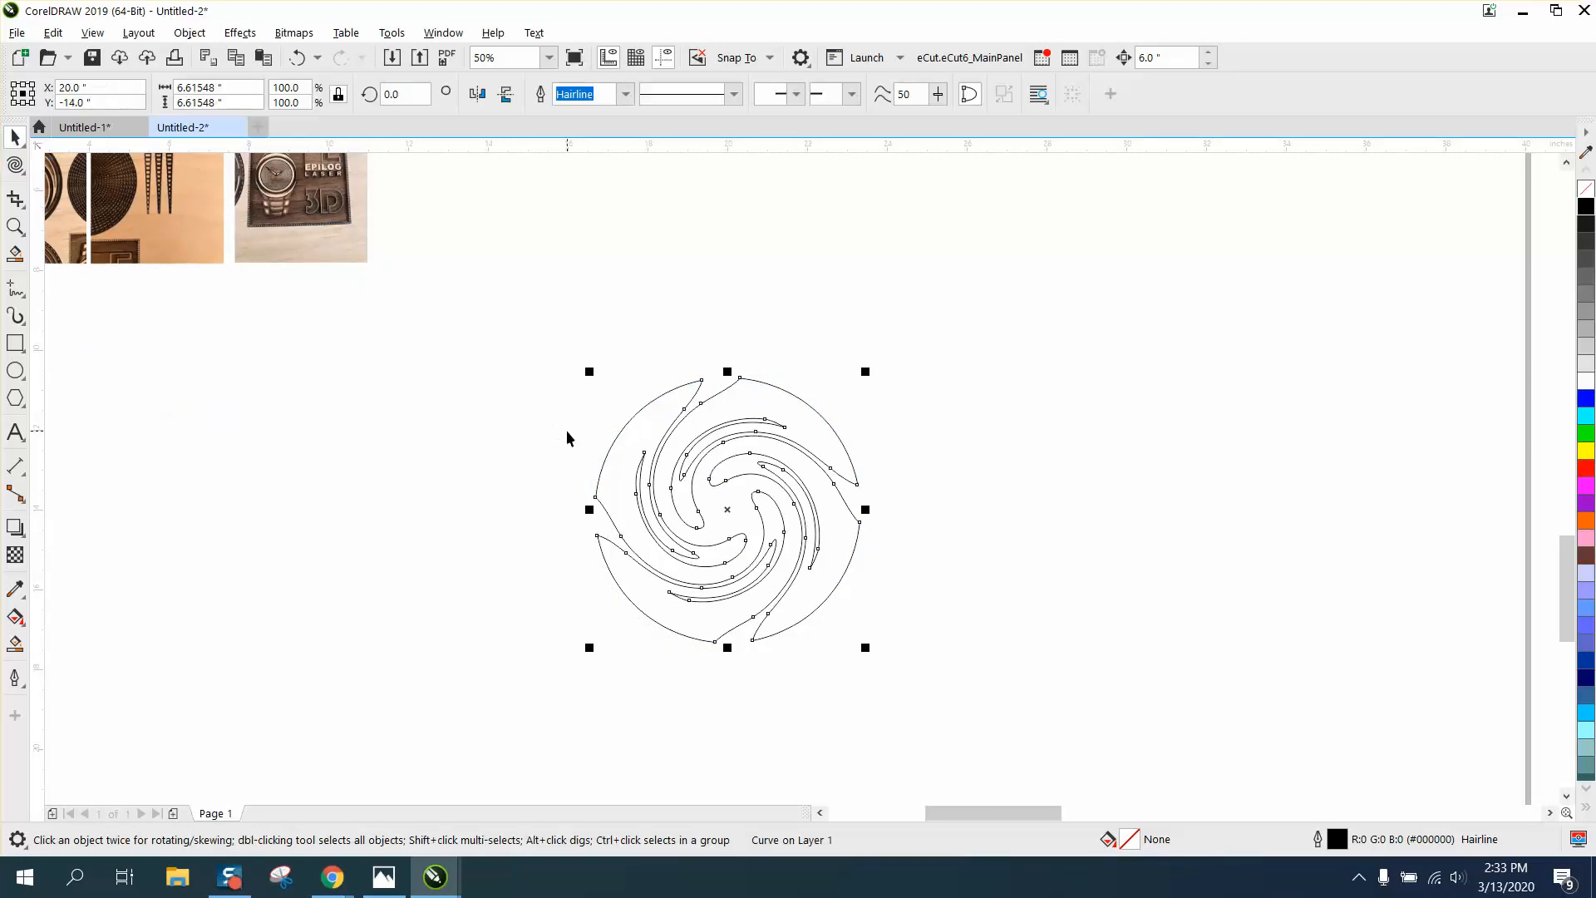
mouse_move(15, 432)
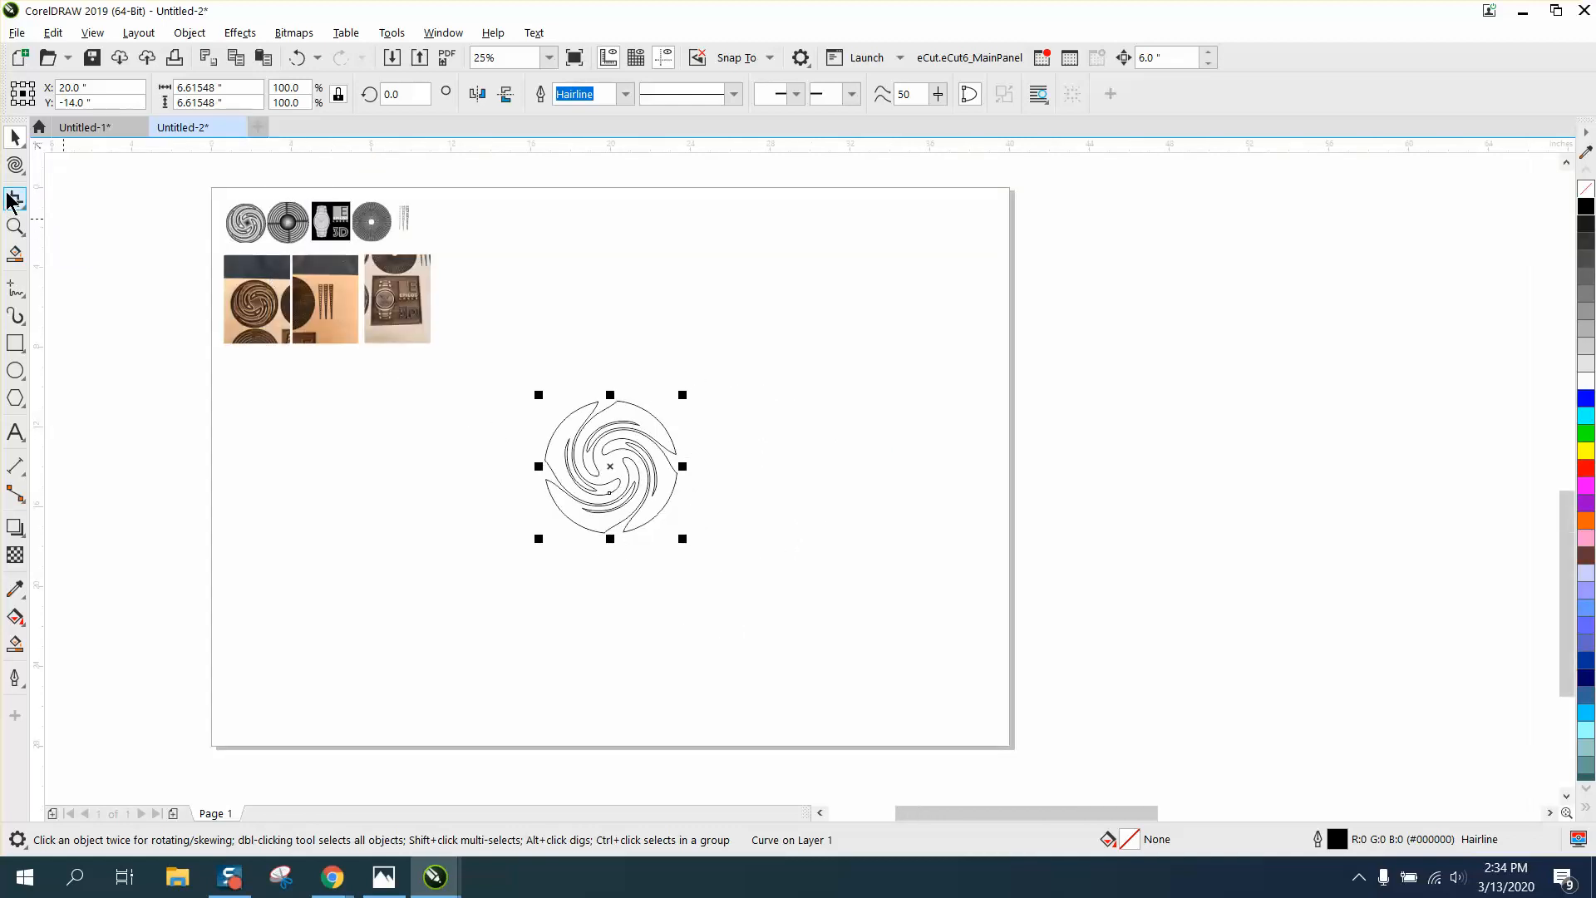
- Zoom out to view the whole page with the swirl disc
click(15, 227)
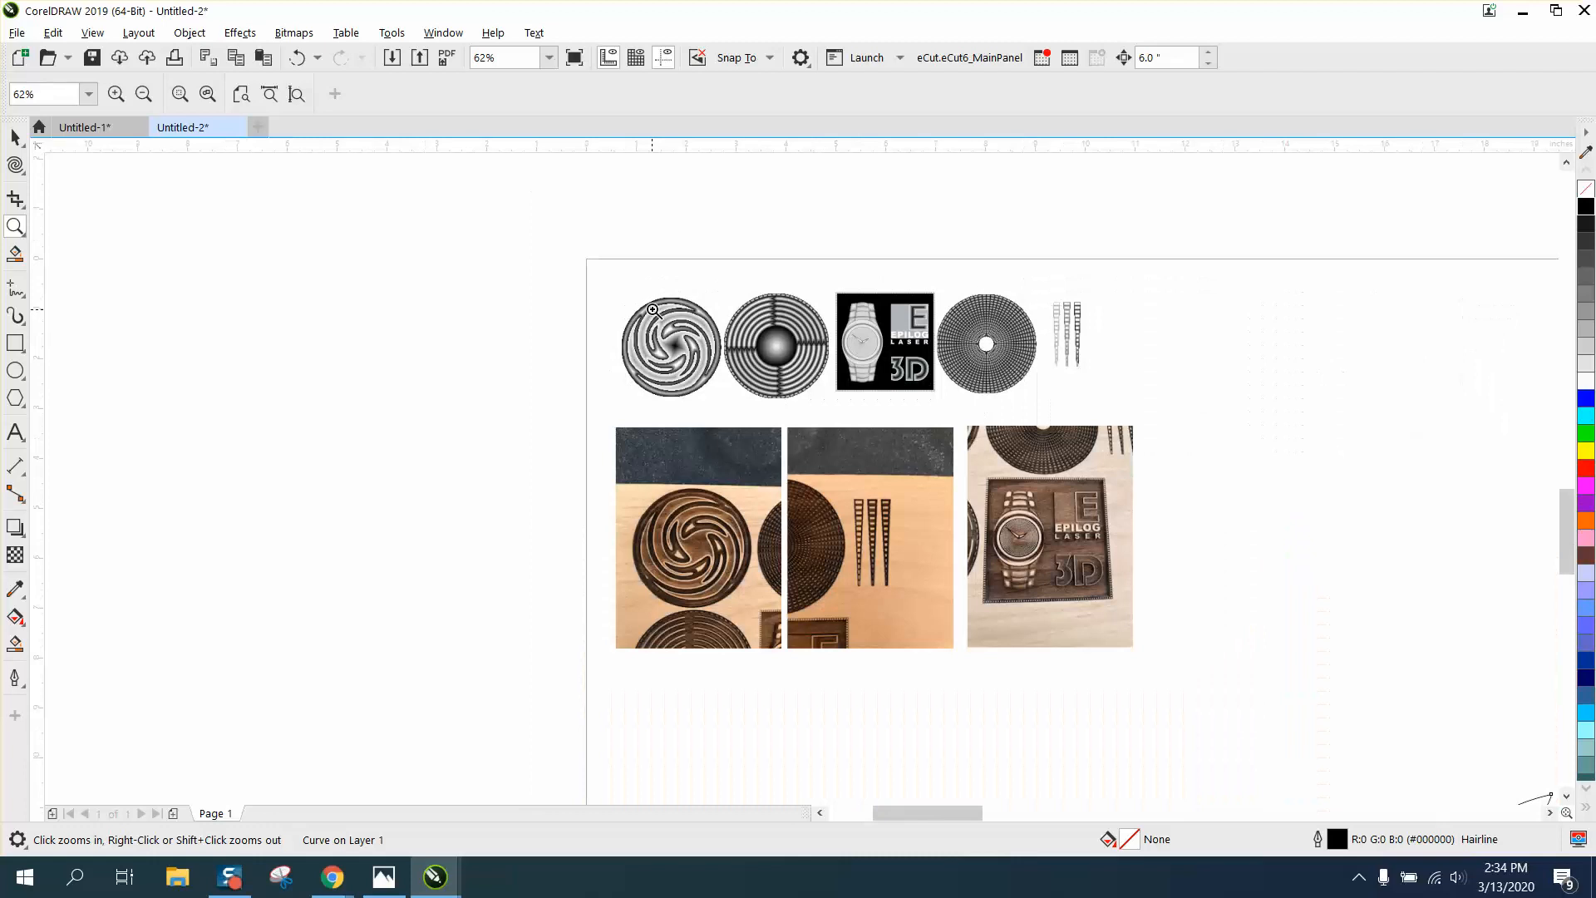
click(652, 310)
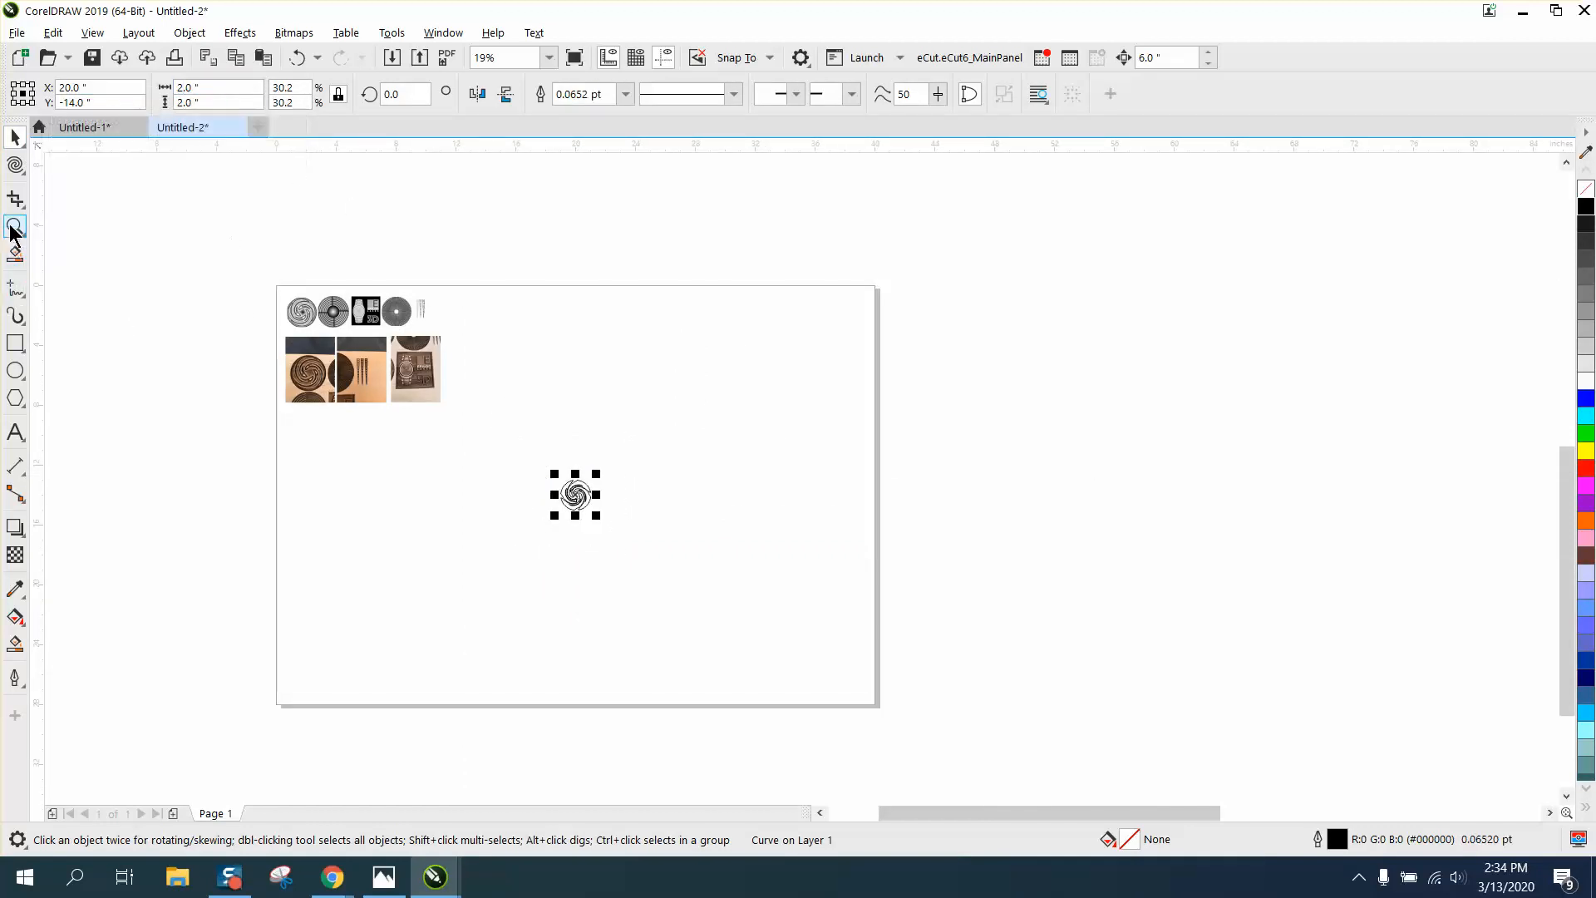
- Draw a circle matching the swirl's outer edge, then Smart Fill the swirl's enclosed regions
click(15, 227)
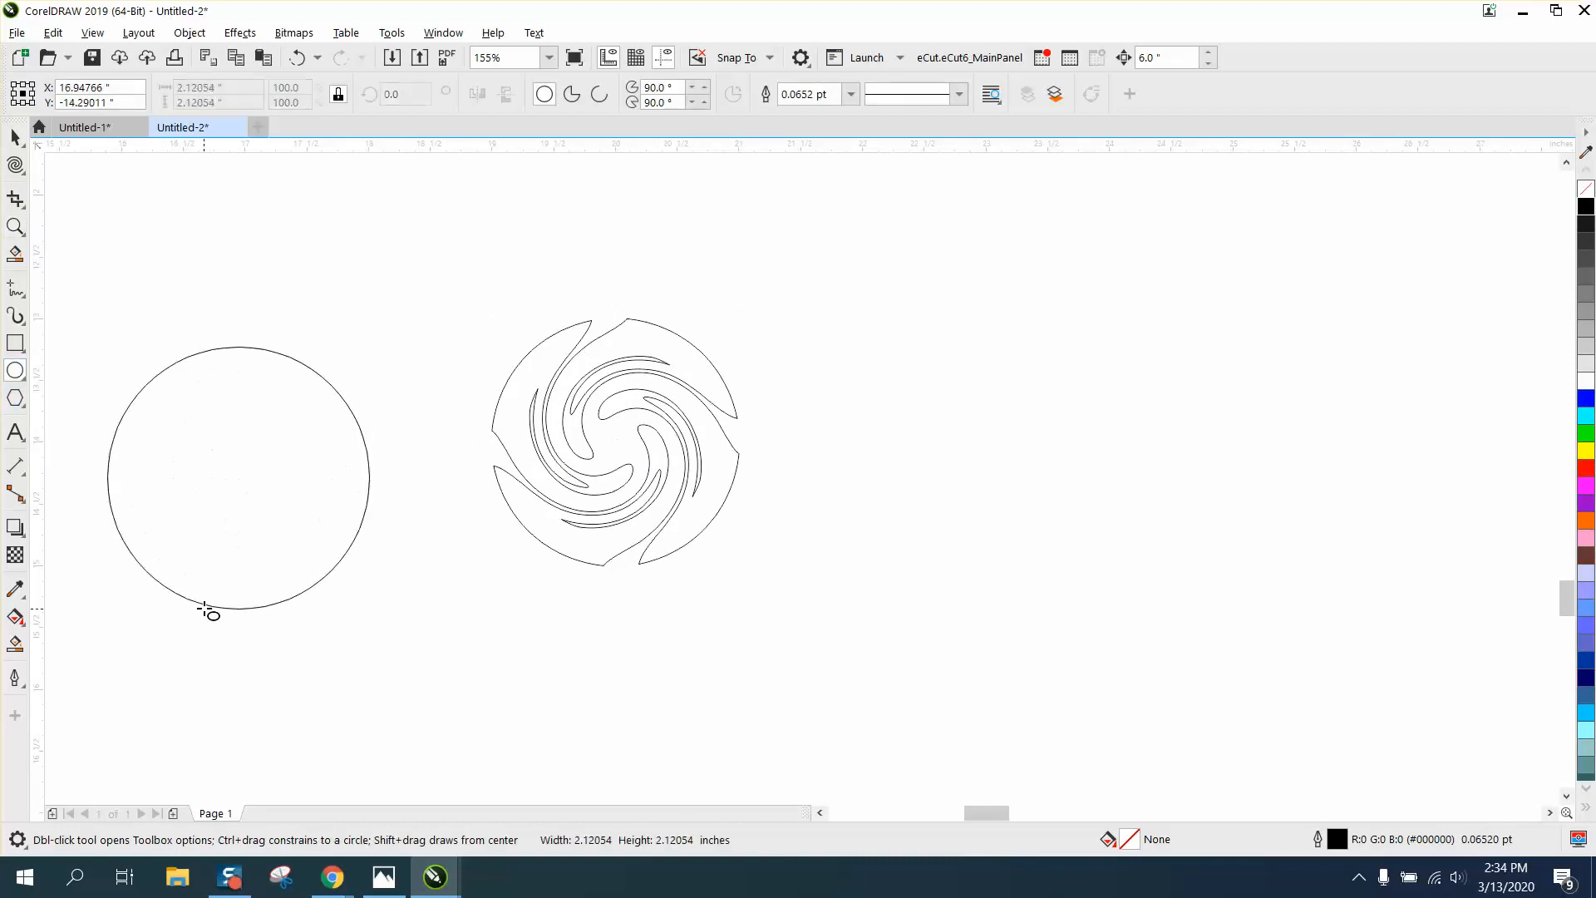
click(238, 476)
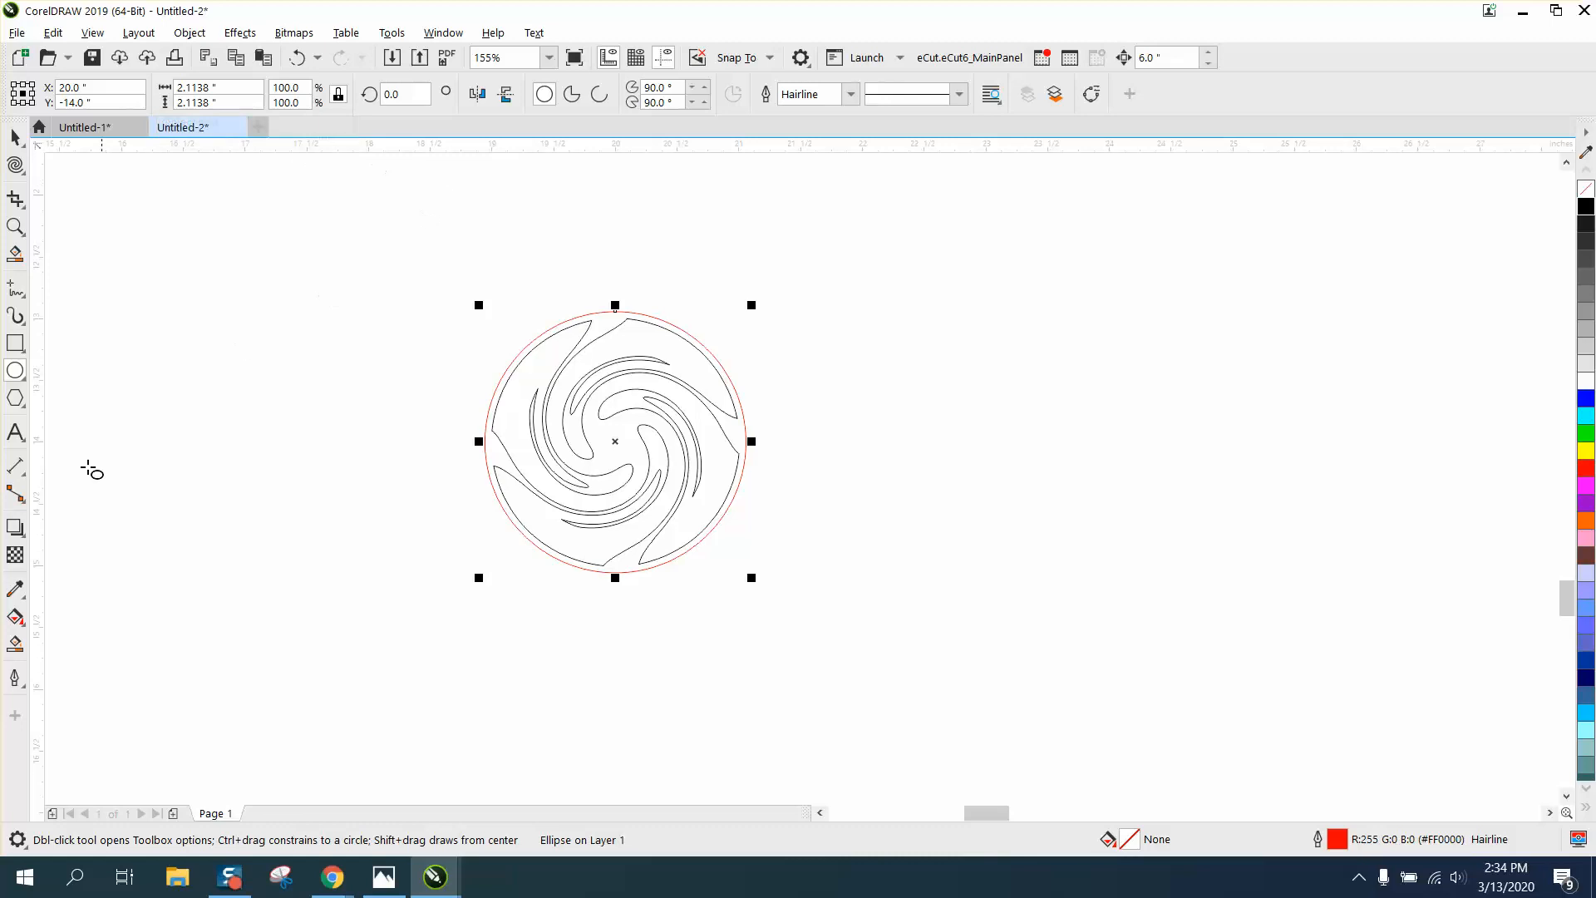
click(16, 643)
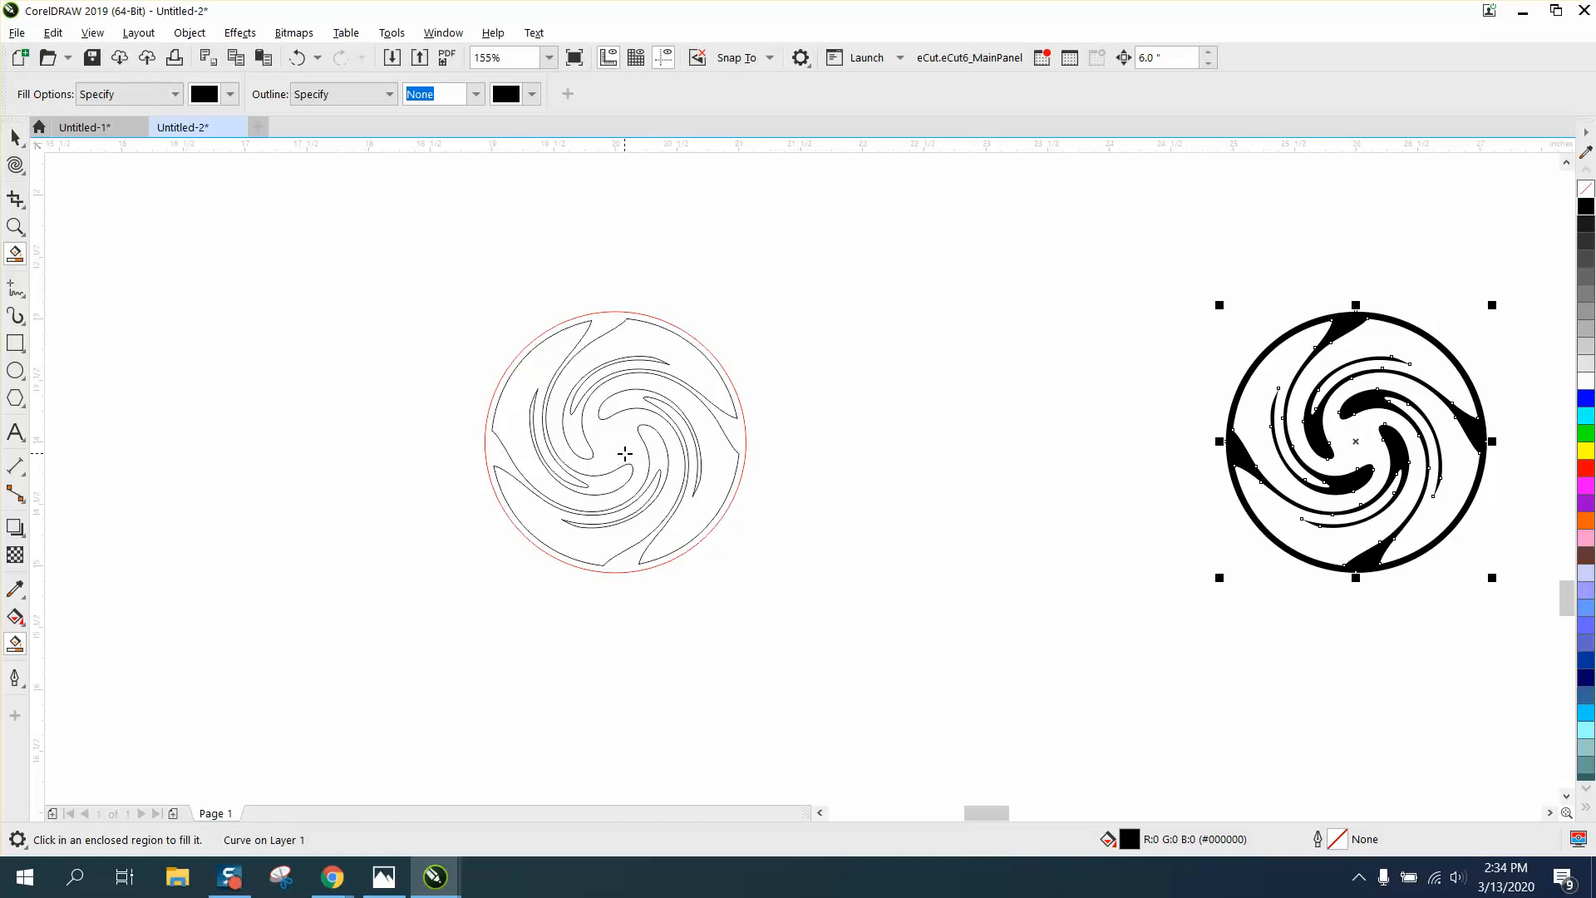
click(616, 454)
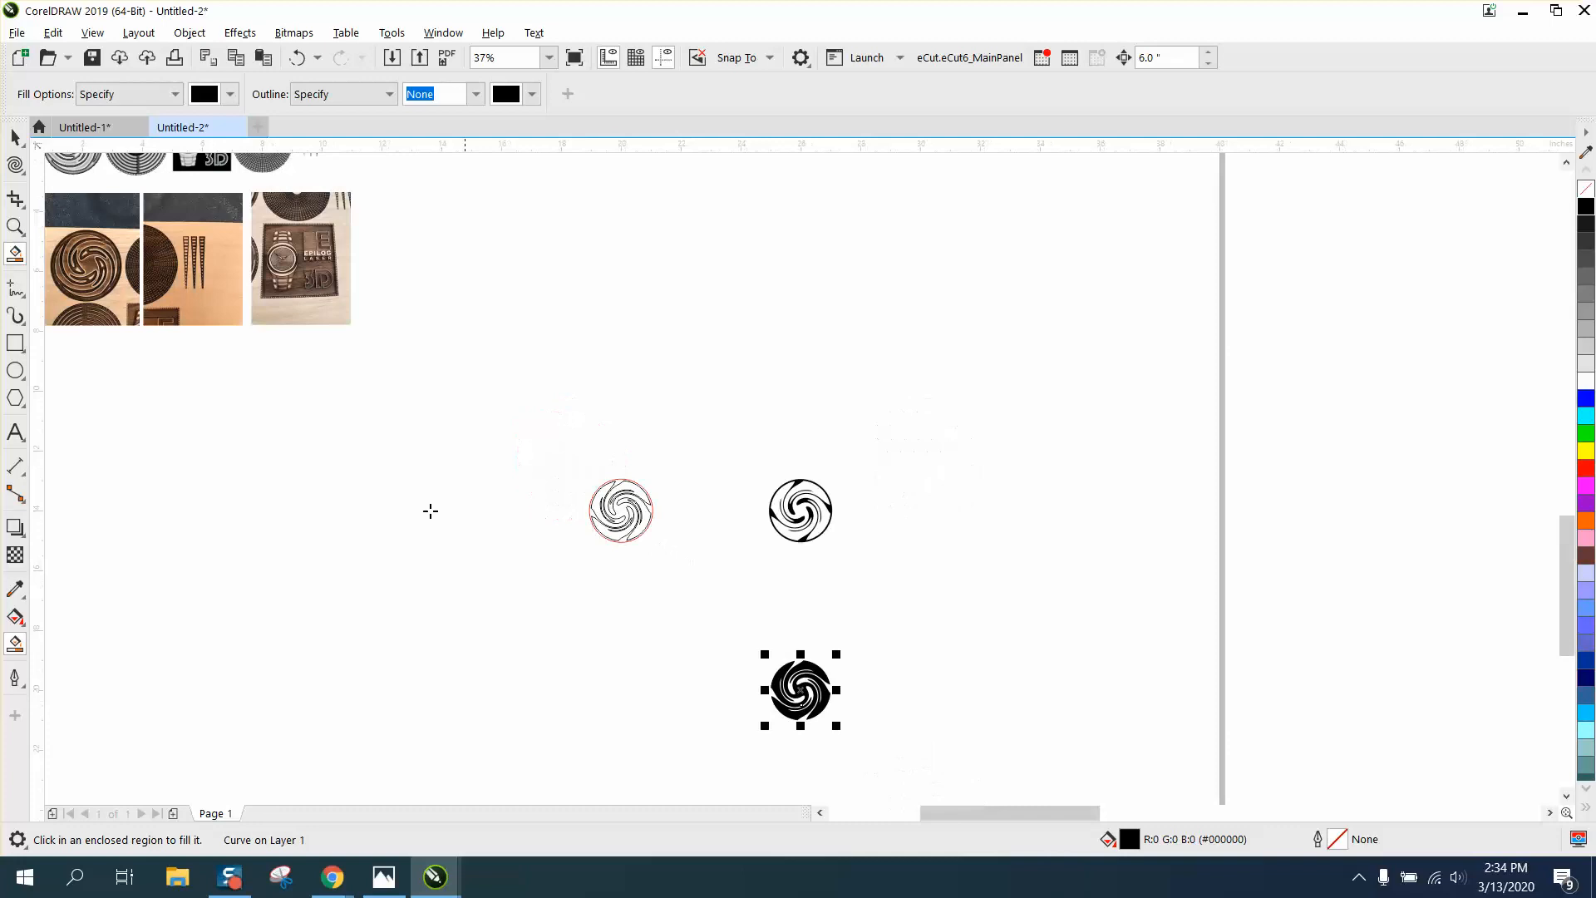
- Switch to the Zoom tool
click(17, 226)
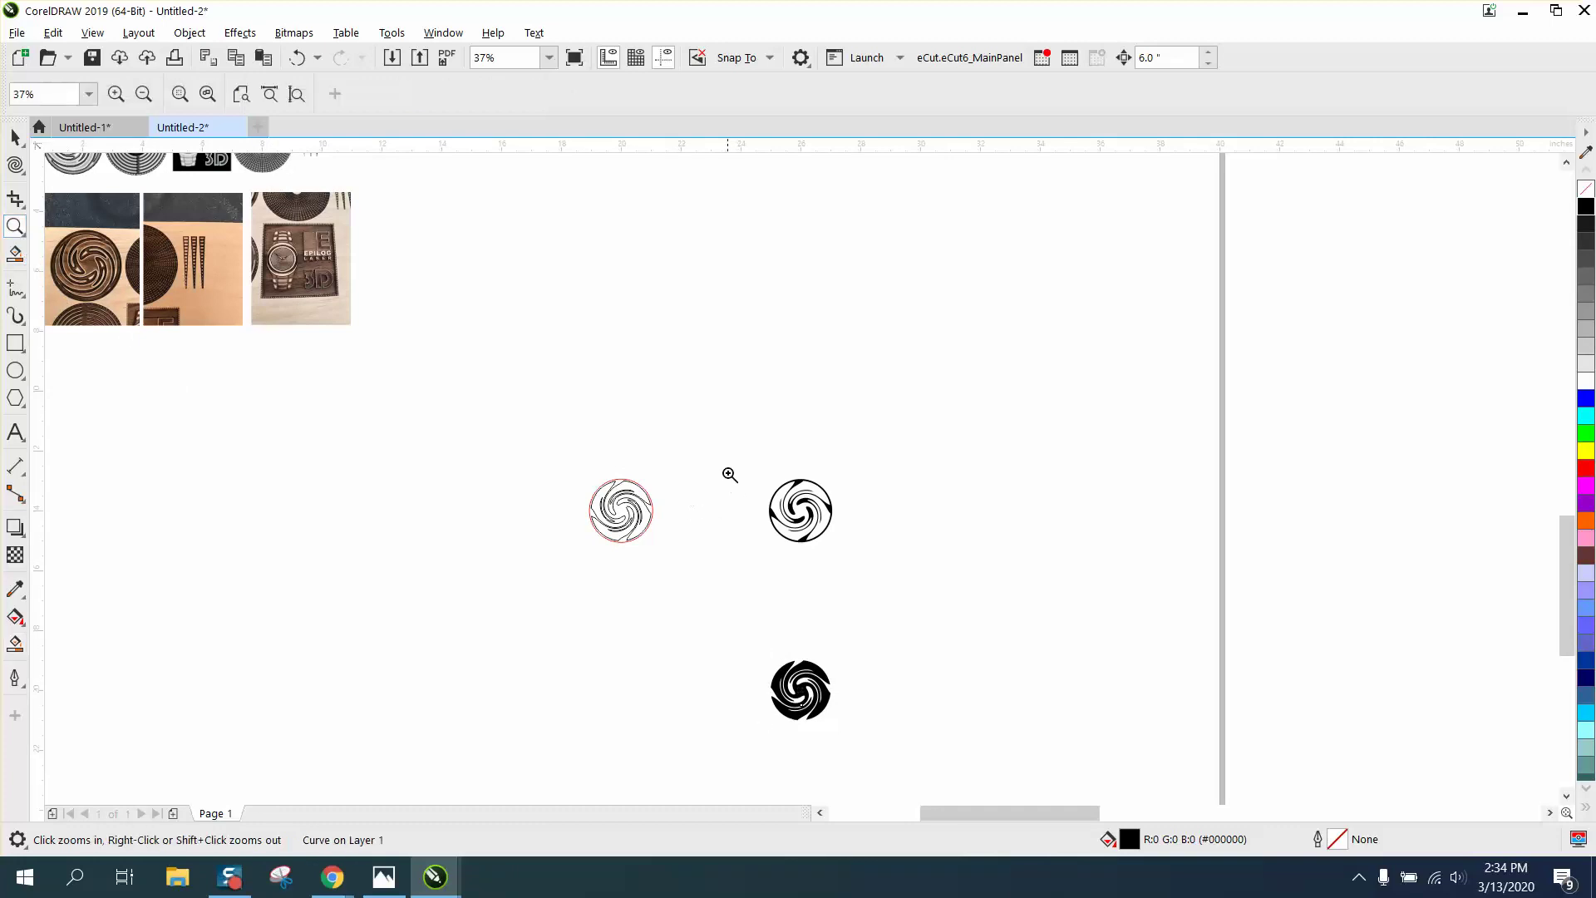
- Give the middle swirl disc a 0.25 pt outline and select the solid bottom disc
click(730, 475)
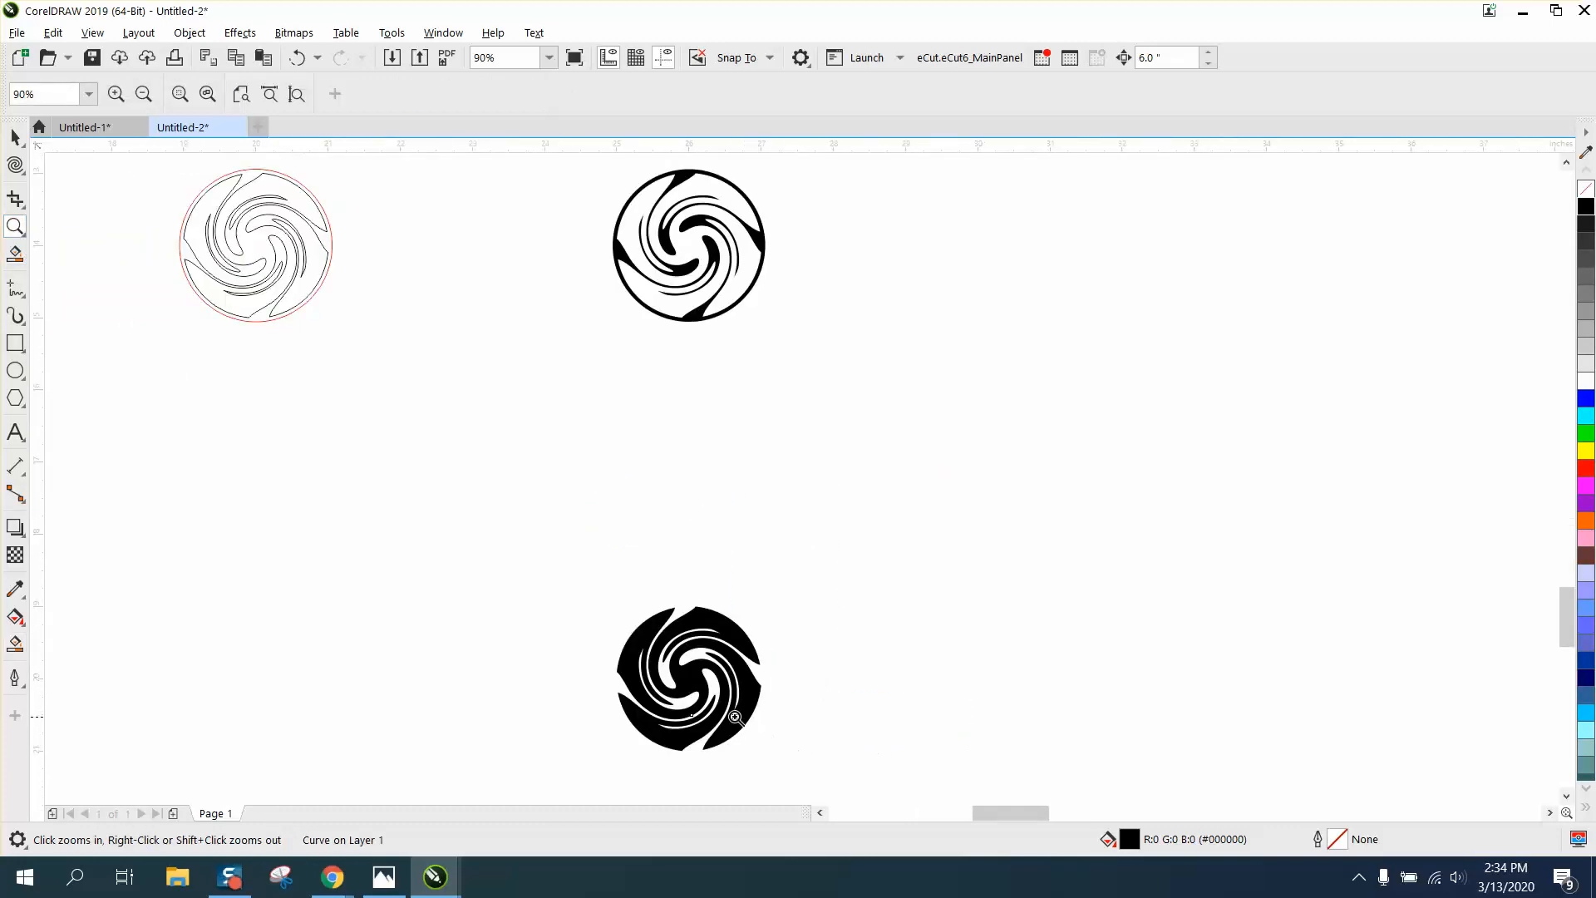
click(687, 677)
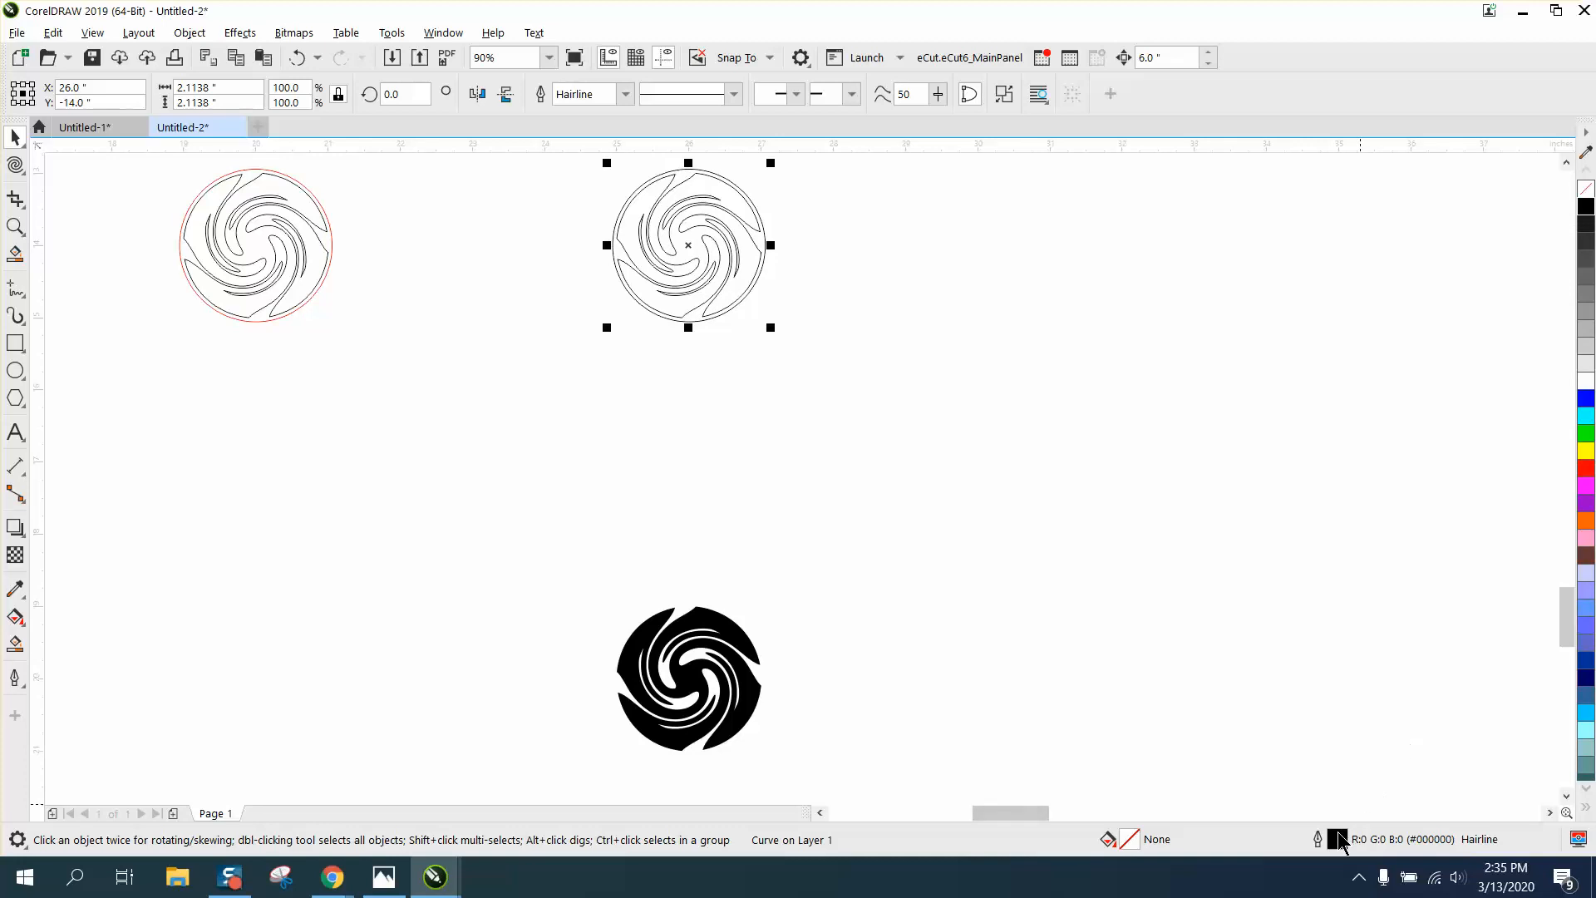
click(670, 365)
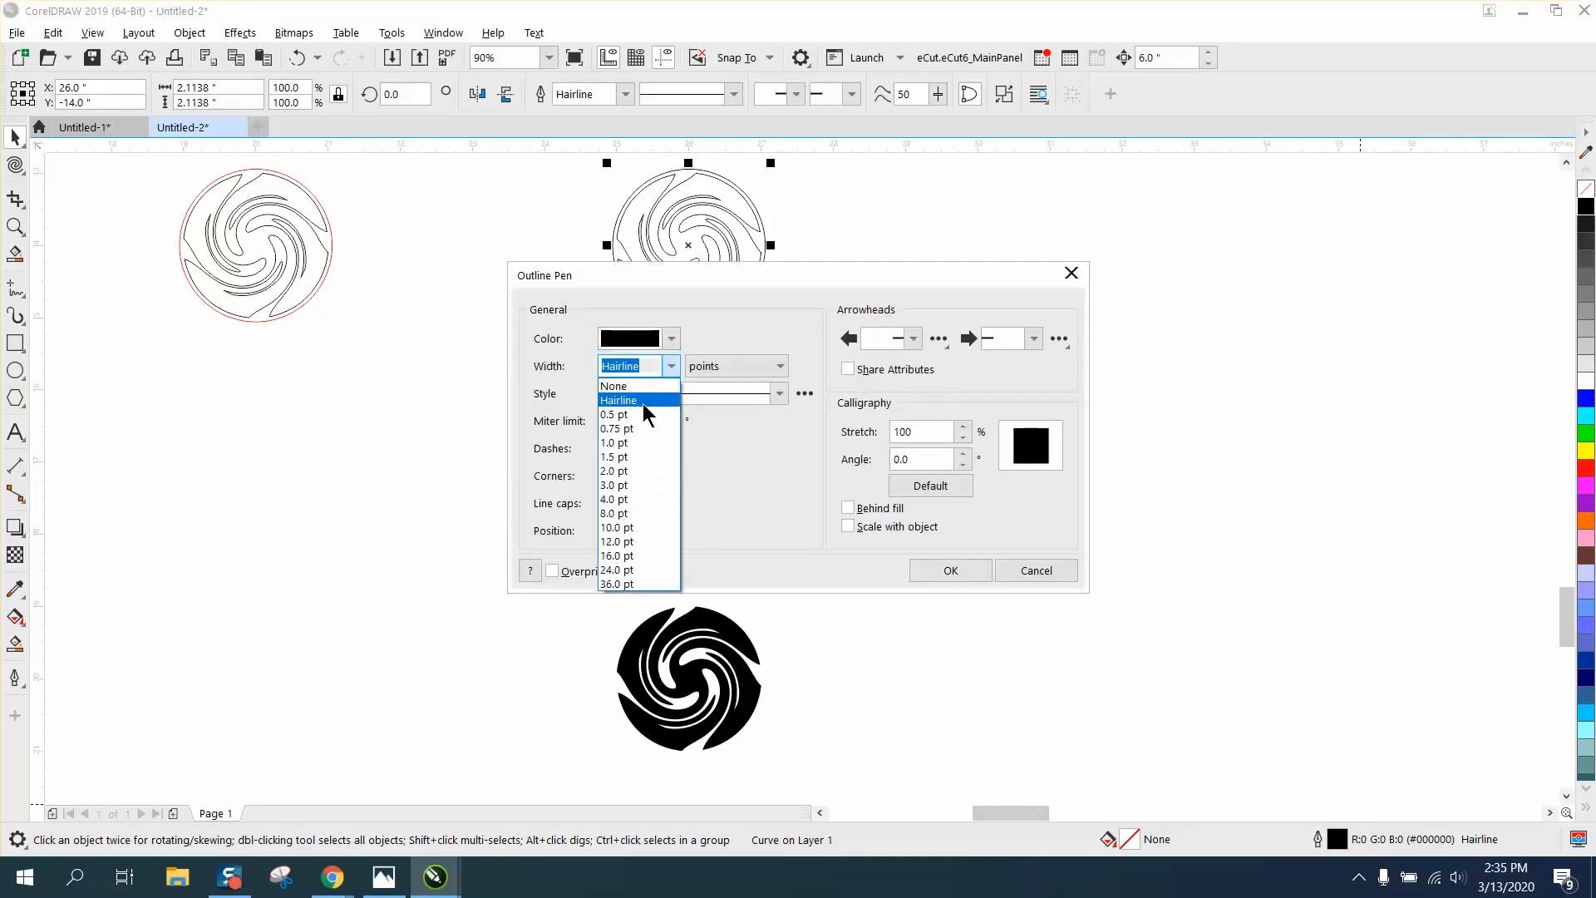
click(618, 400)
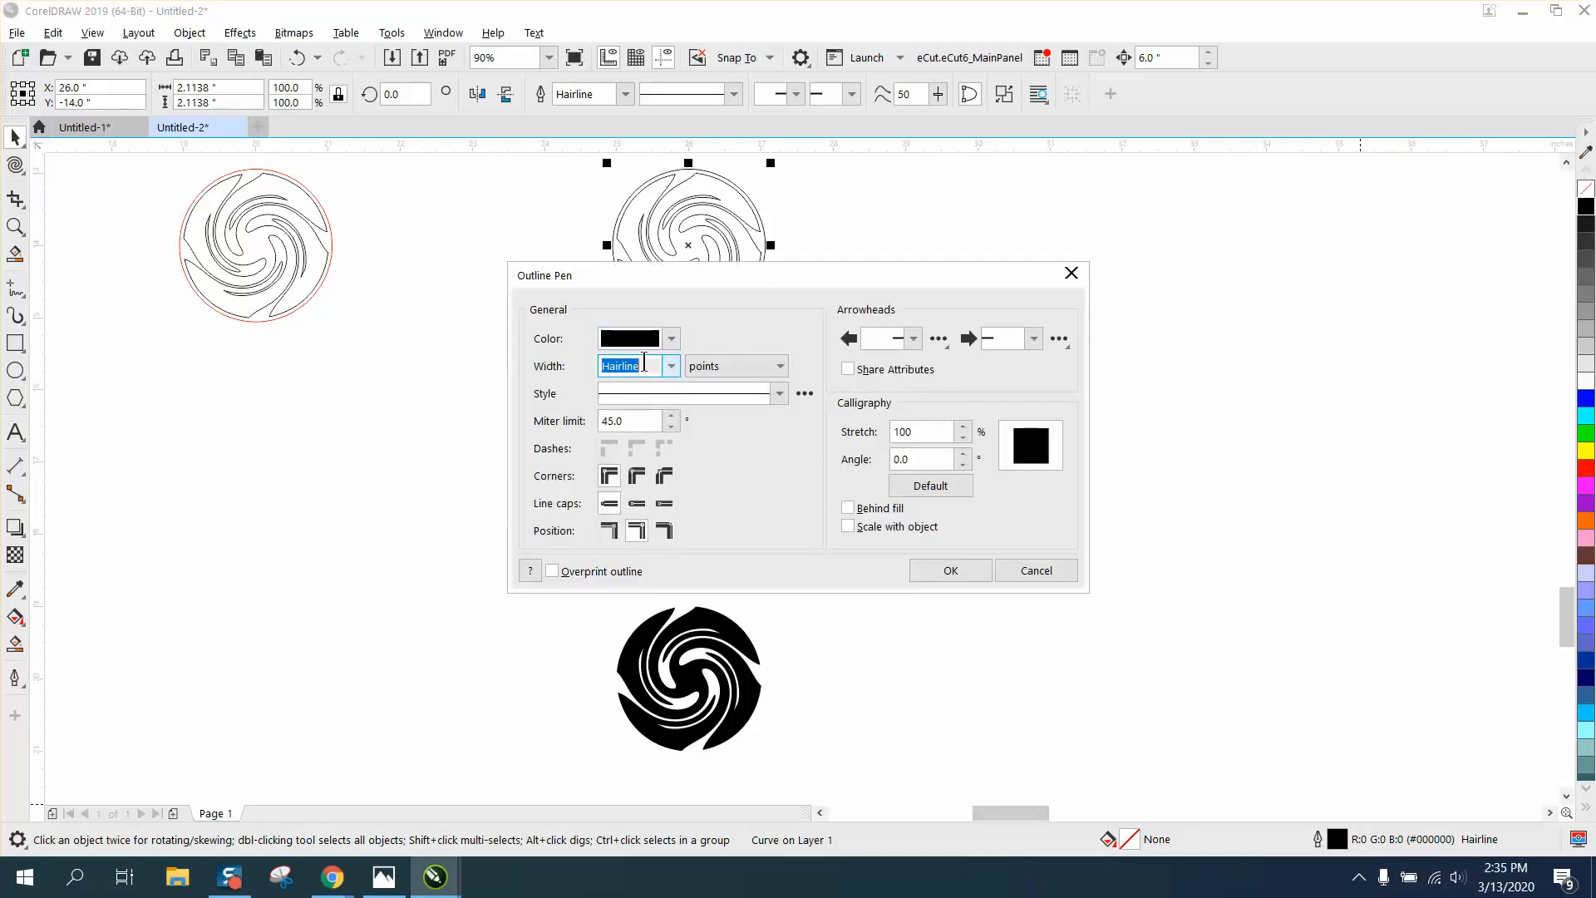
text(.25)
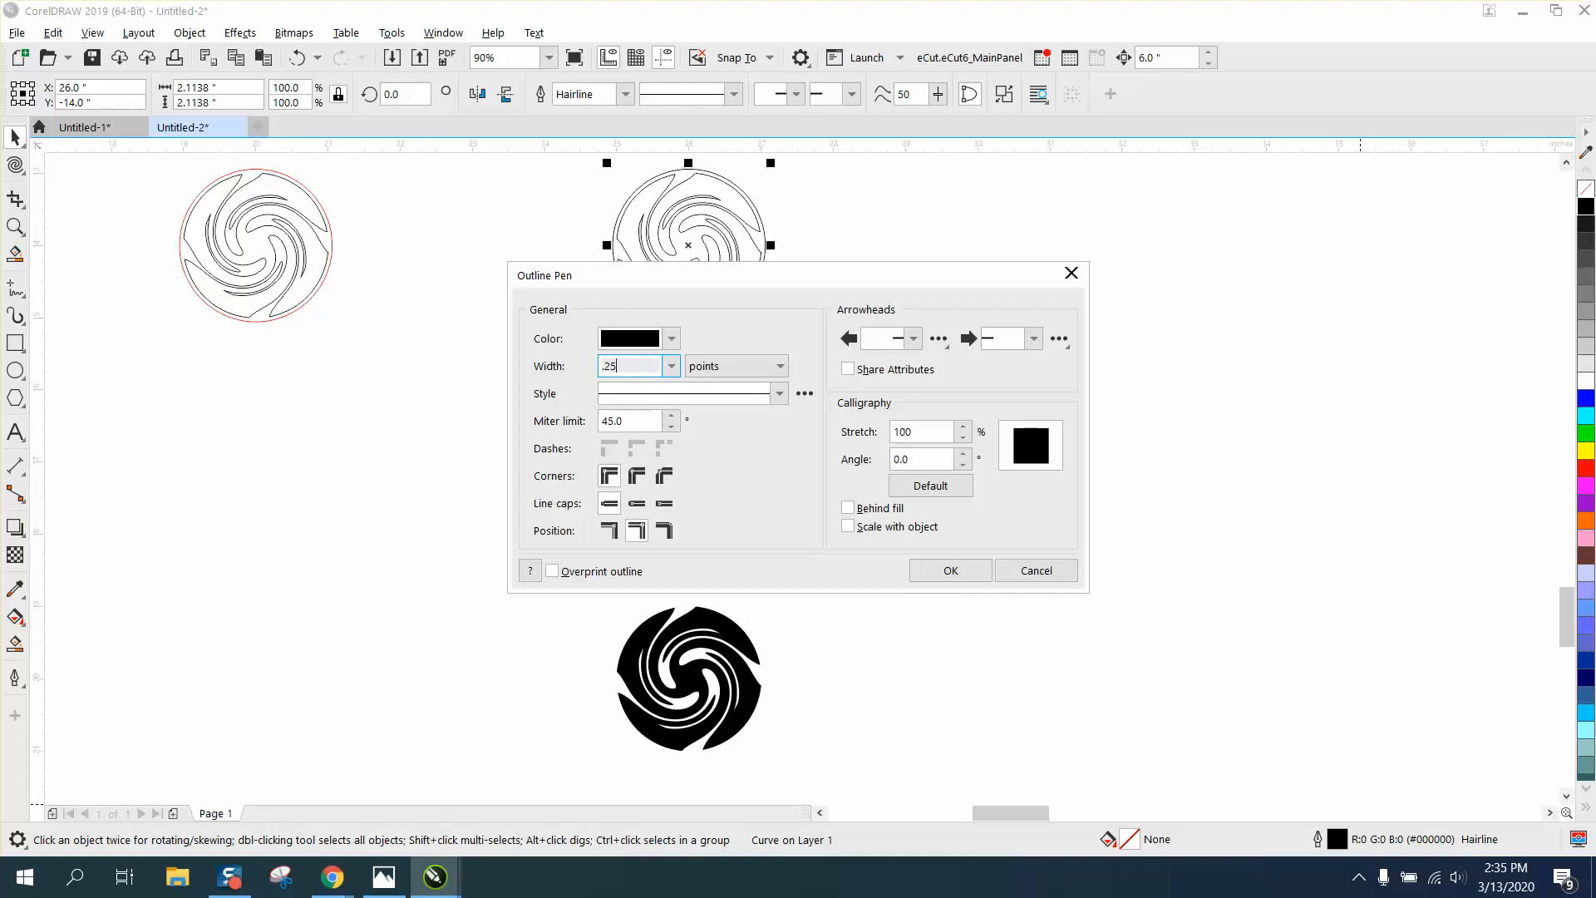
click(948, 571)
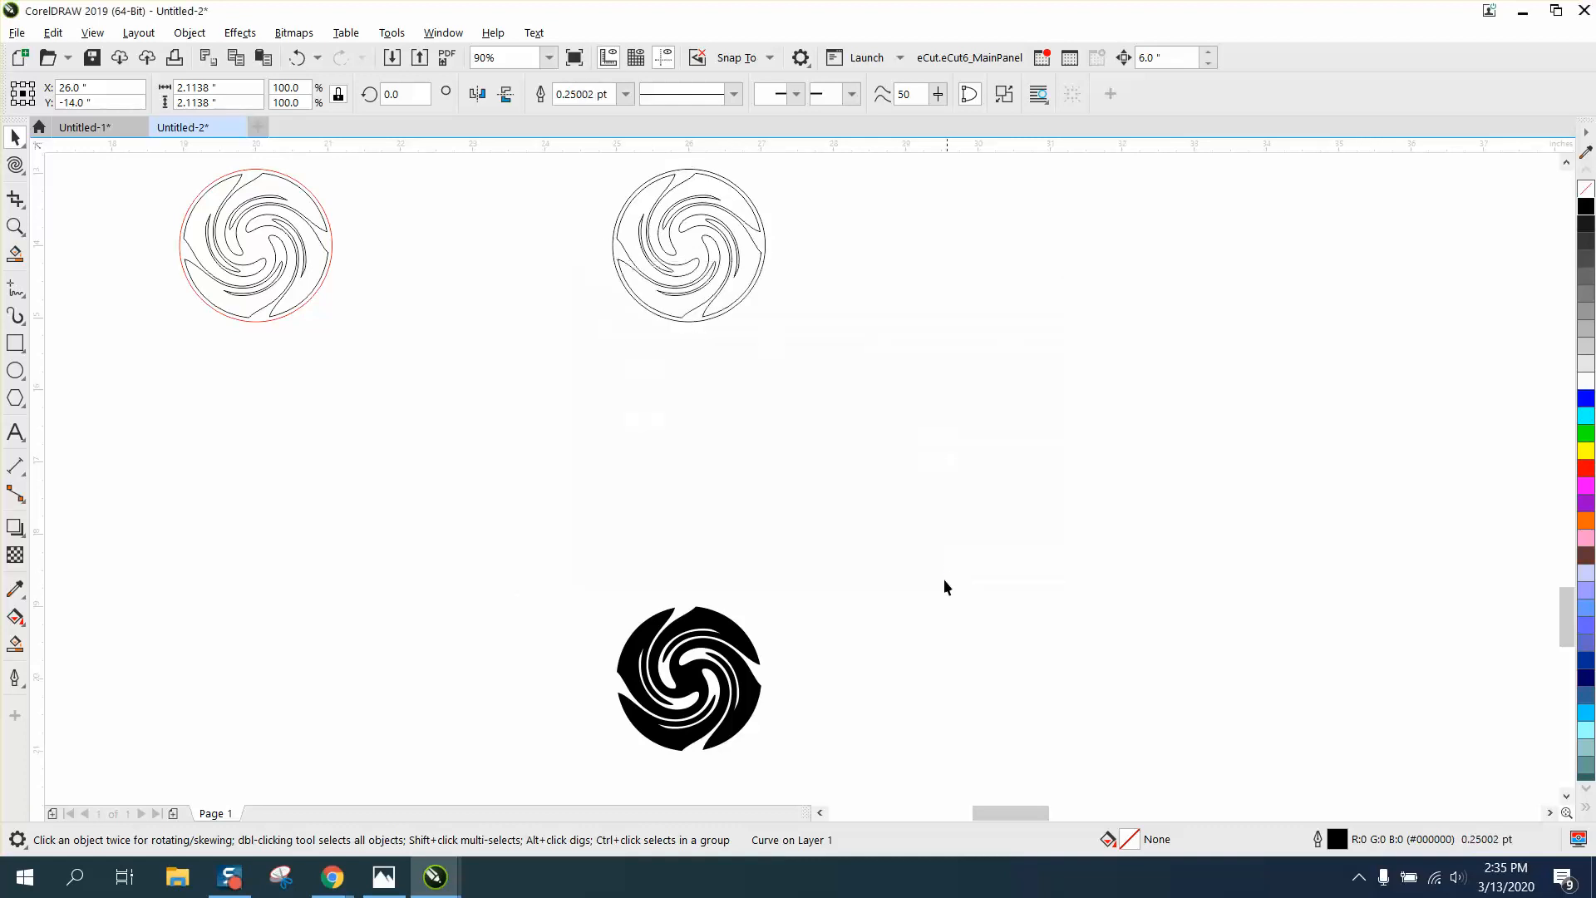
click(688, 677)
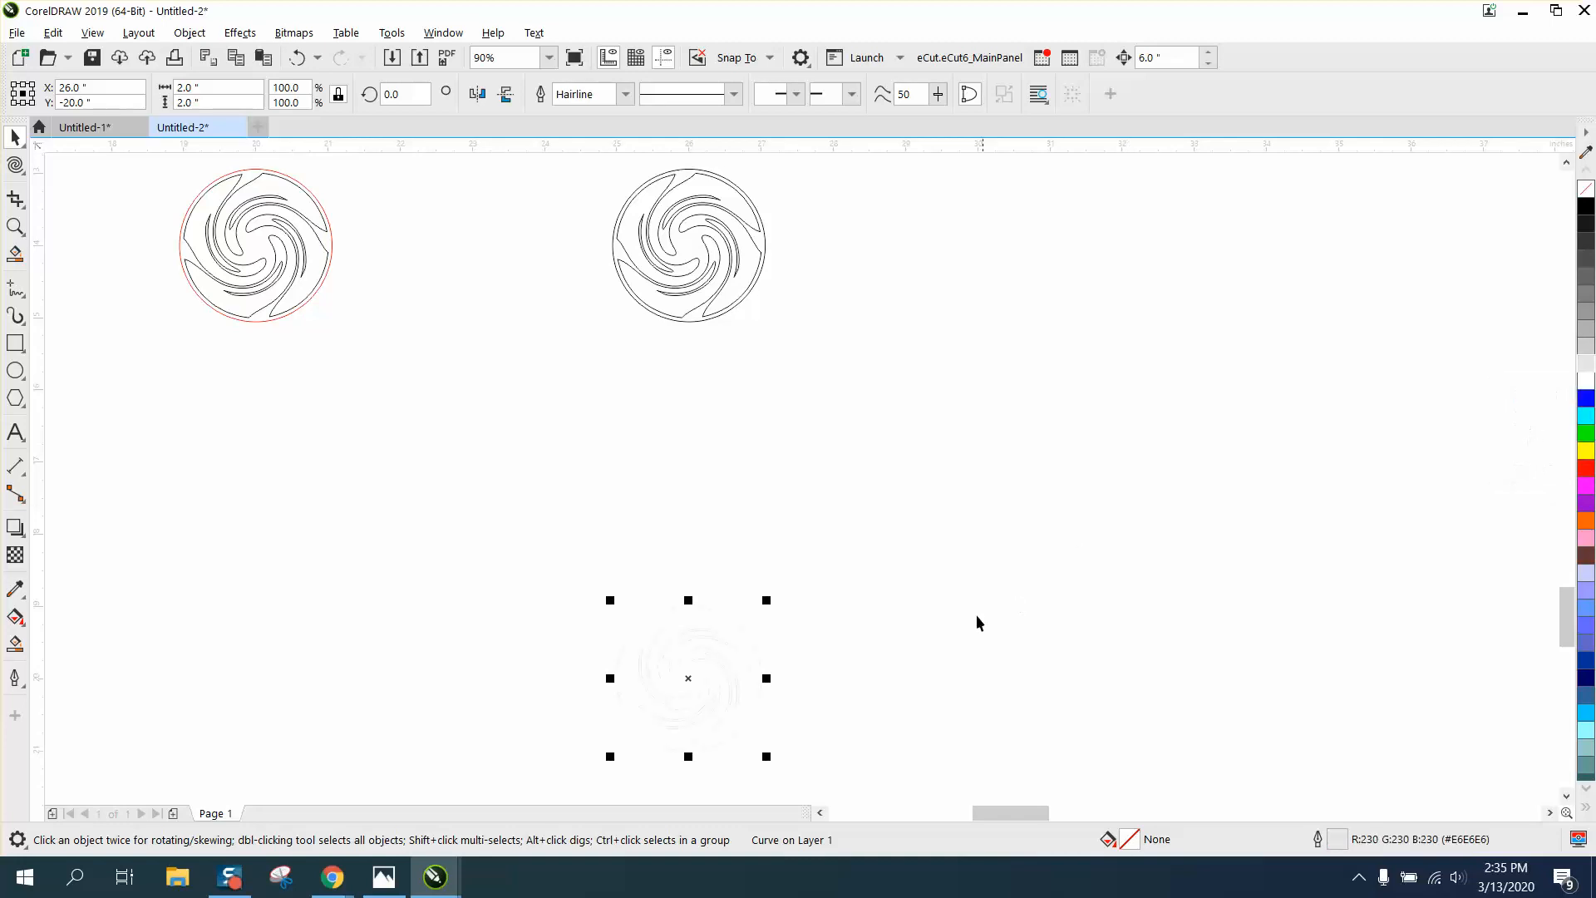
mouse_move(1344, 850)
text(.25)
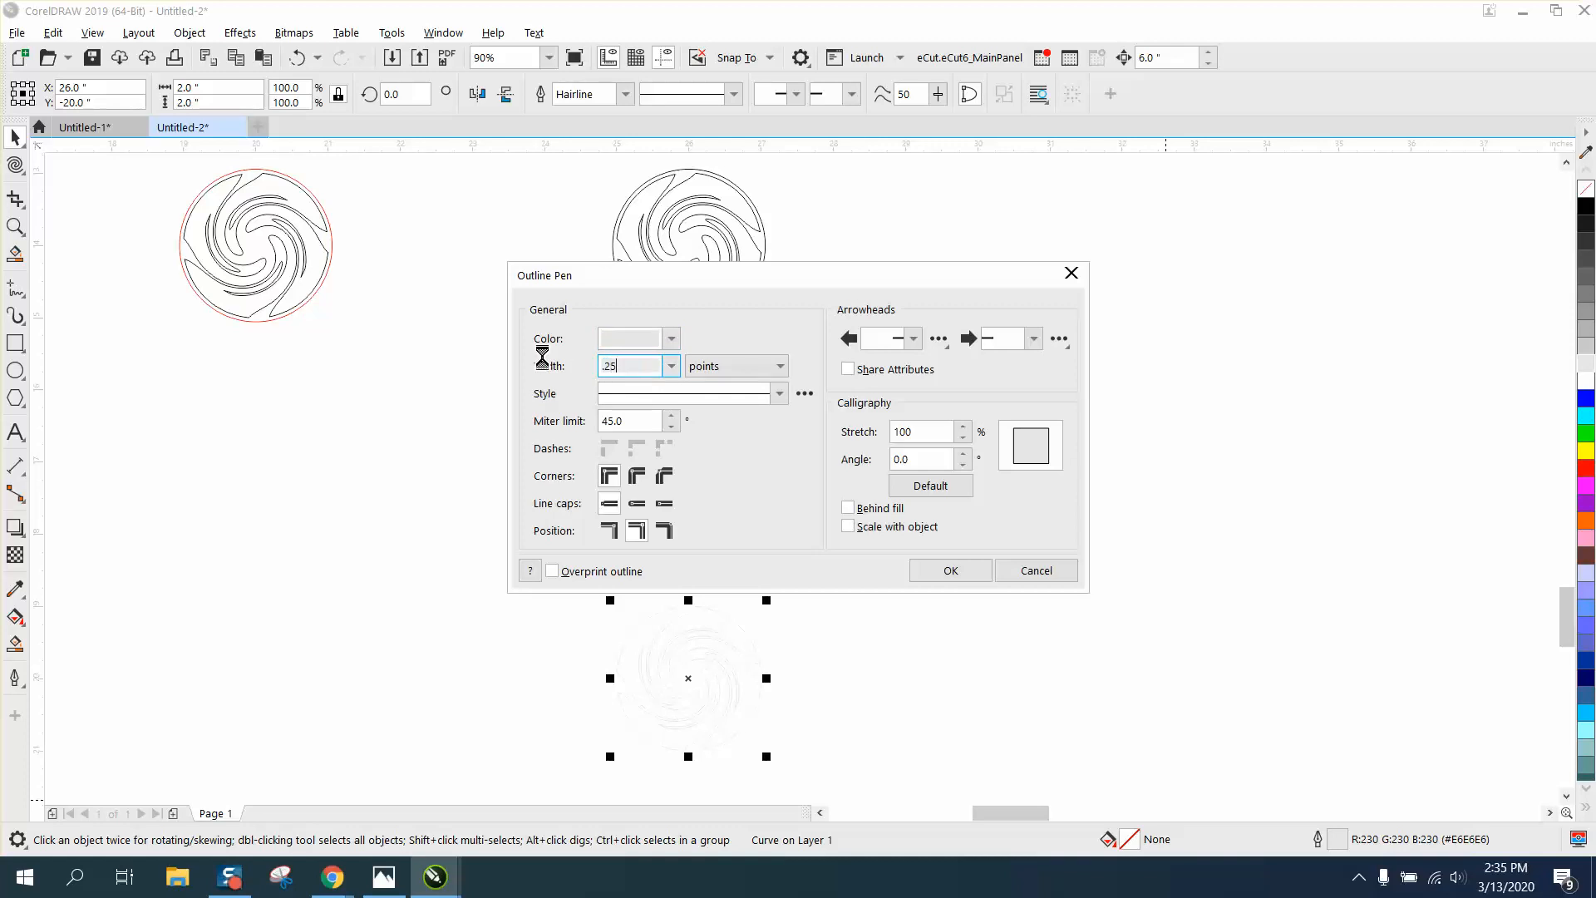
- Confirm the bottom disc's thin outline and apply a contour with 0.001" offset
click(948, 571)
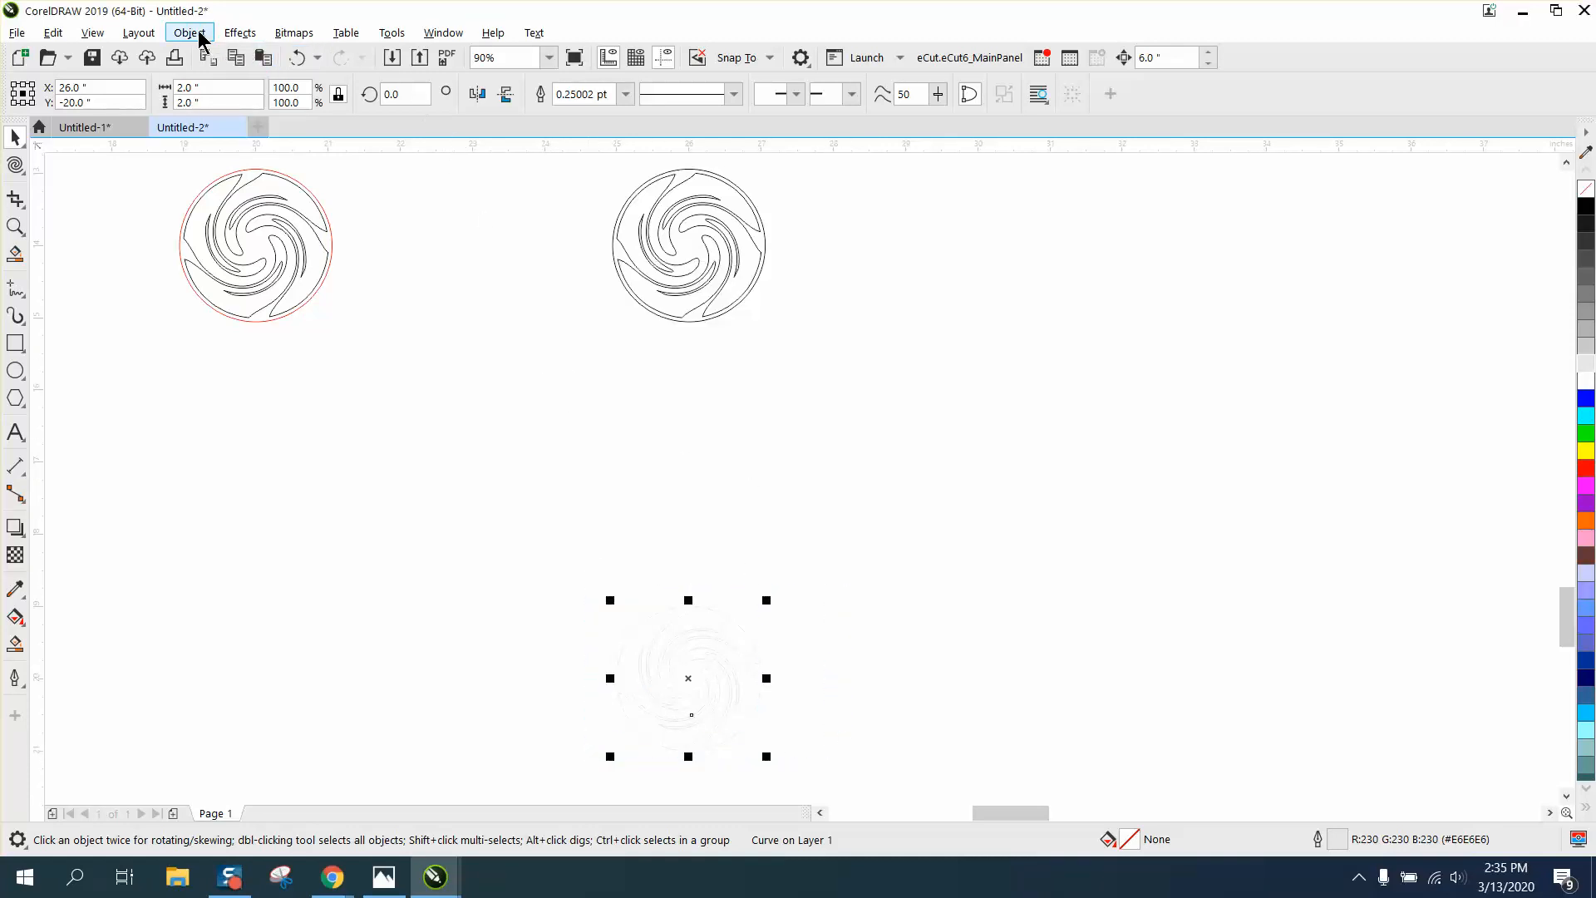
click(189, 31)
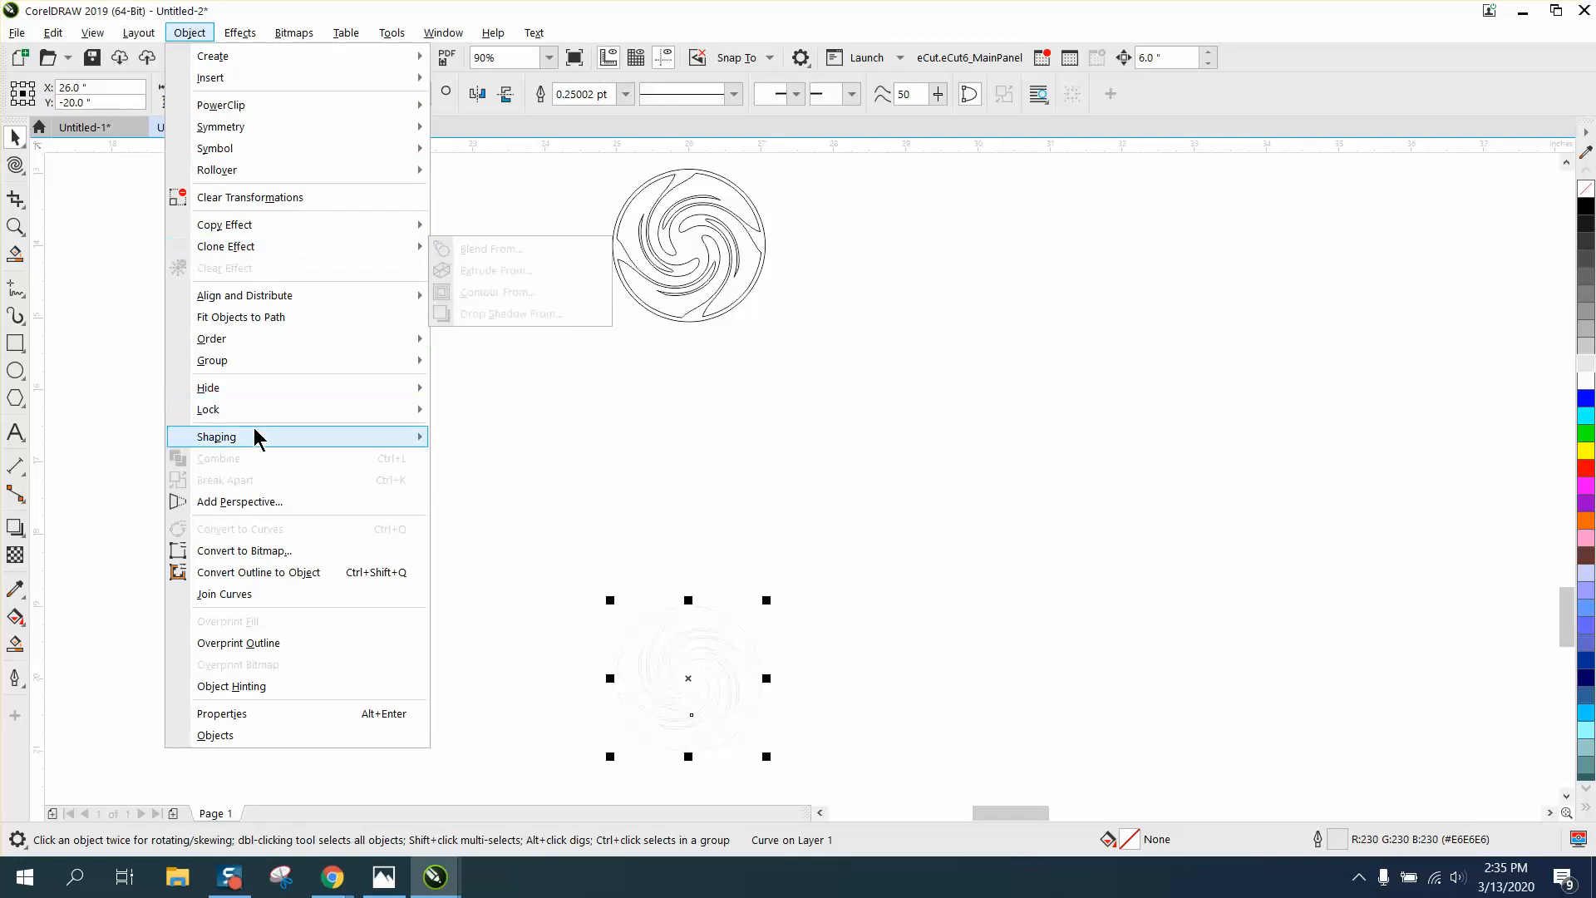
click(239, 32)
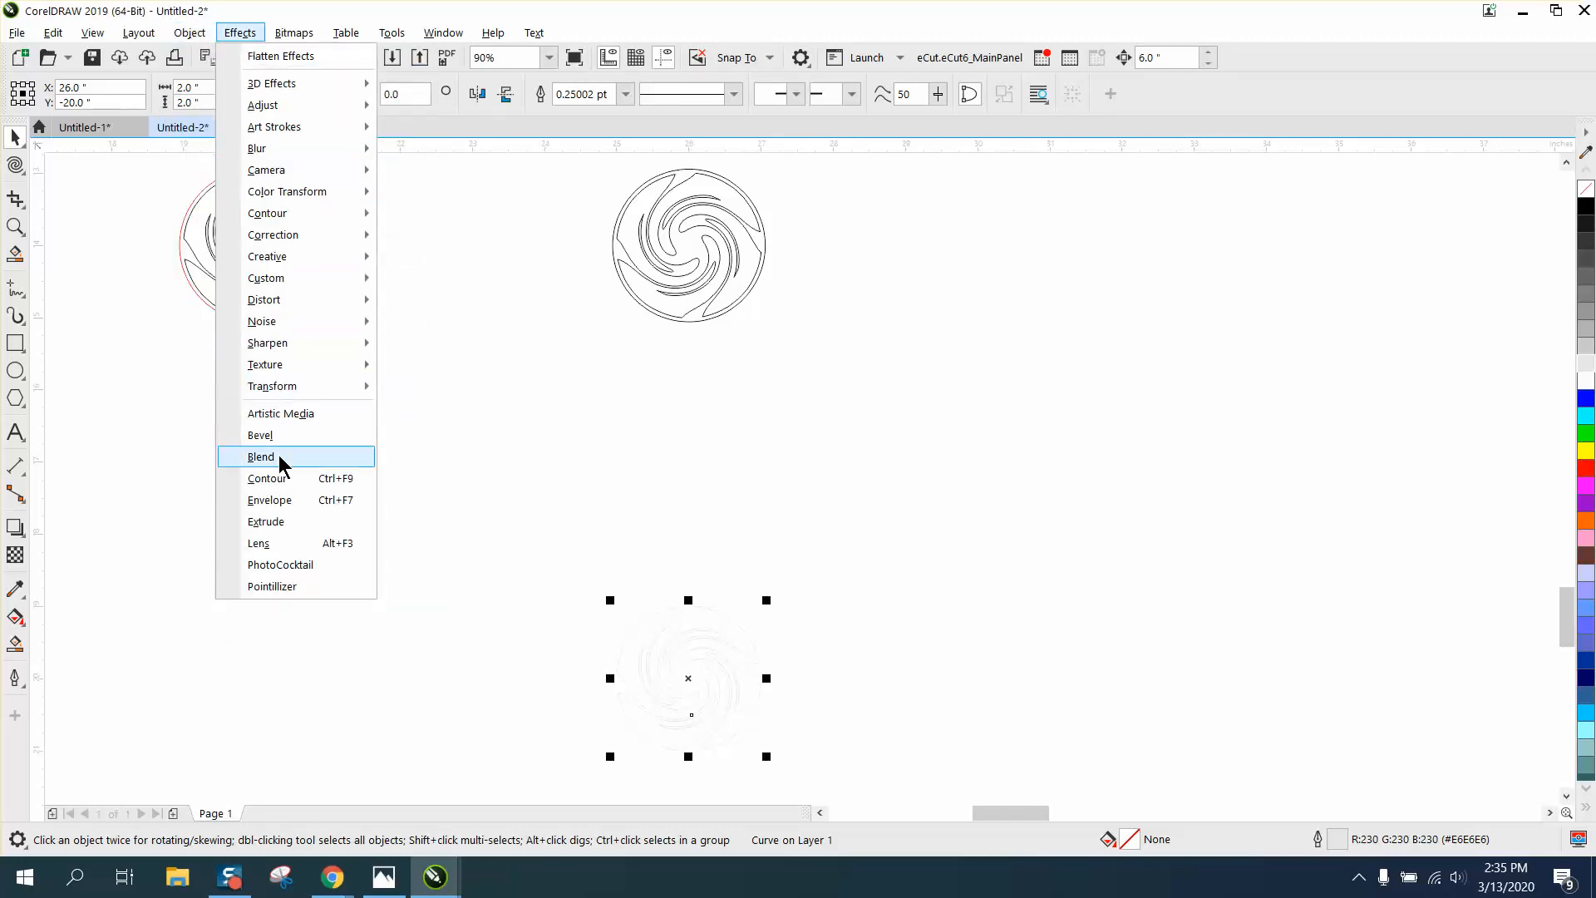
click(268, 479)
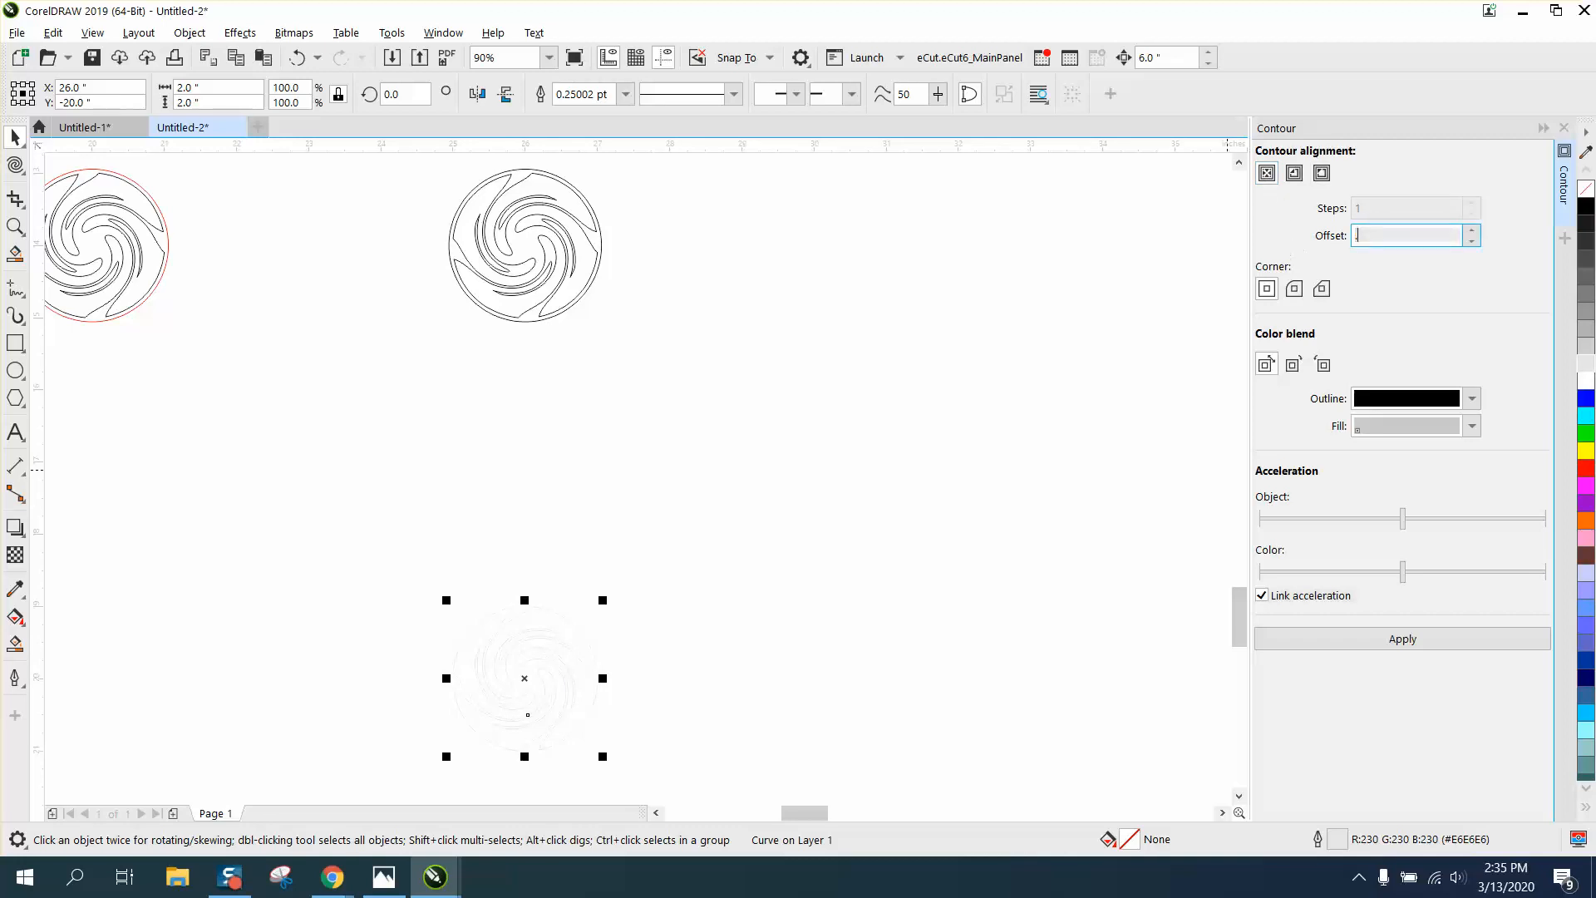
text(.001 ")
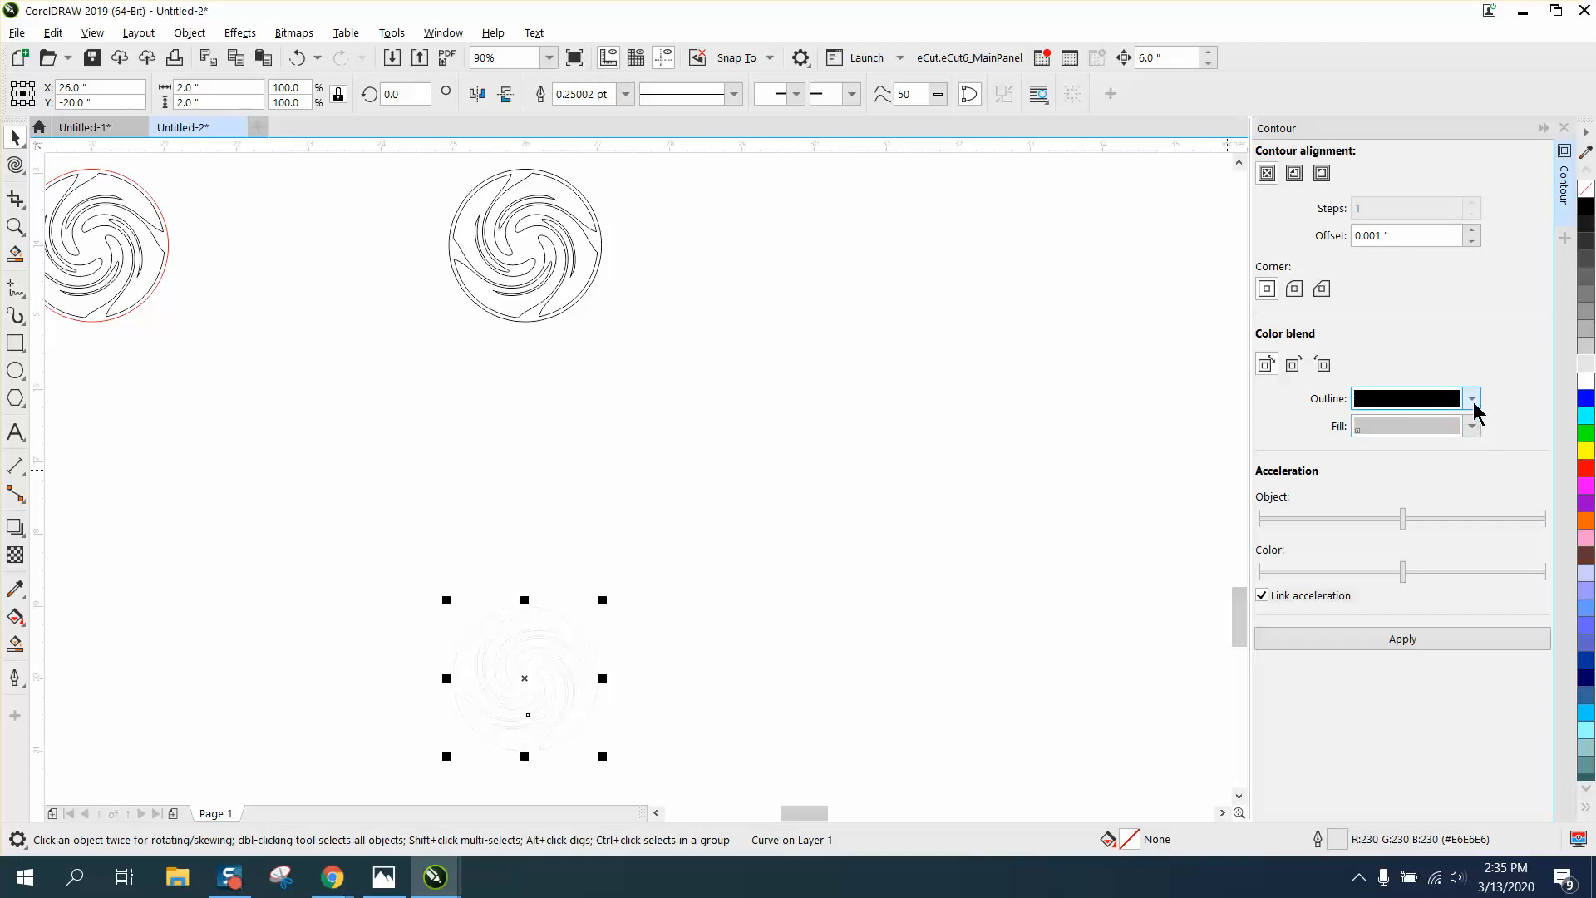
mouse_move(1473, 408)
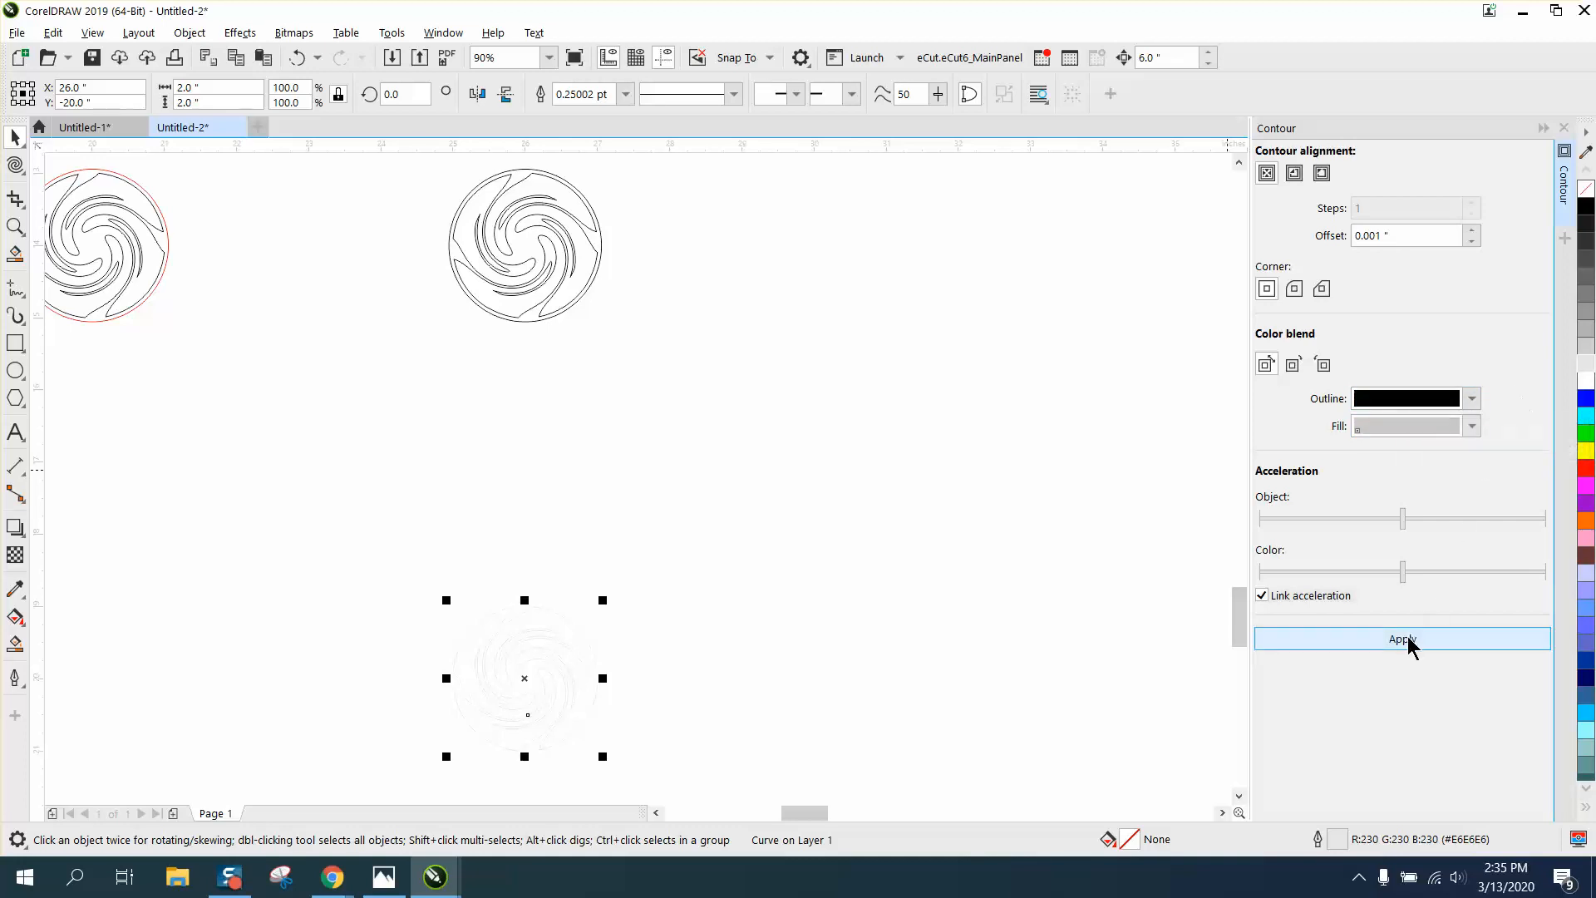
click(1402, 638)
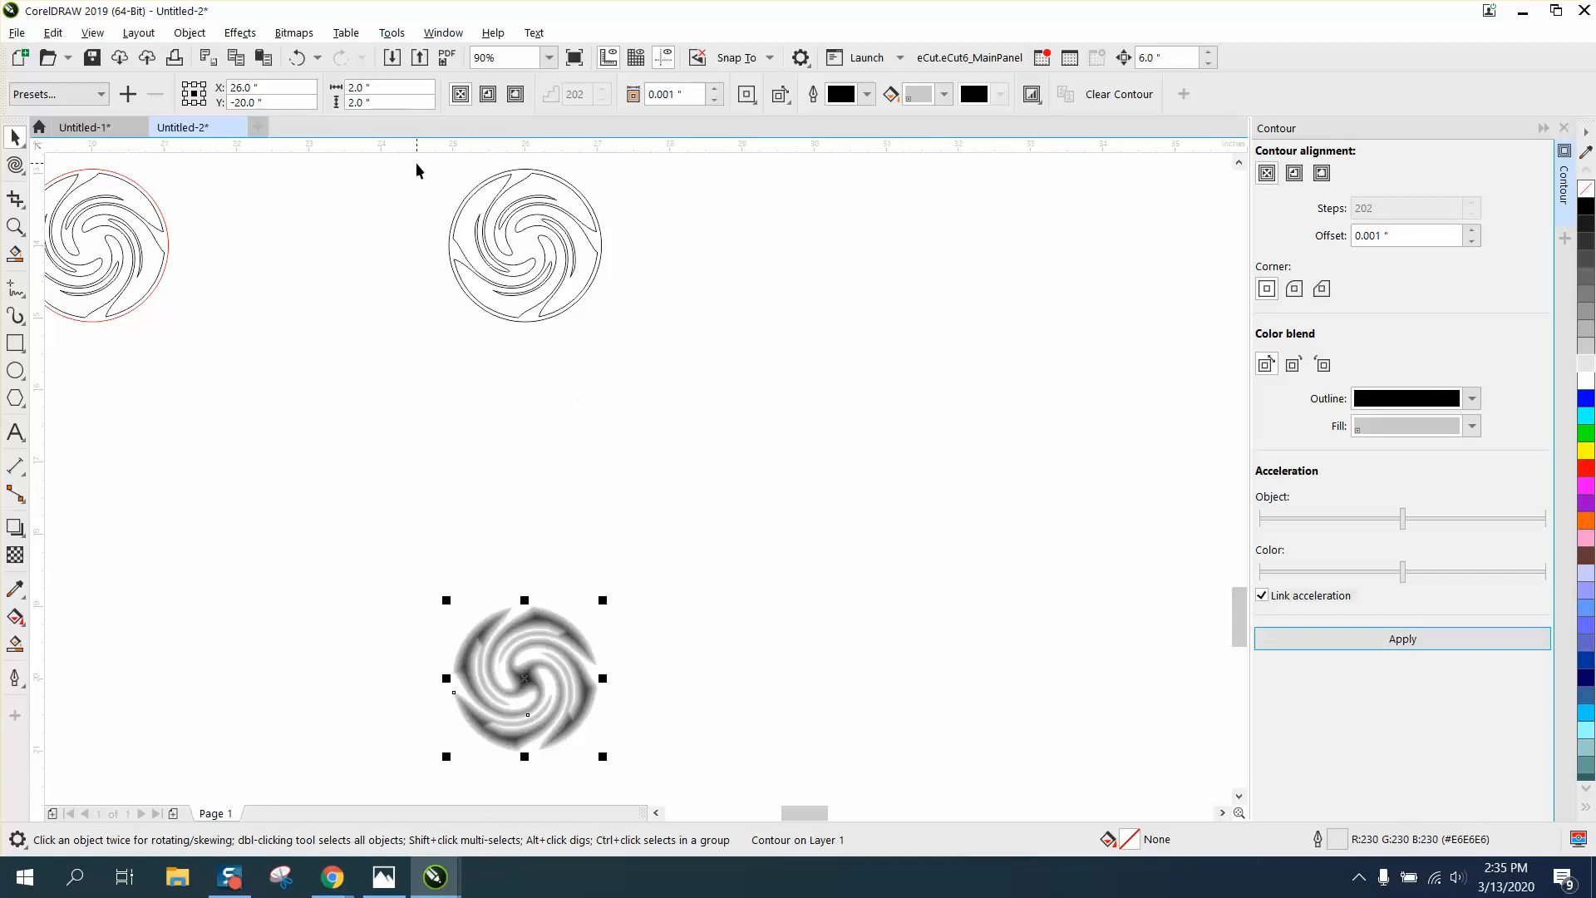
click(525, 245)
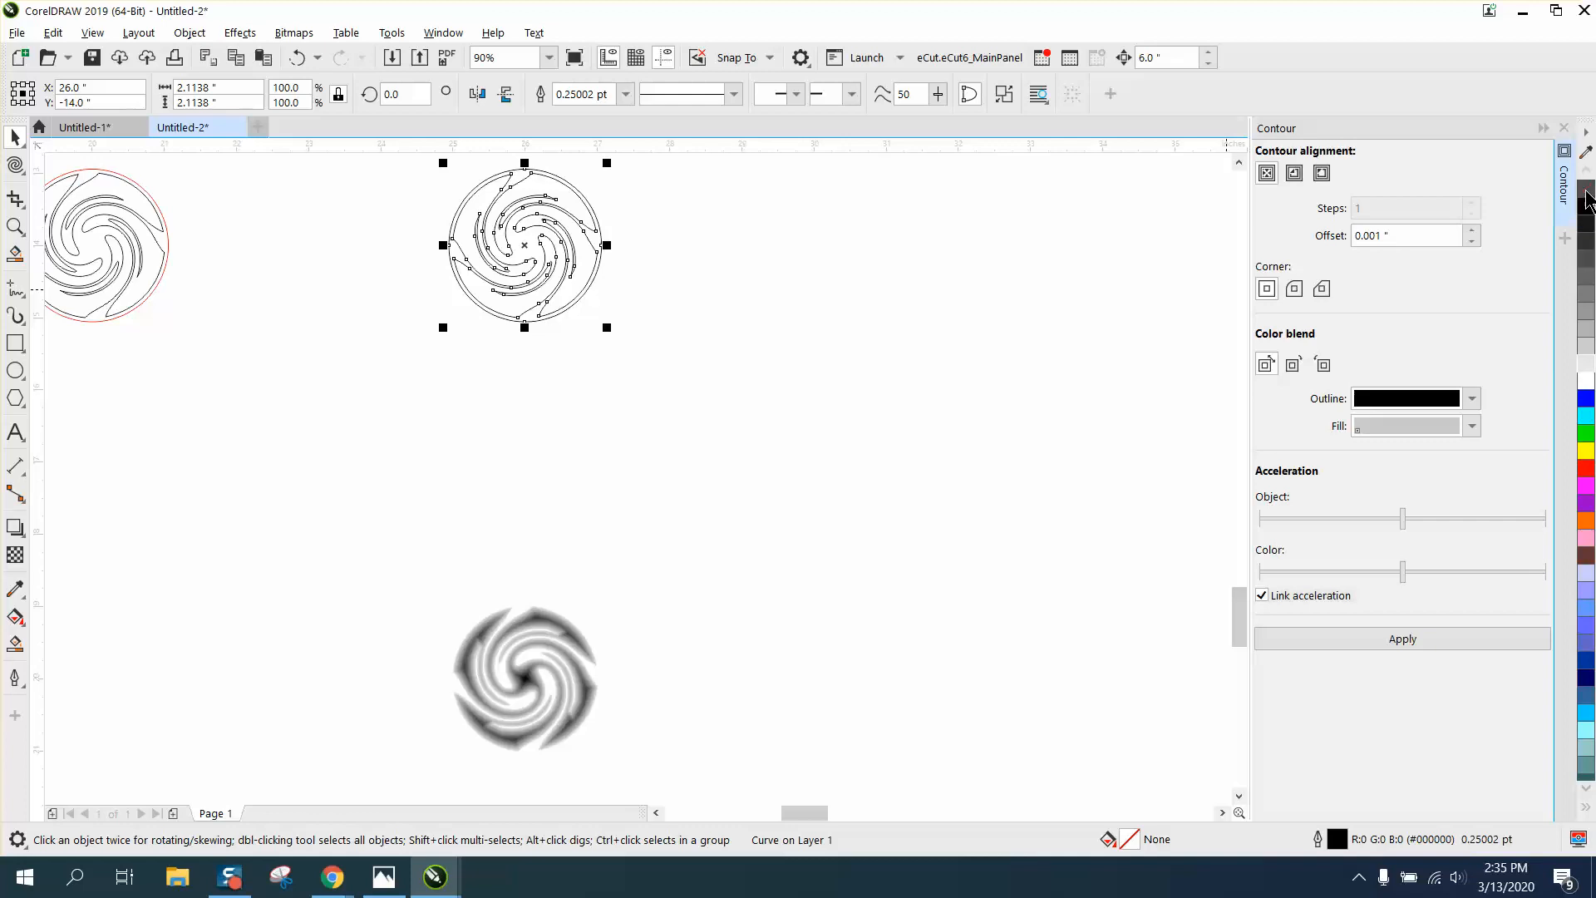
mouse_move(1587, 204)
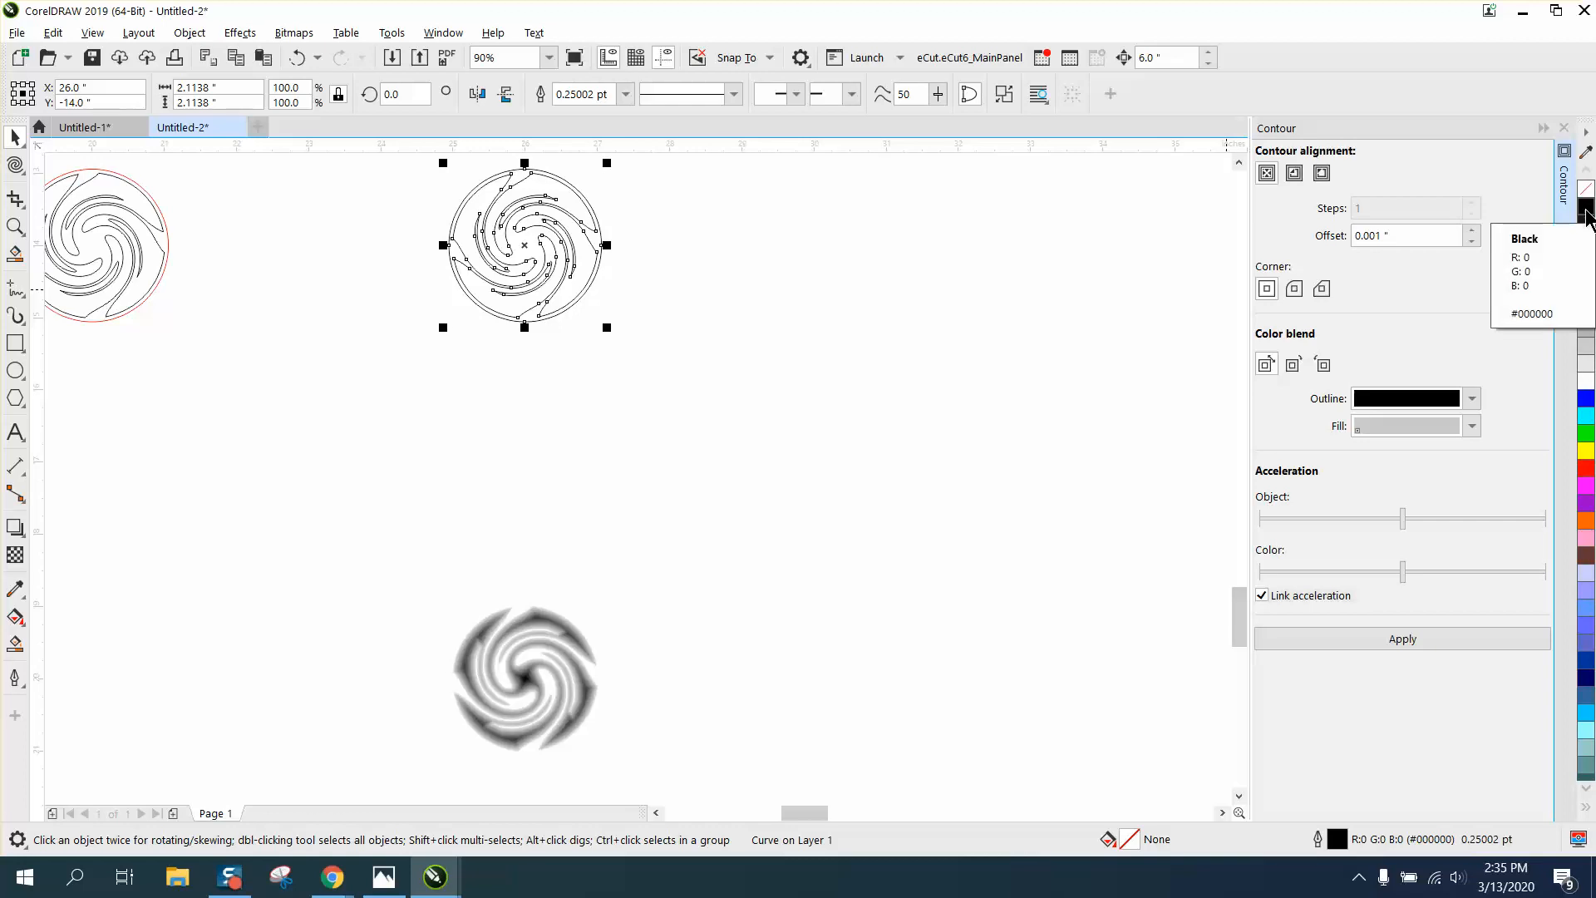
- Select the outlined middle swirl disc and remove its existing contour
click(668, 260)
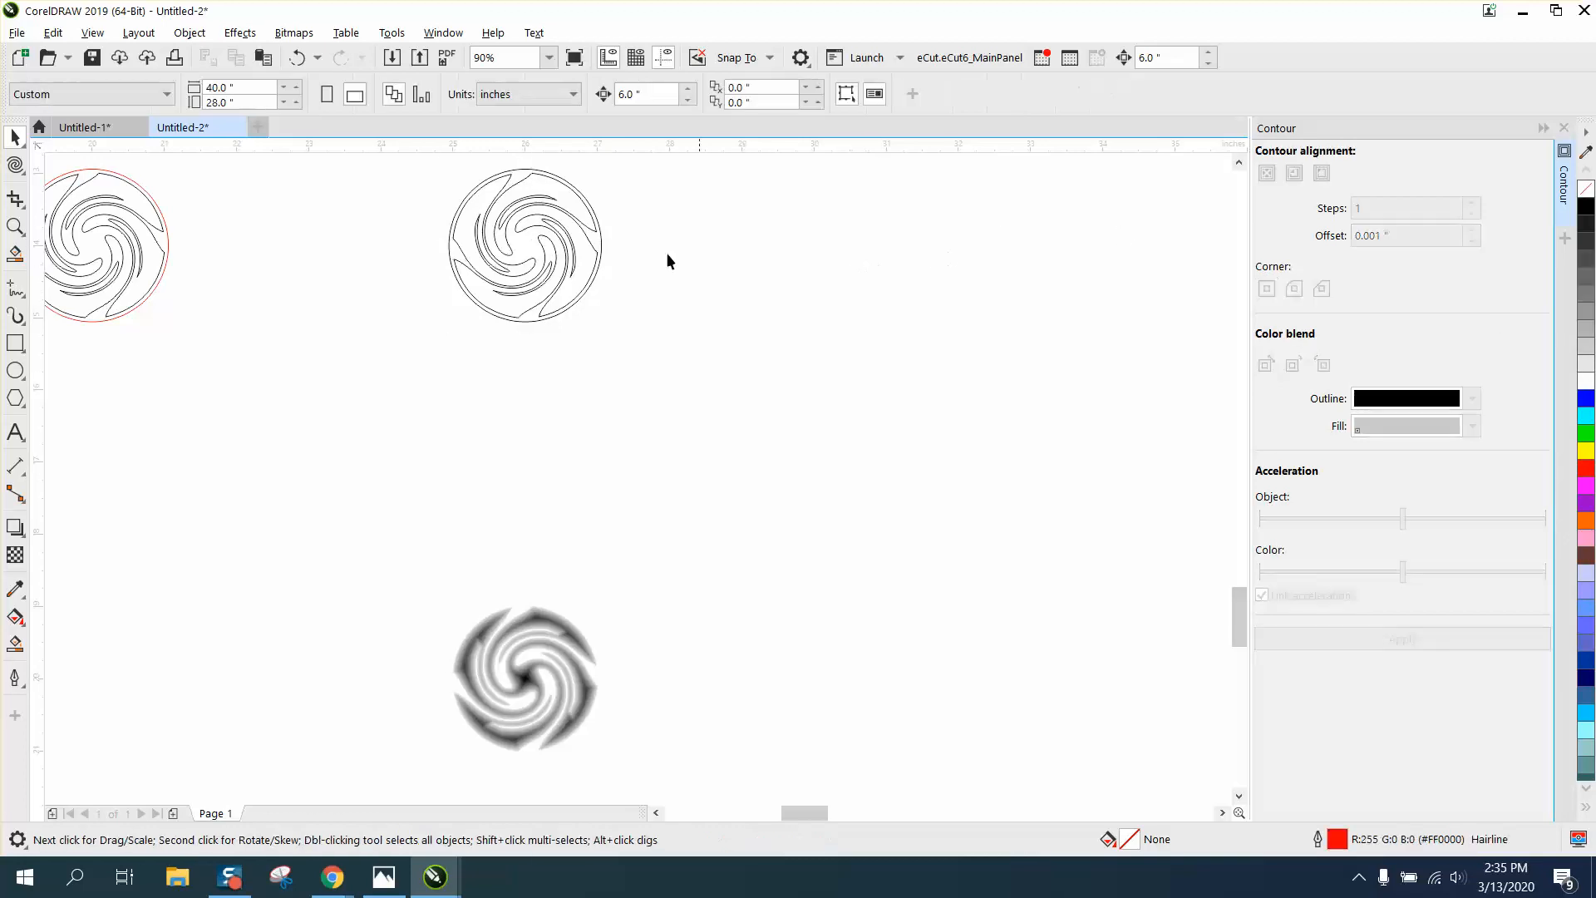
click(525, 244)
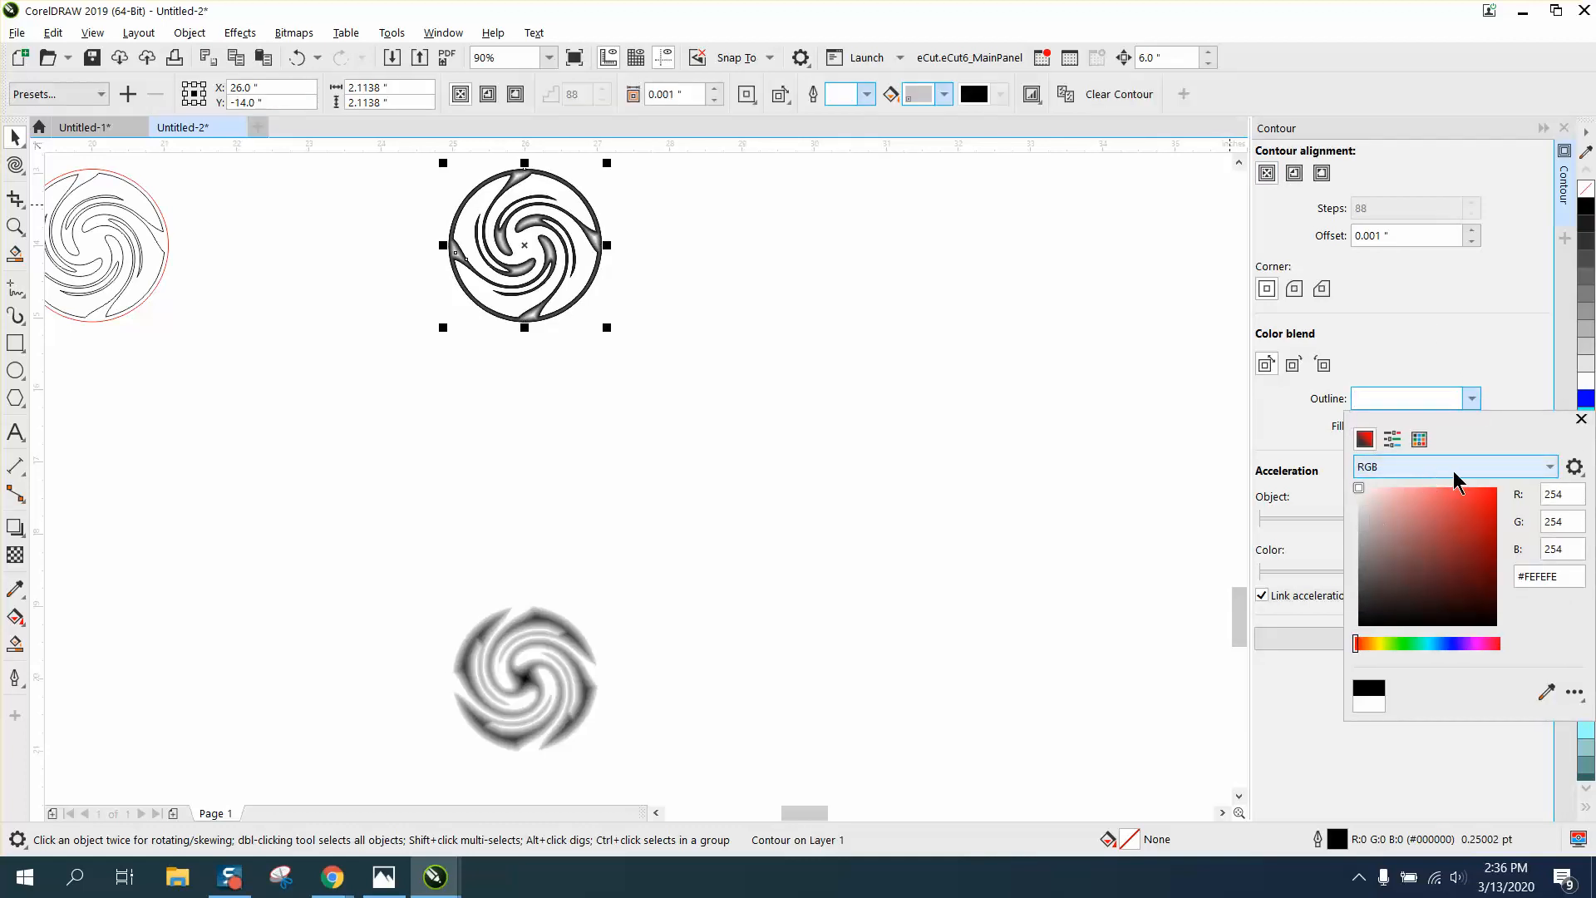
mouse_move(1441, 486)
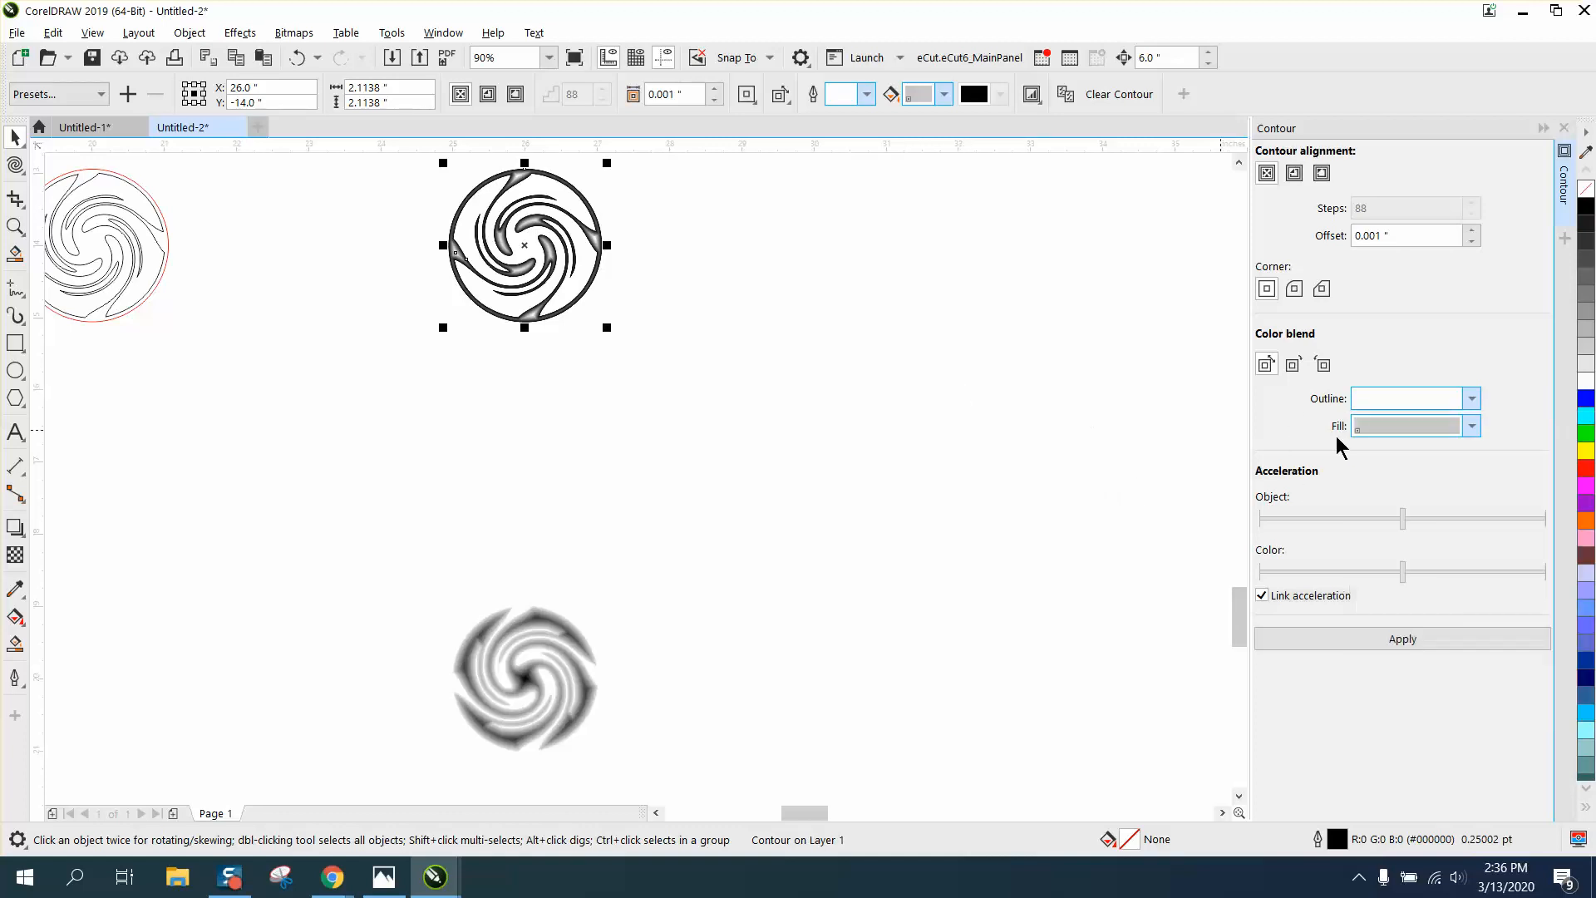
click(1471, 426)
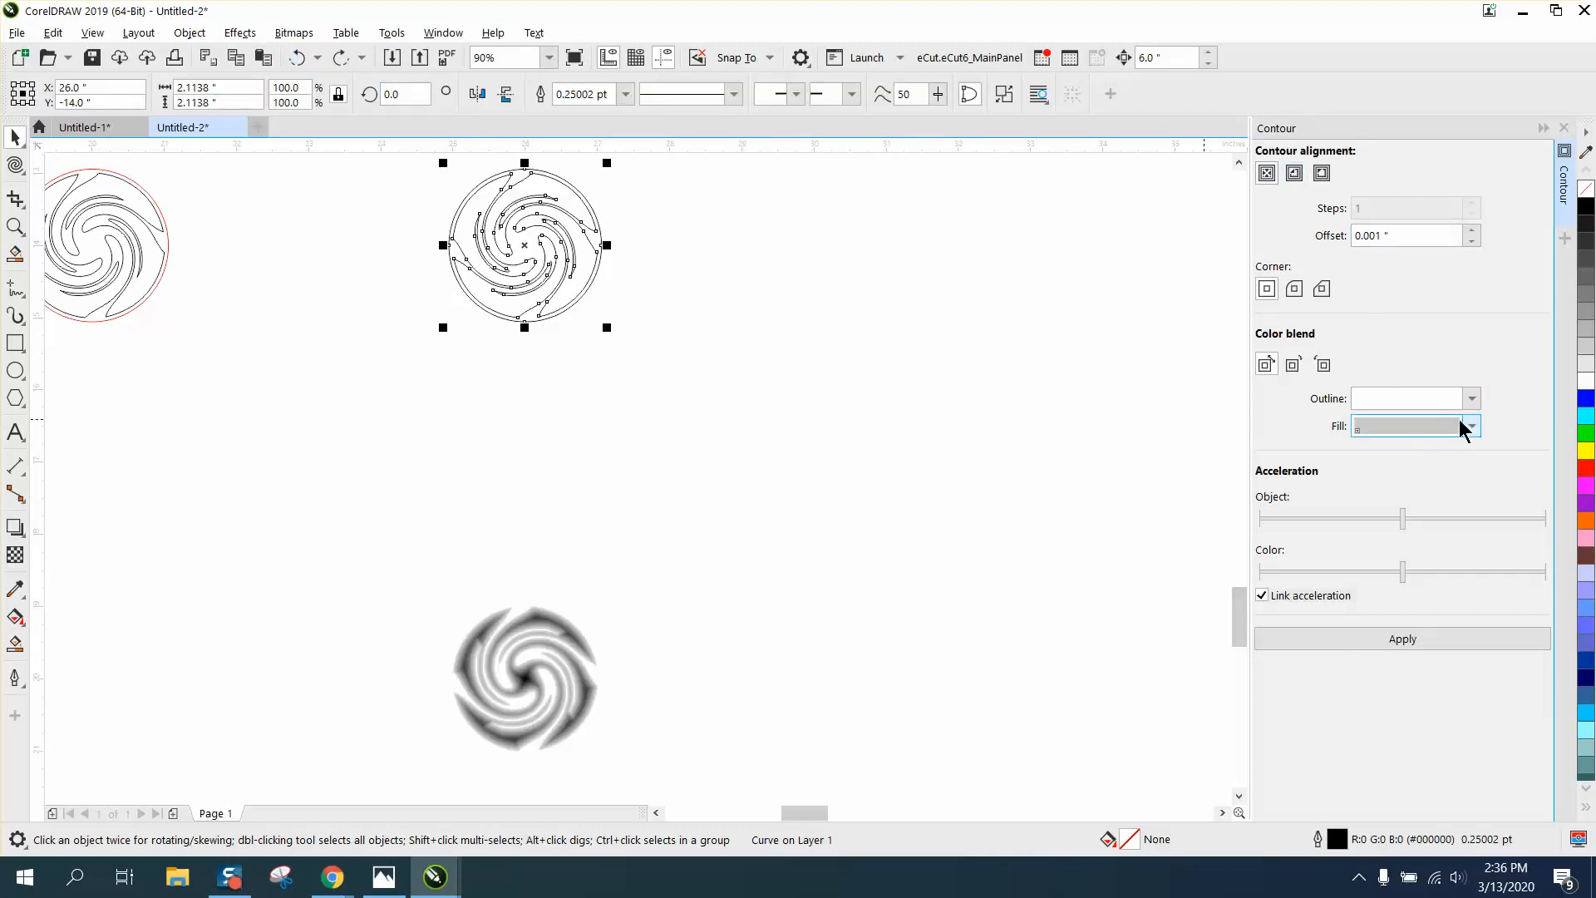
- Set the contour's ending colour to black from the RGB Palette and apply the gradient
click(1469, 425)
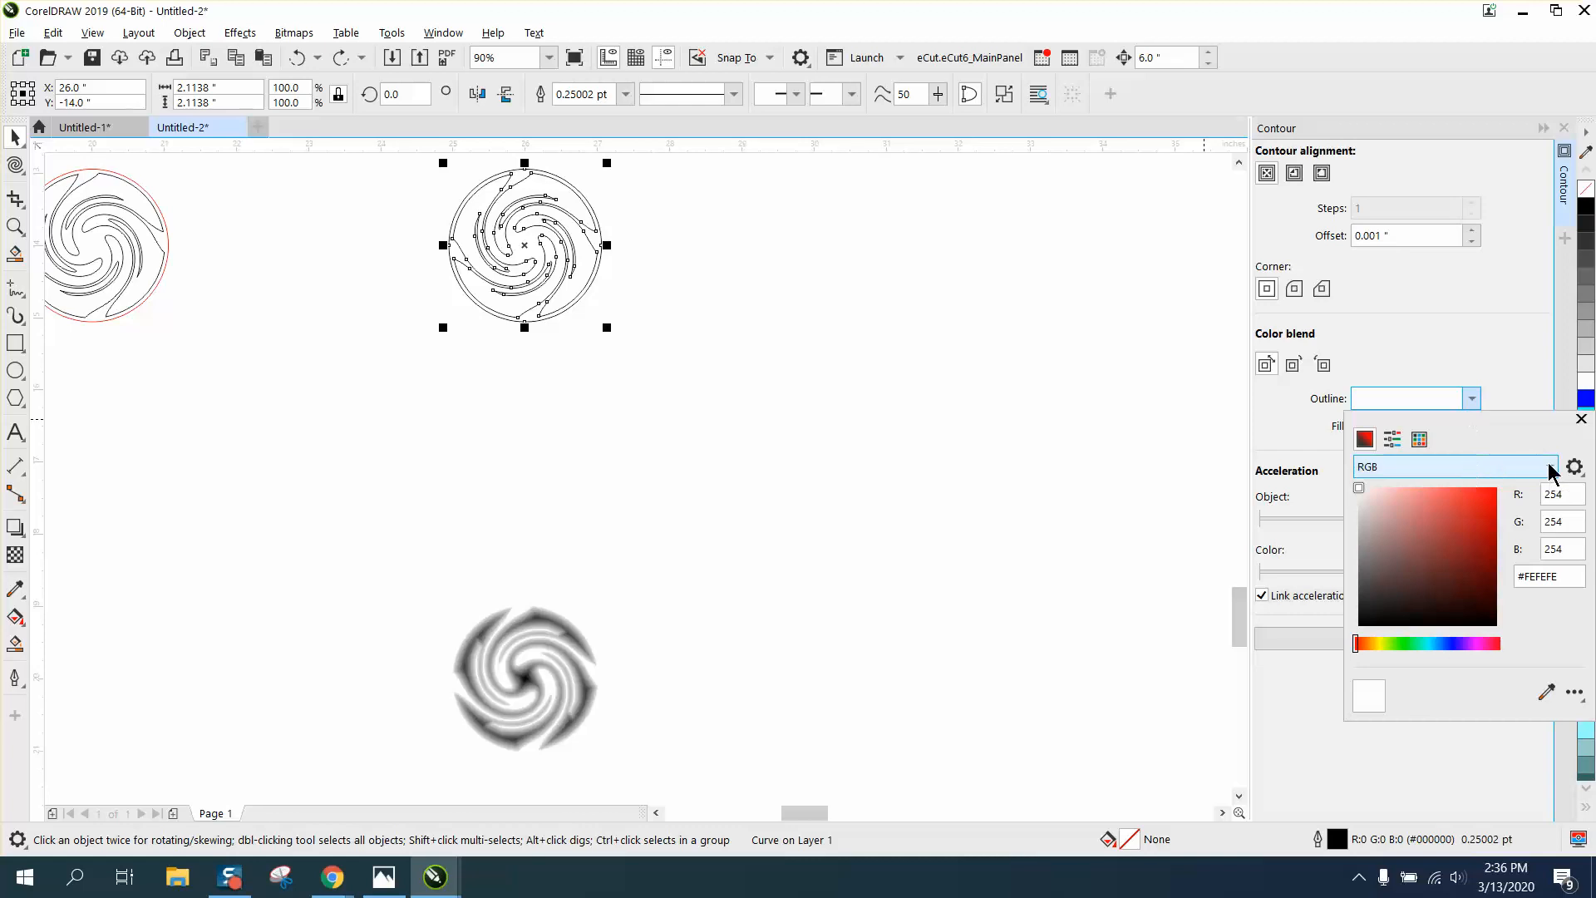
click(1548, 467)
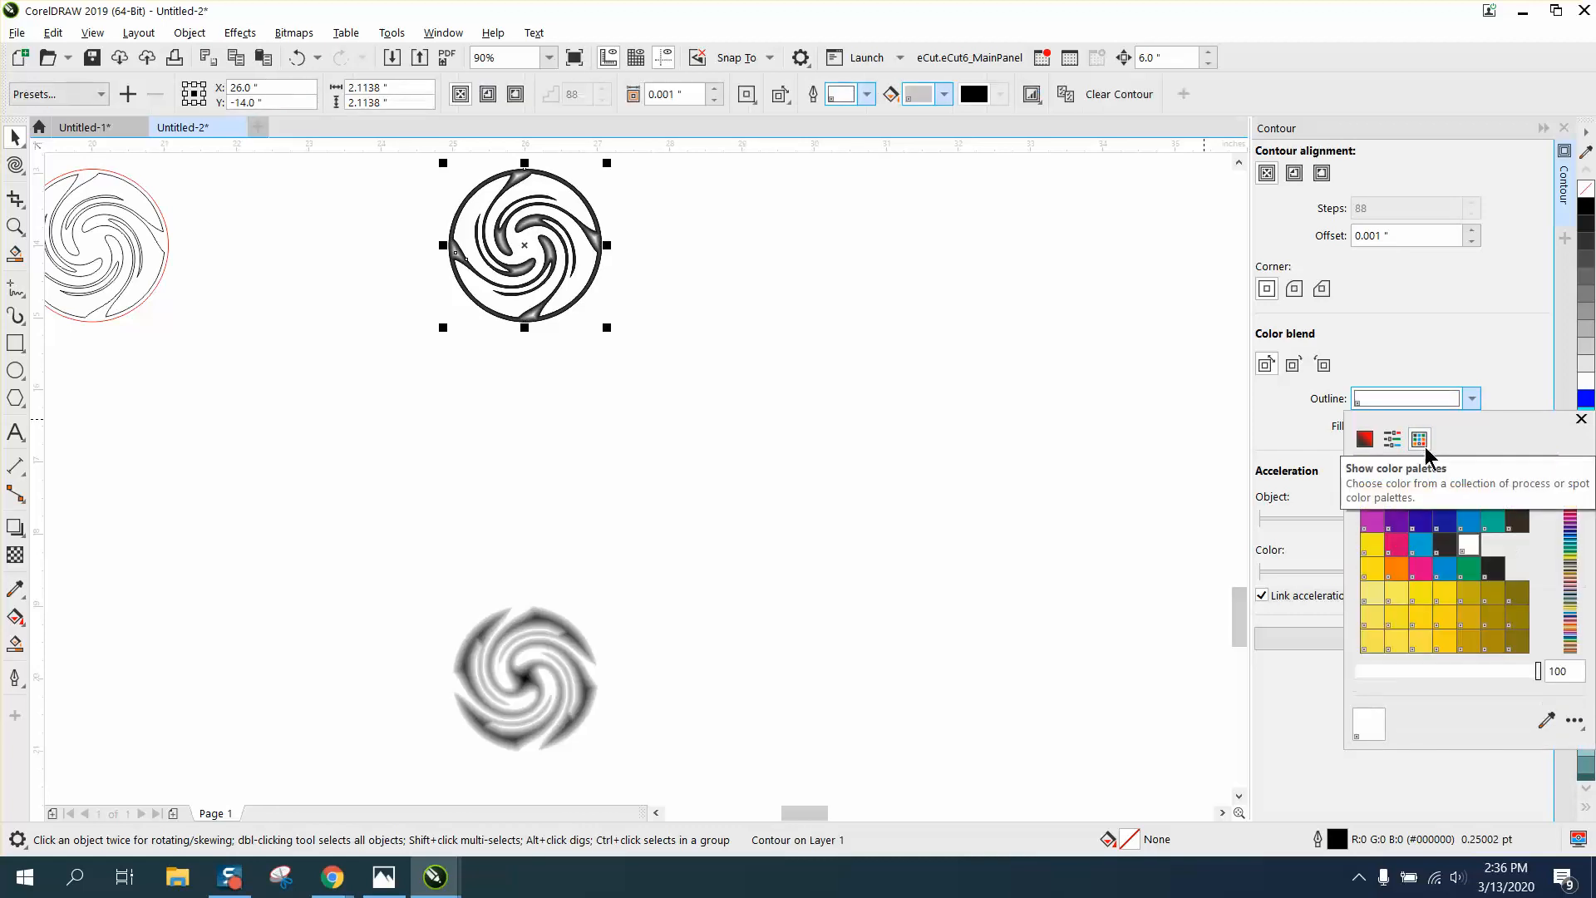
click(1420, 439)
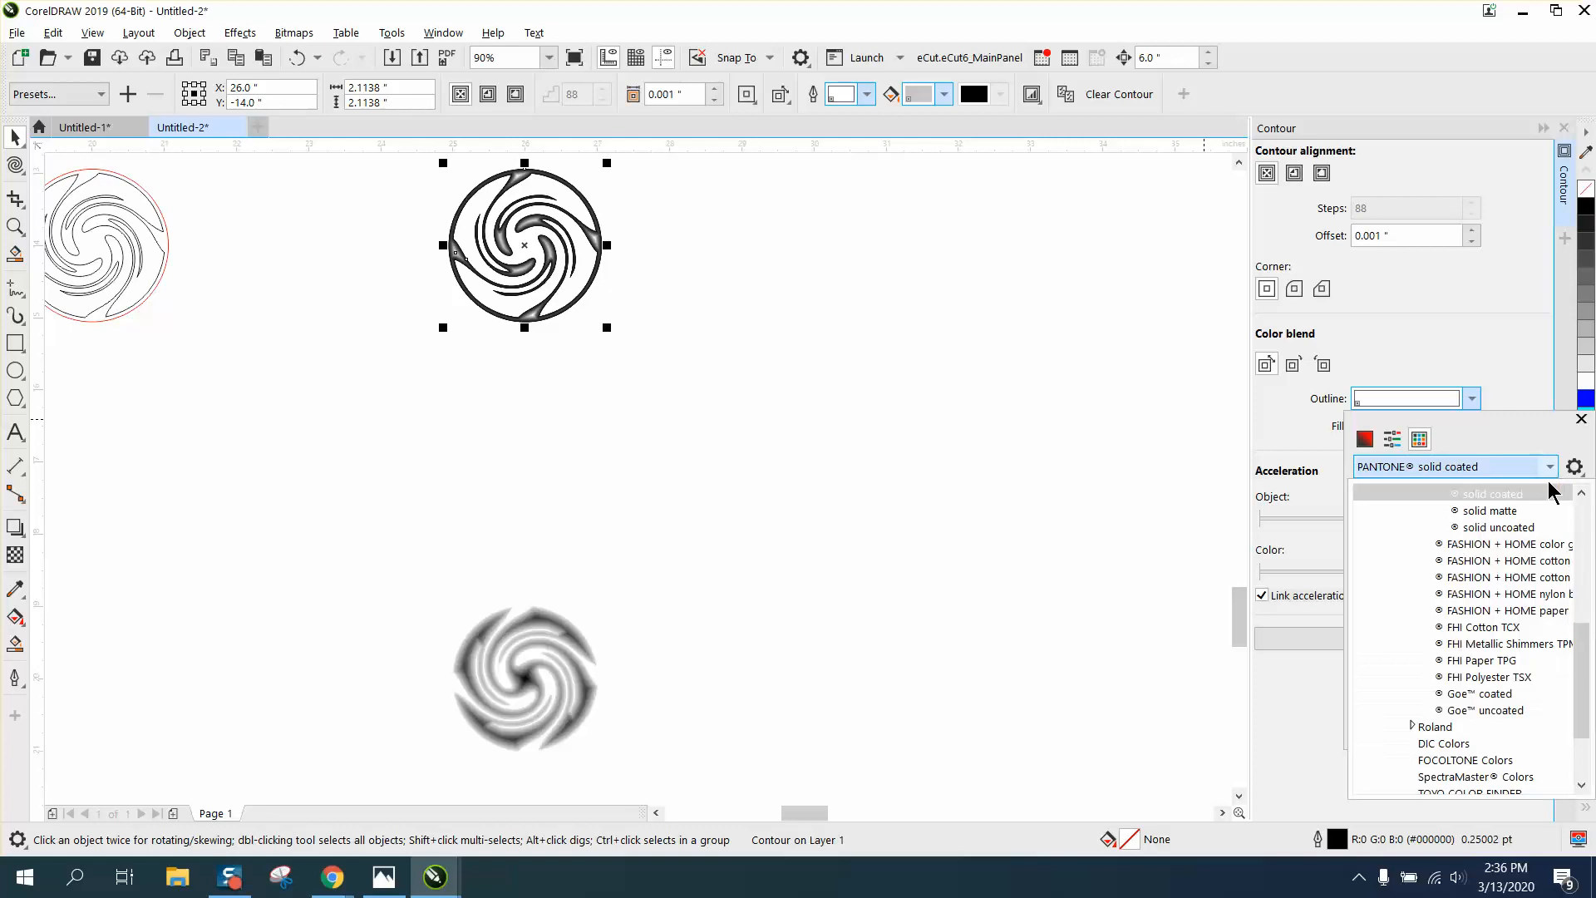
scroll(down, 3)
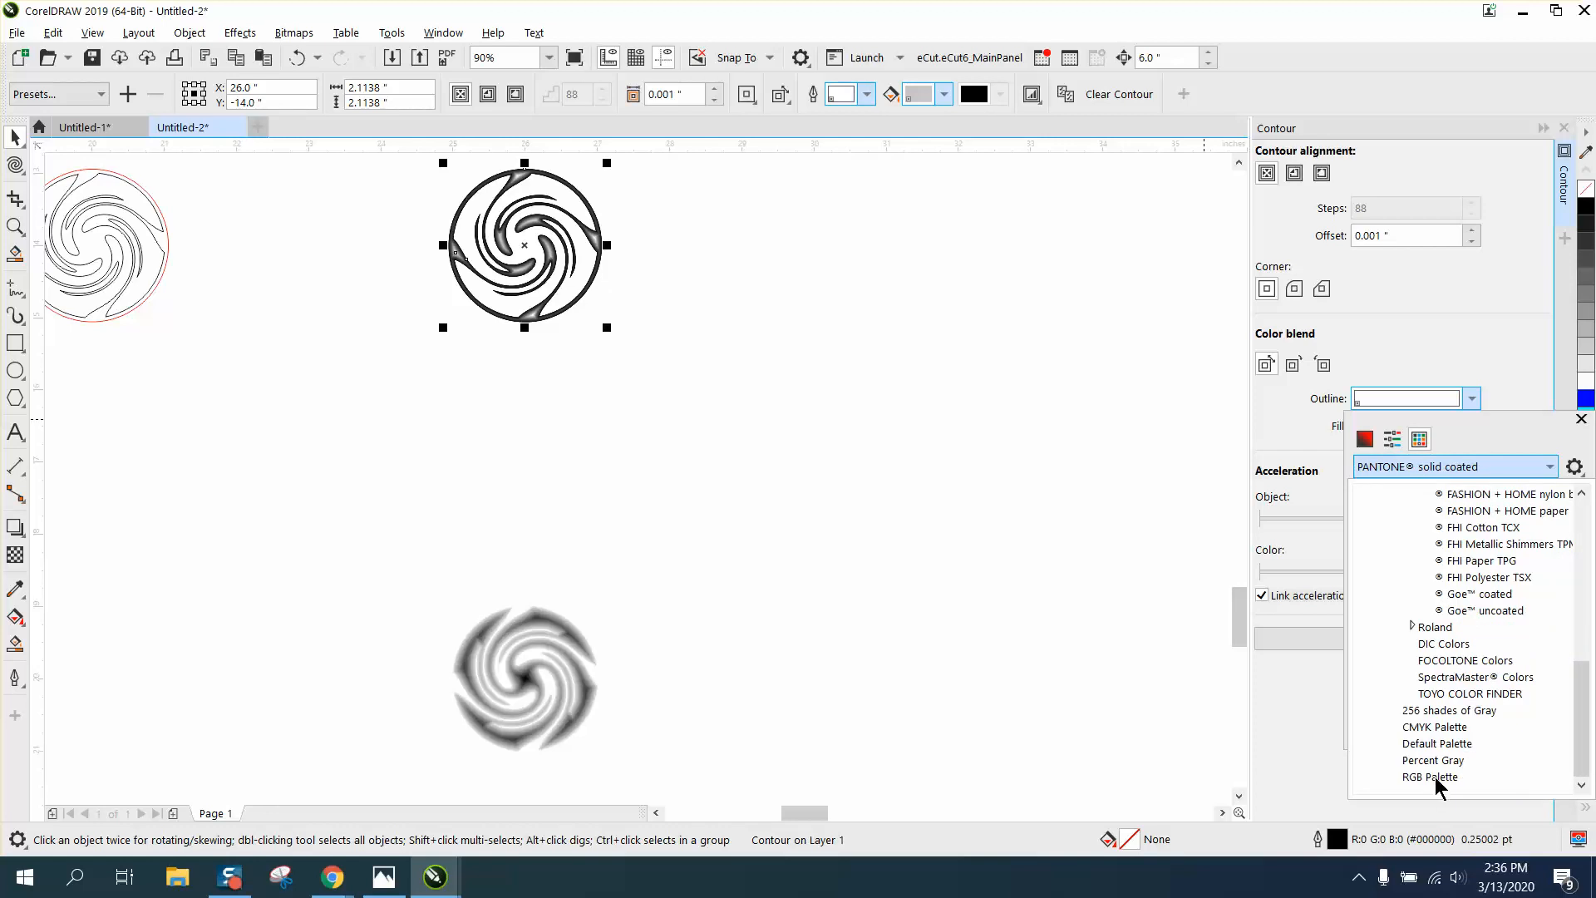
click(1427, 777)
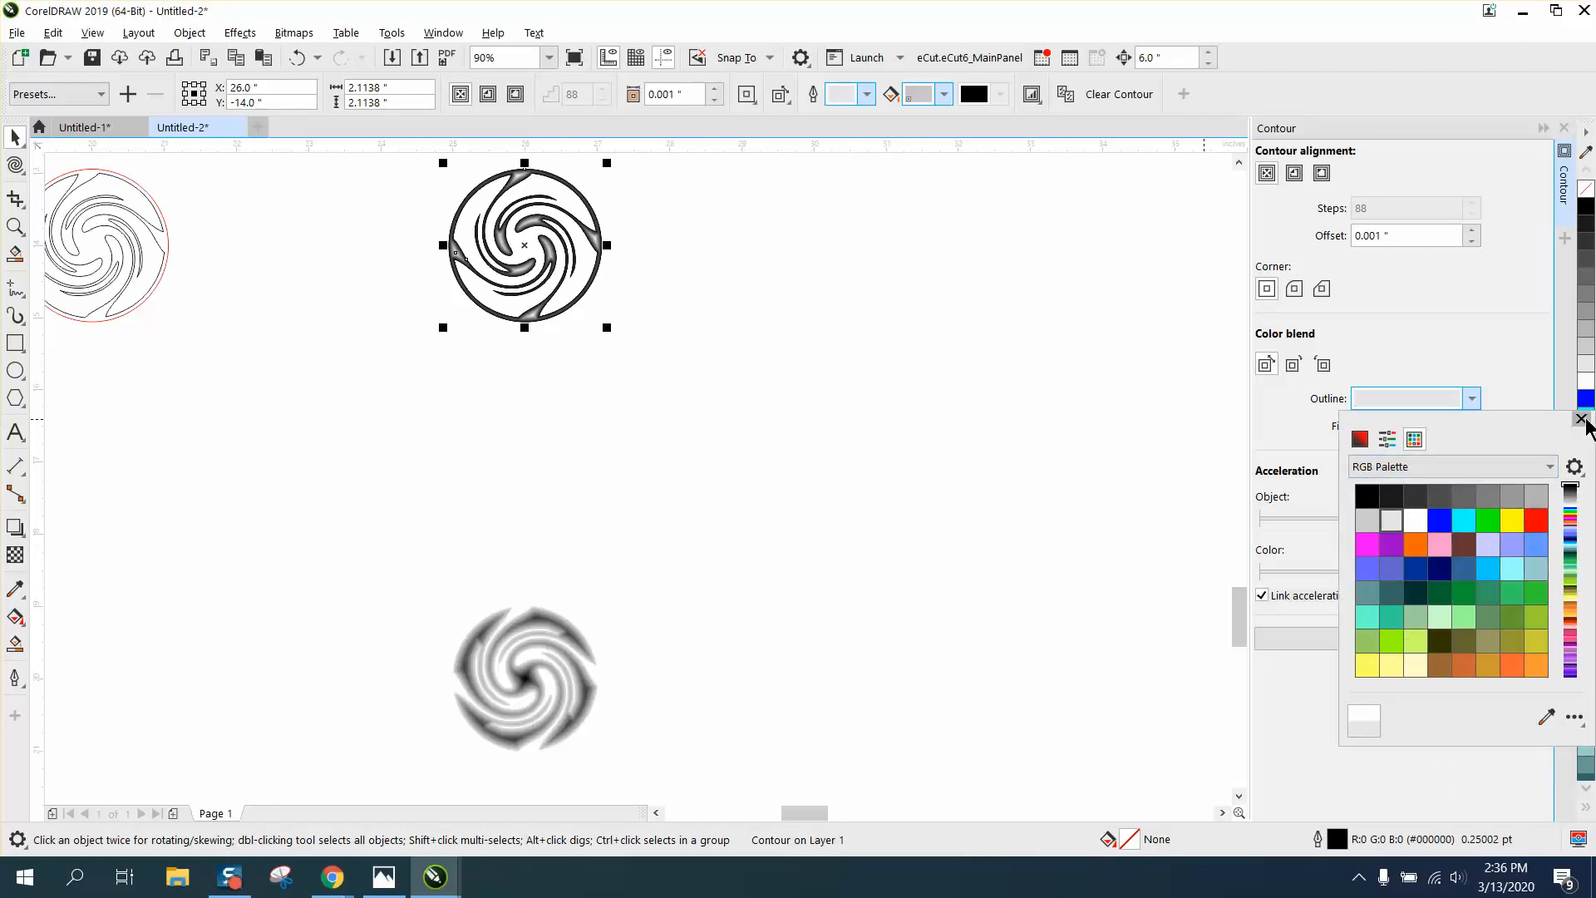
click(1580, 419)
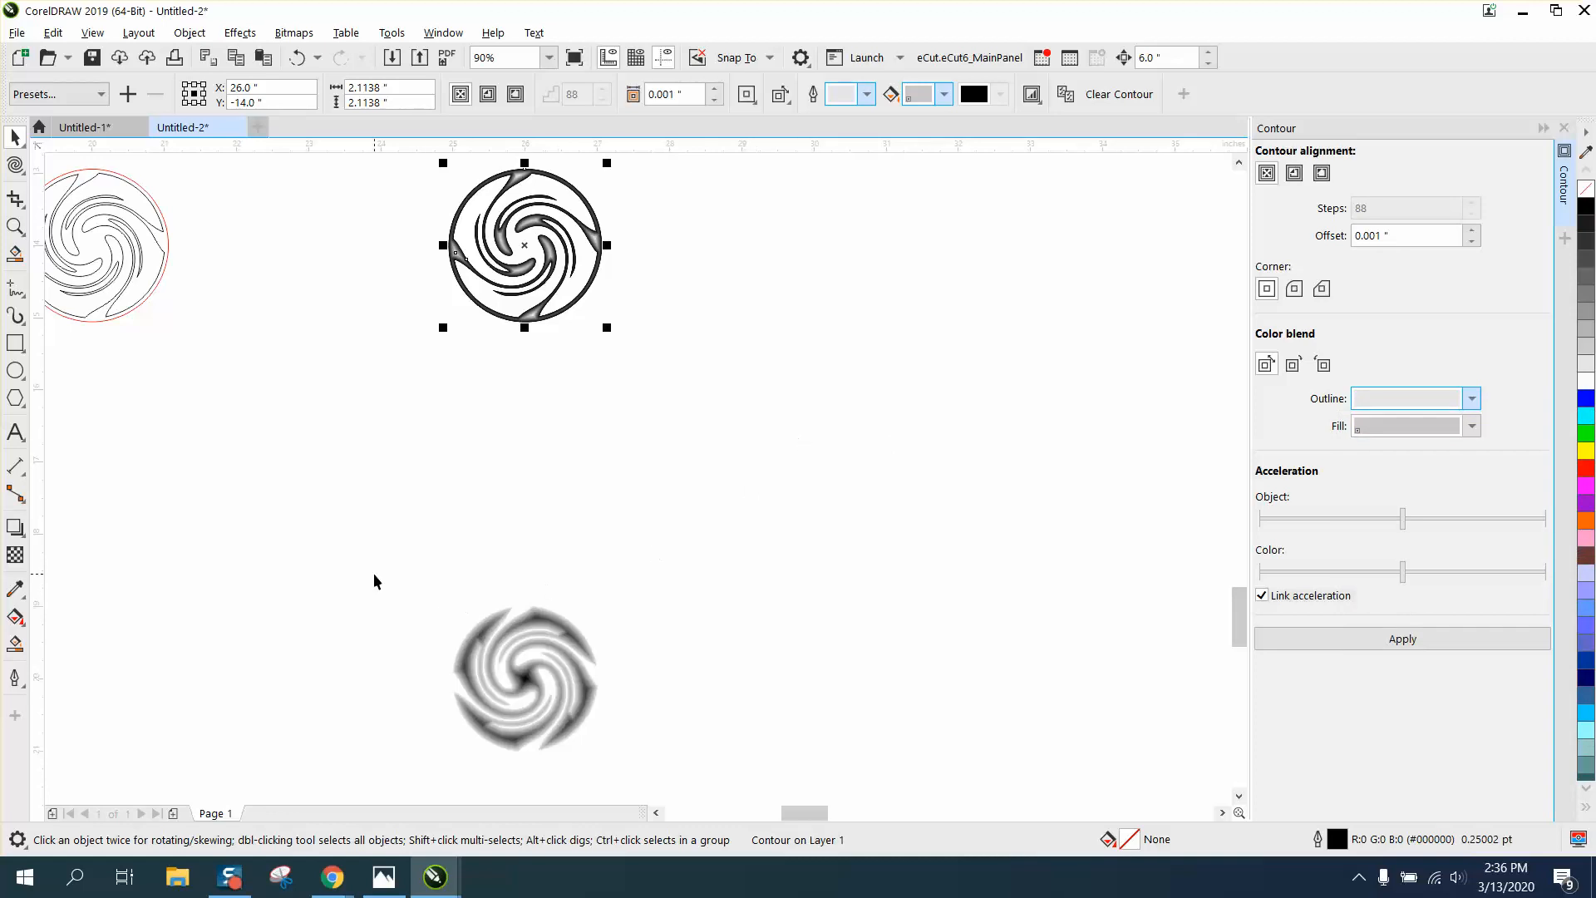
click(1402, 639)
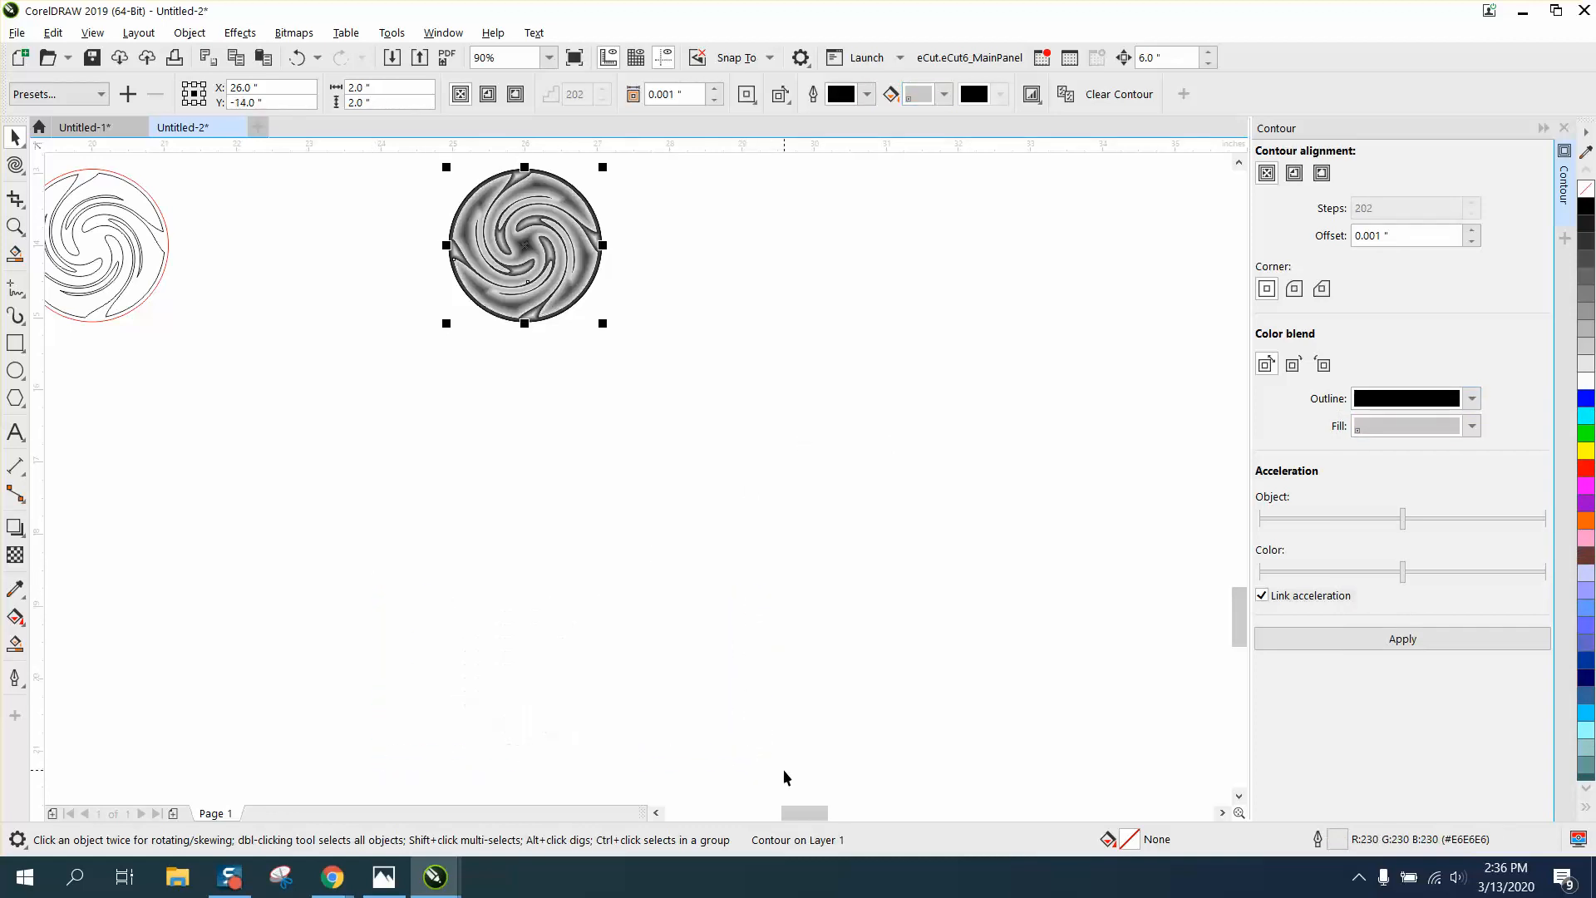
click(17, 226)
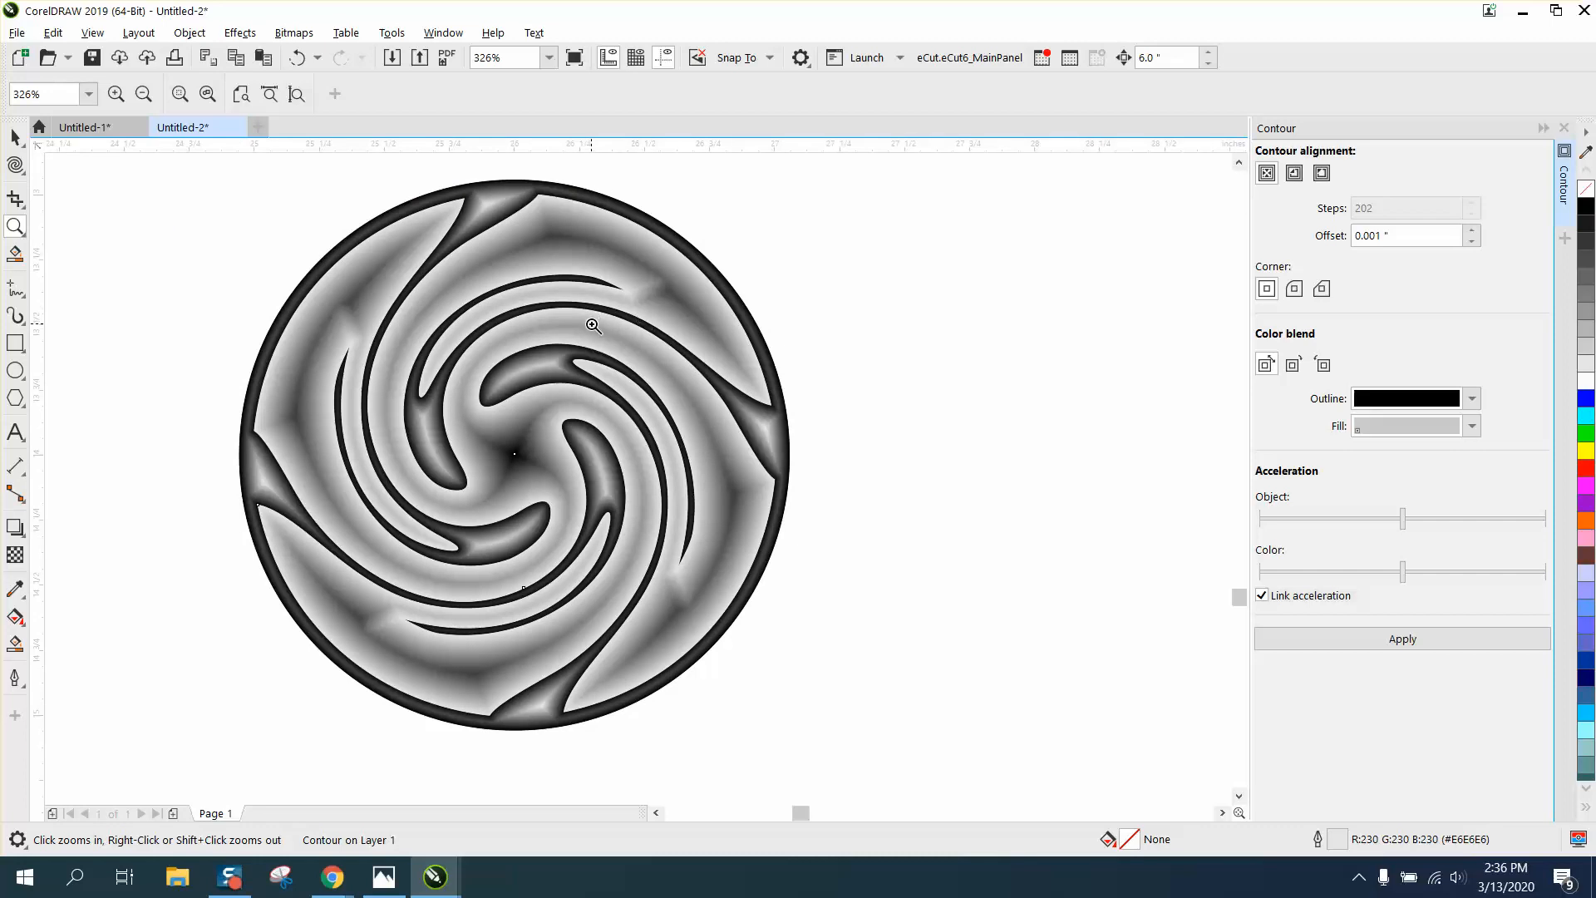
mouse_move(791, 469)
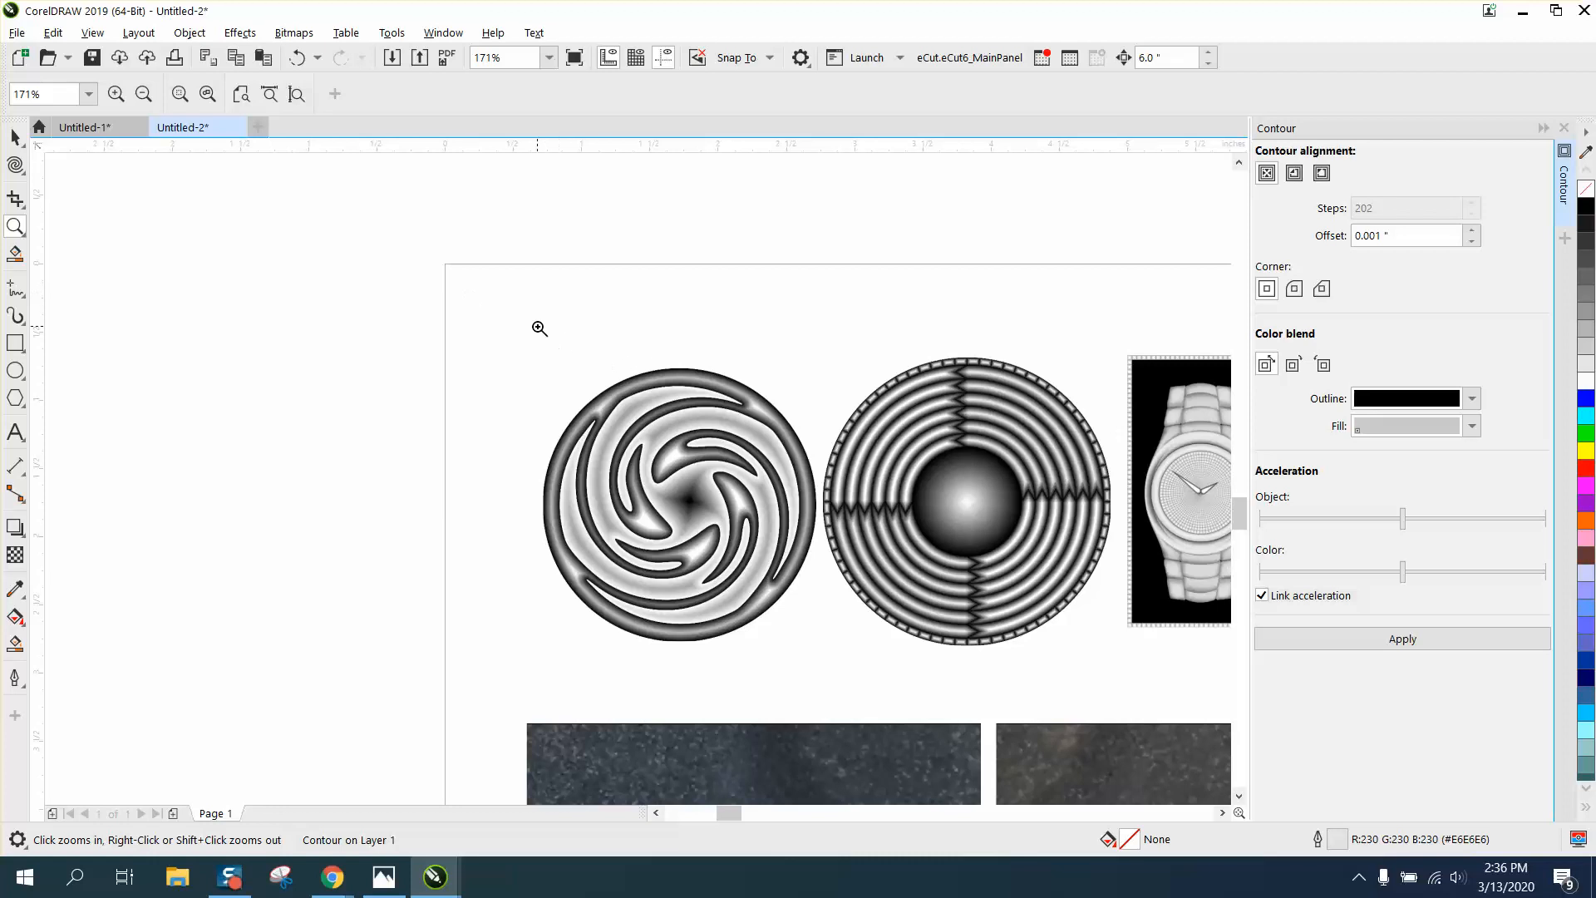
click(144, 94)
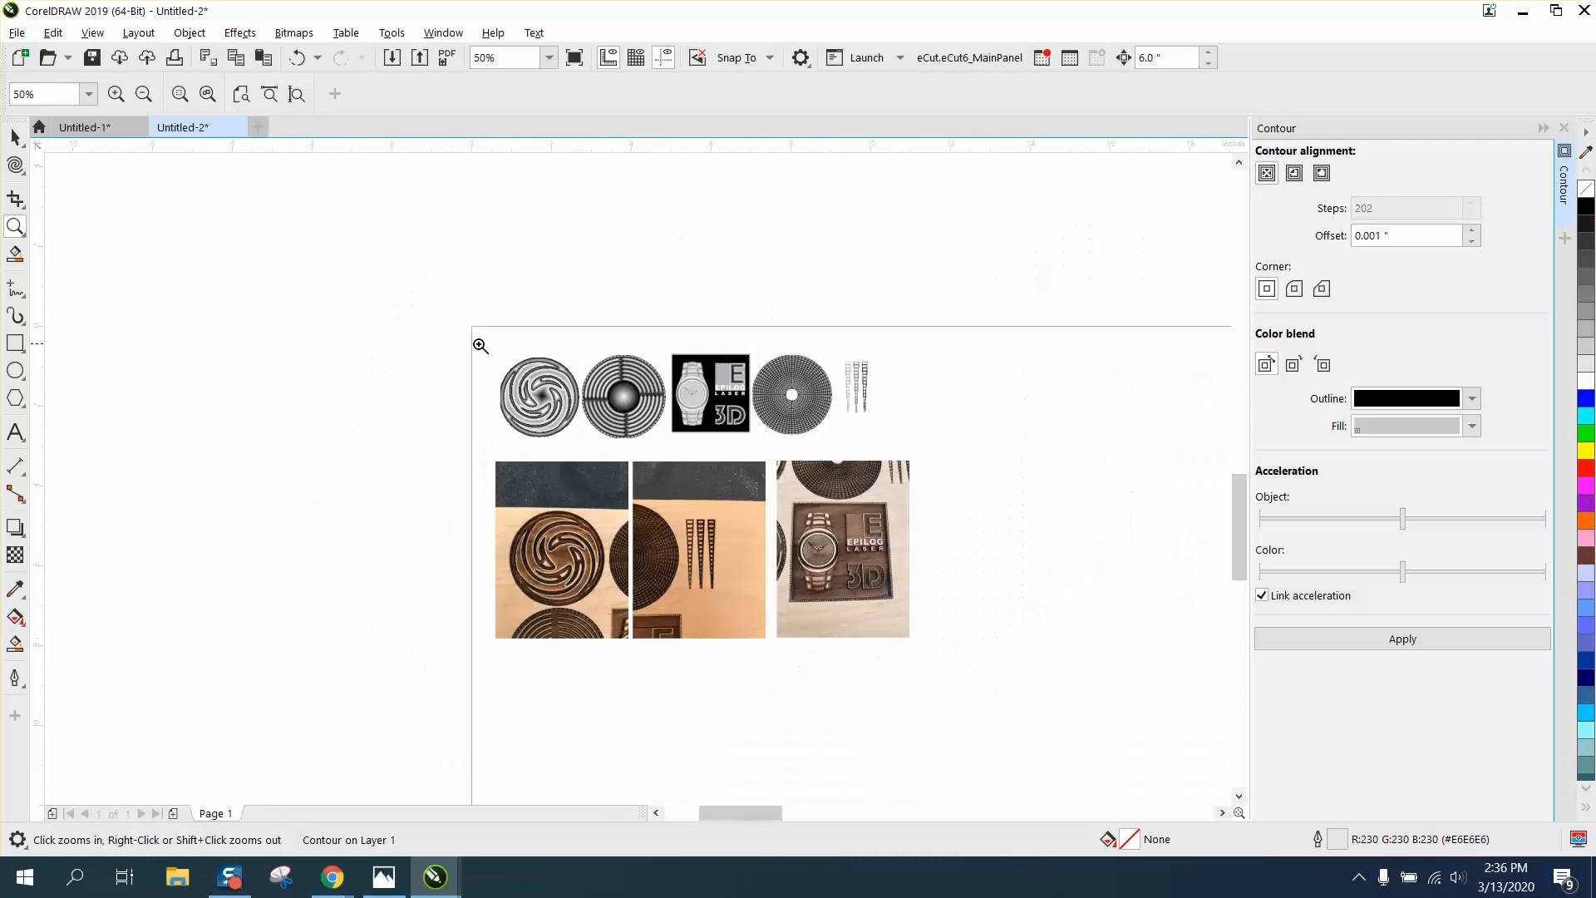
click(538, 395)
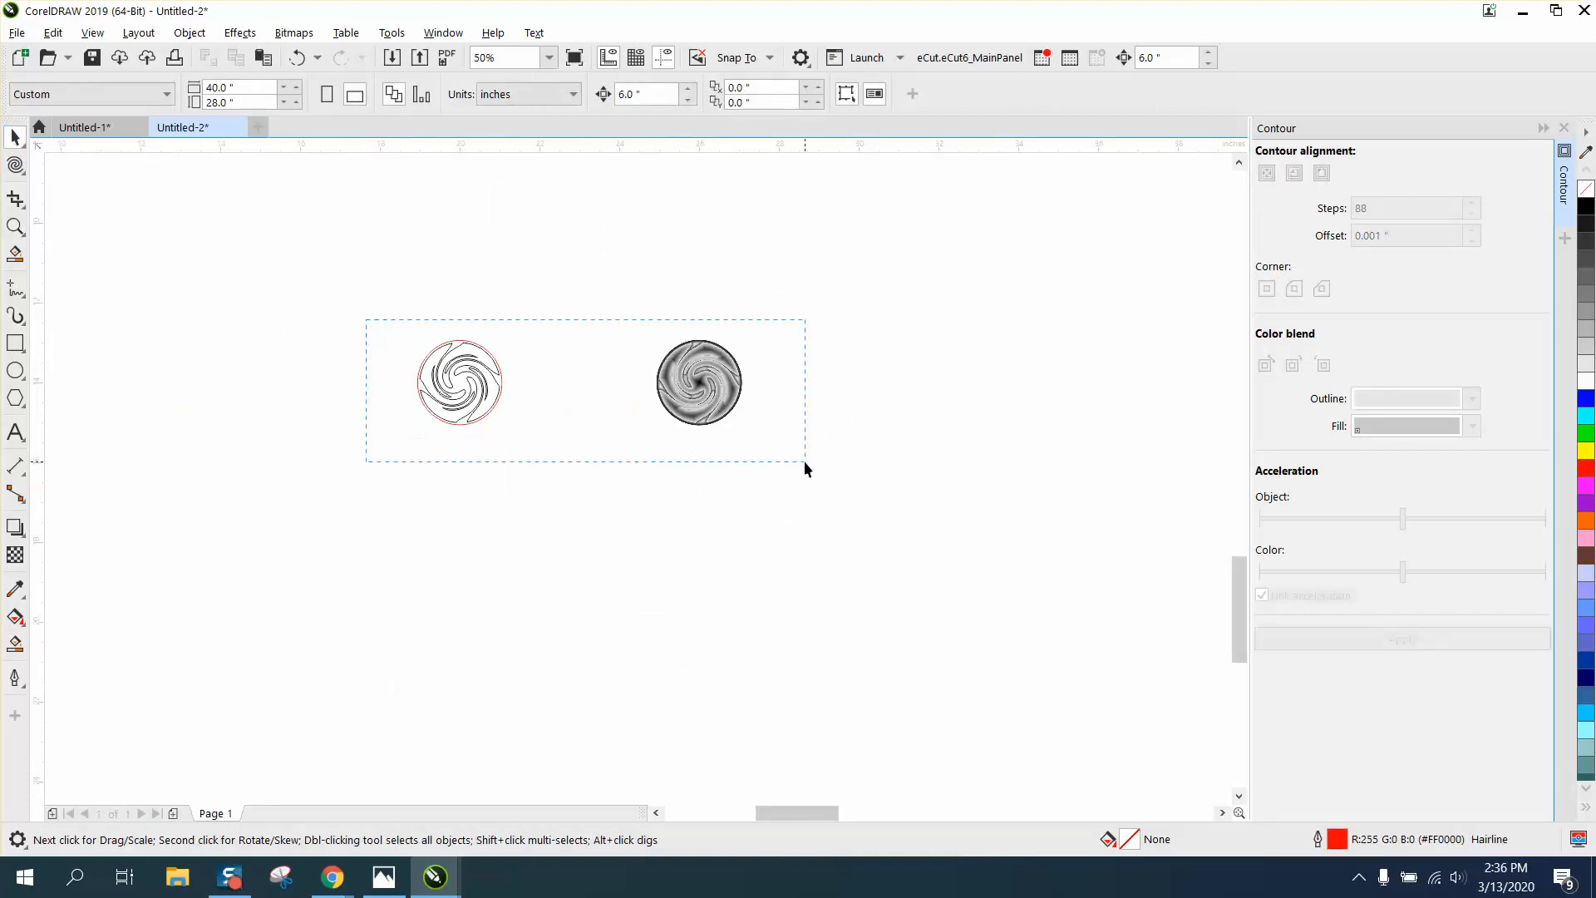
- Draw a circle and erase a hooked channel into its edge
click(407, 321)
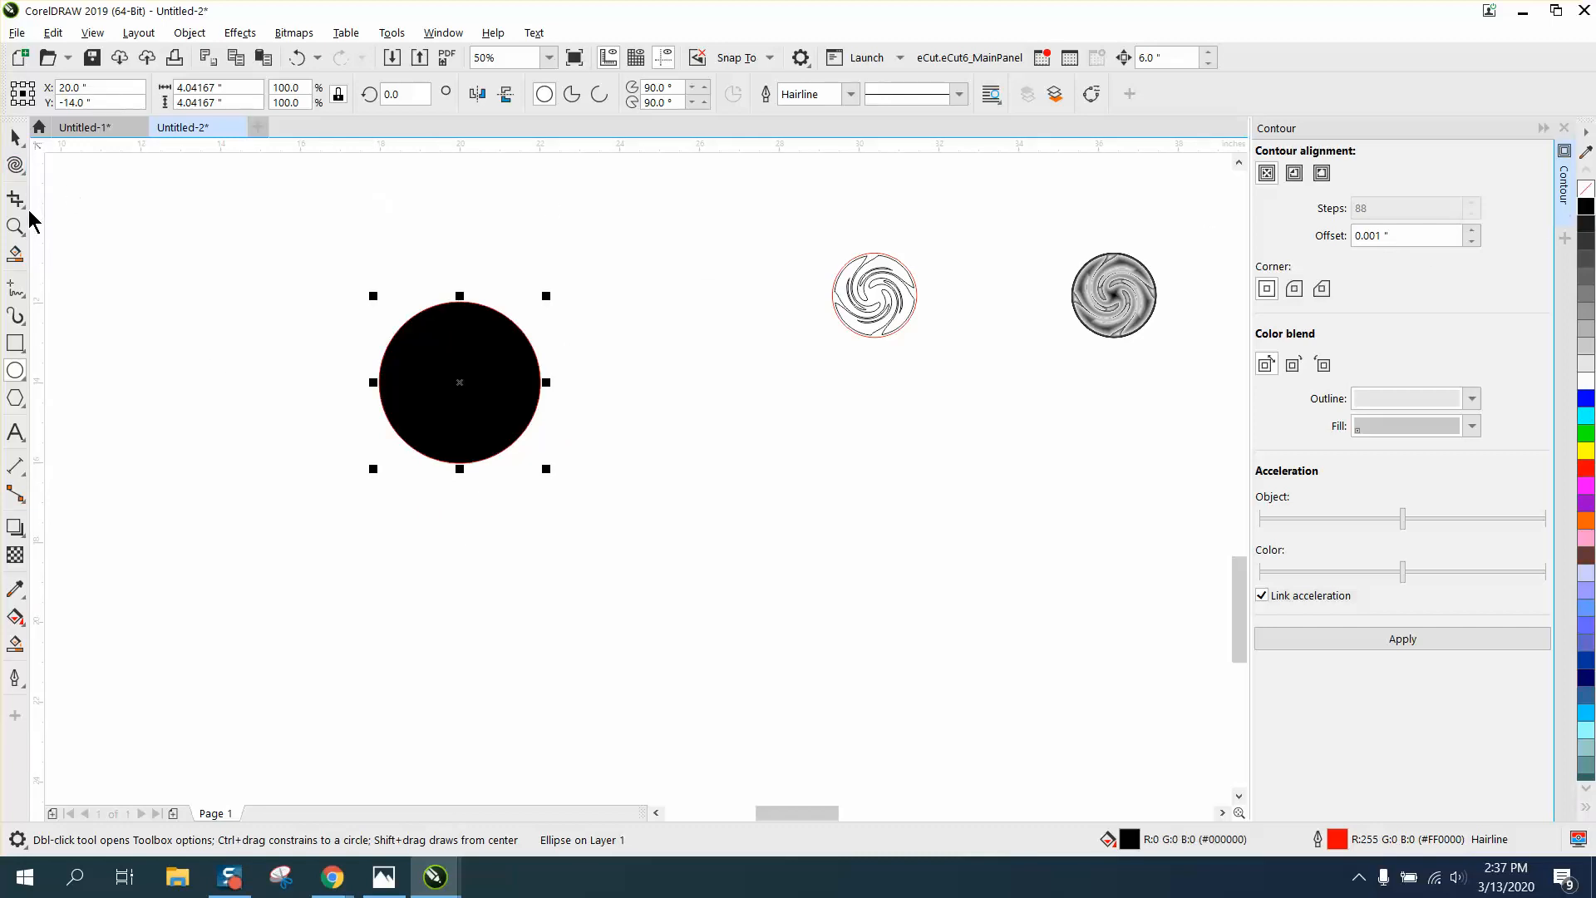
click(15, 198)
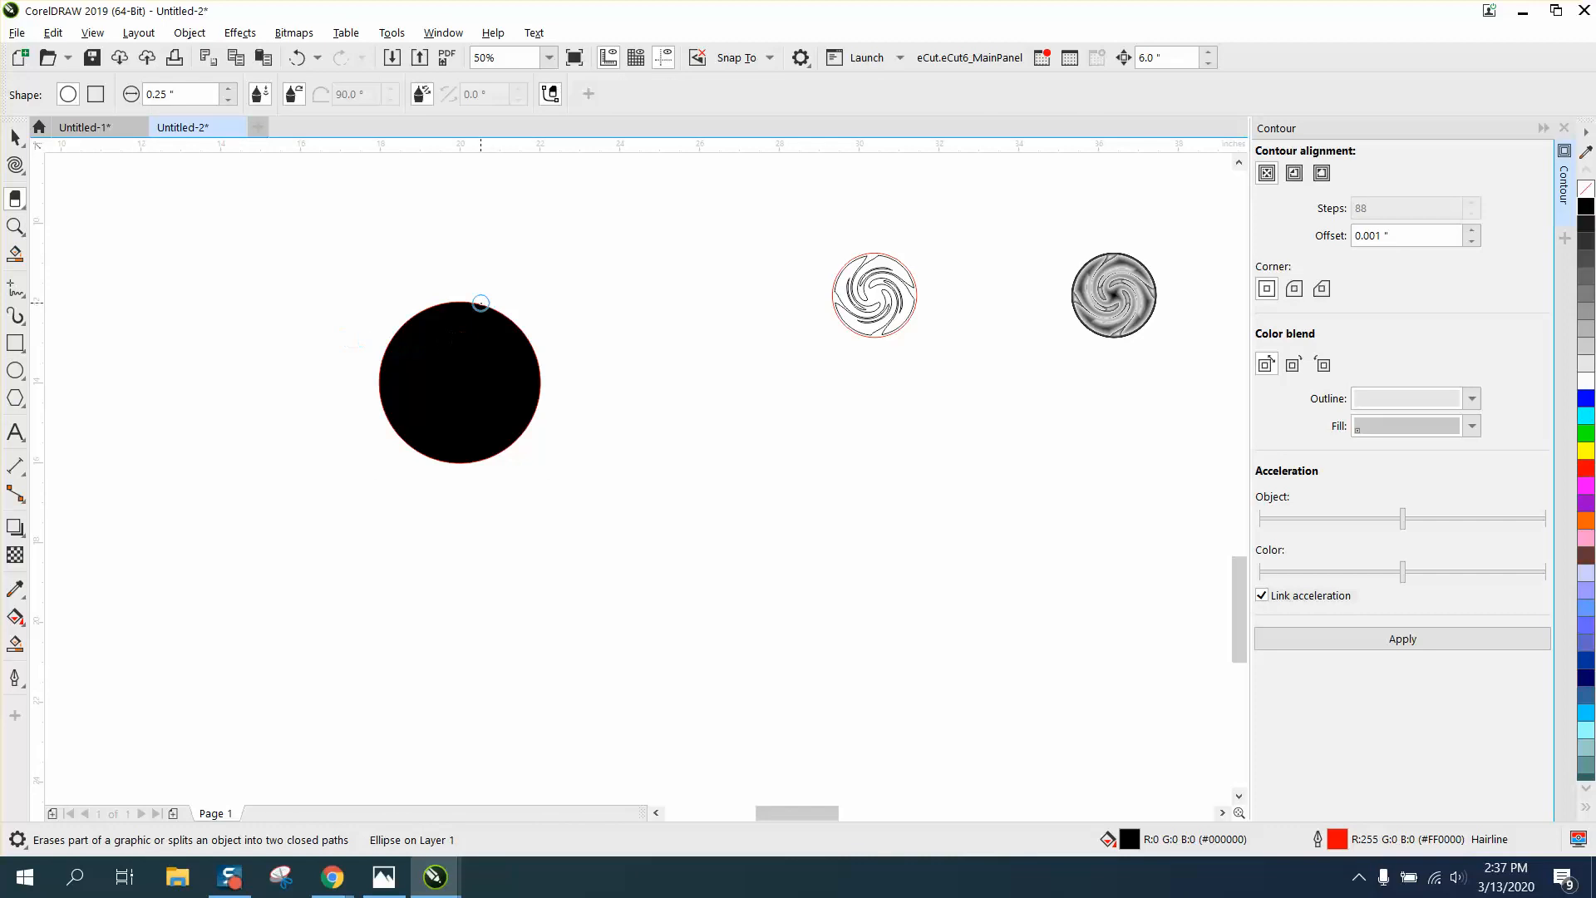
drag(481, 303, 454, 351)
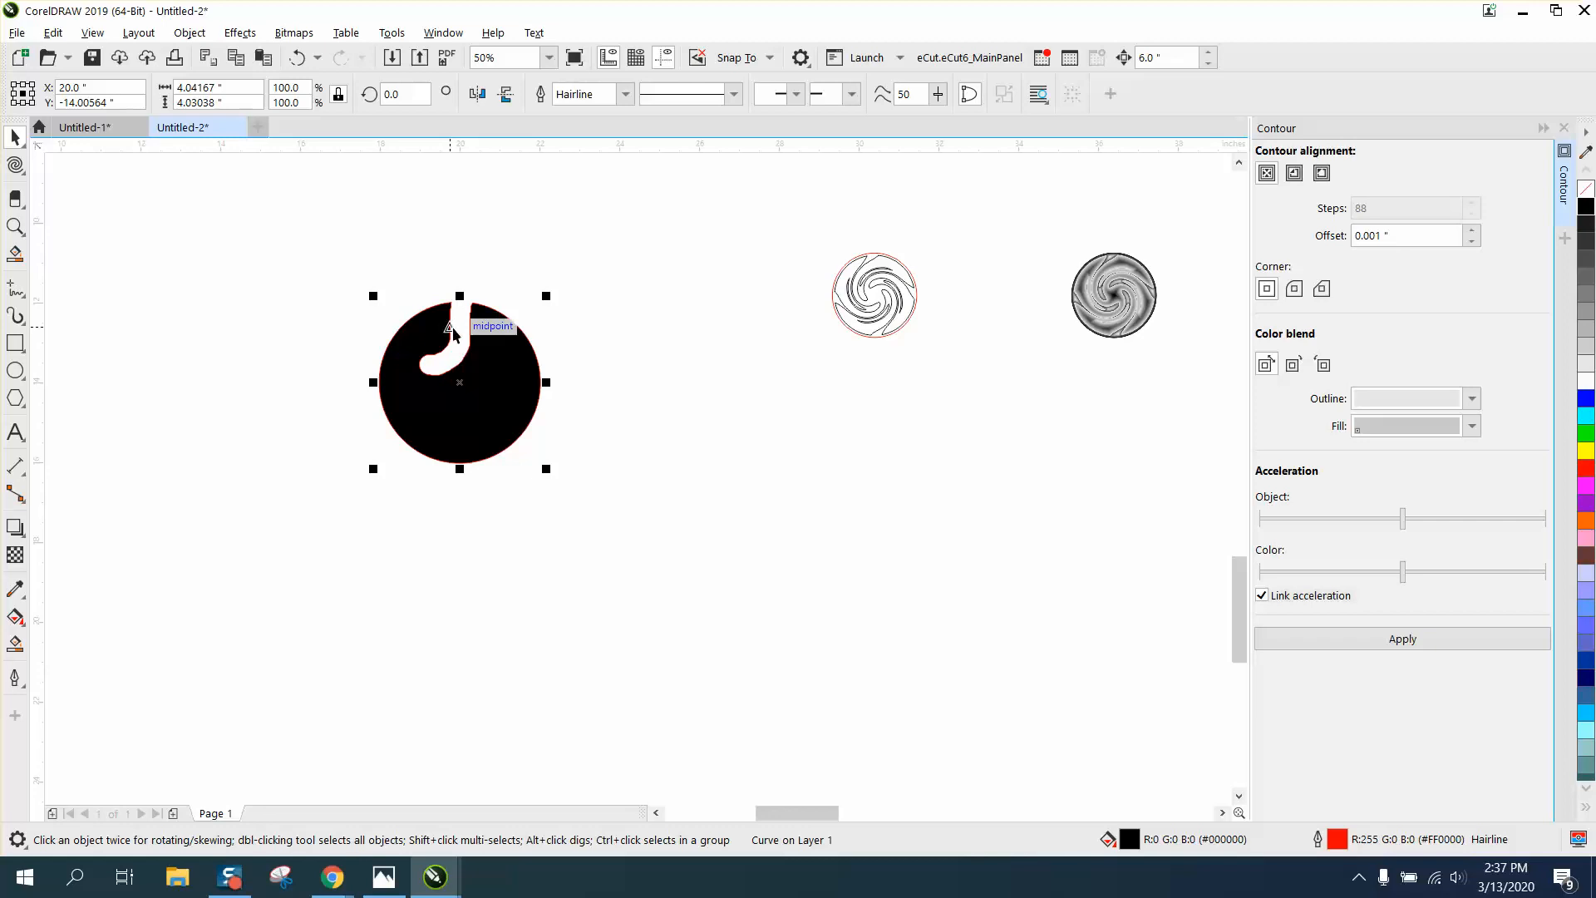
- Select the original notched circle and remove its black fill
click(404, 94)
text(90)
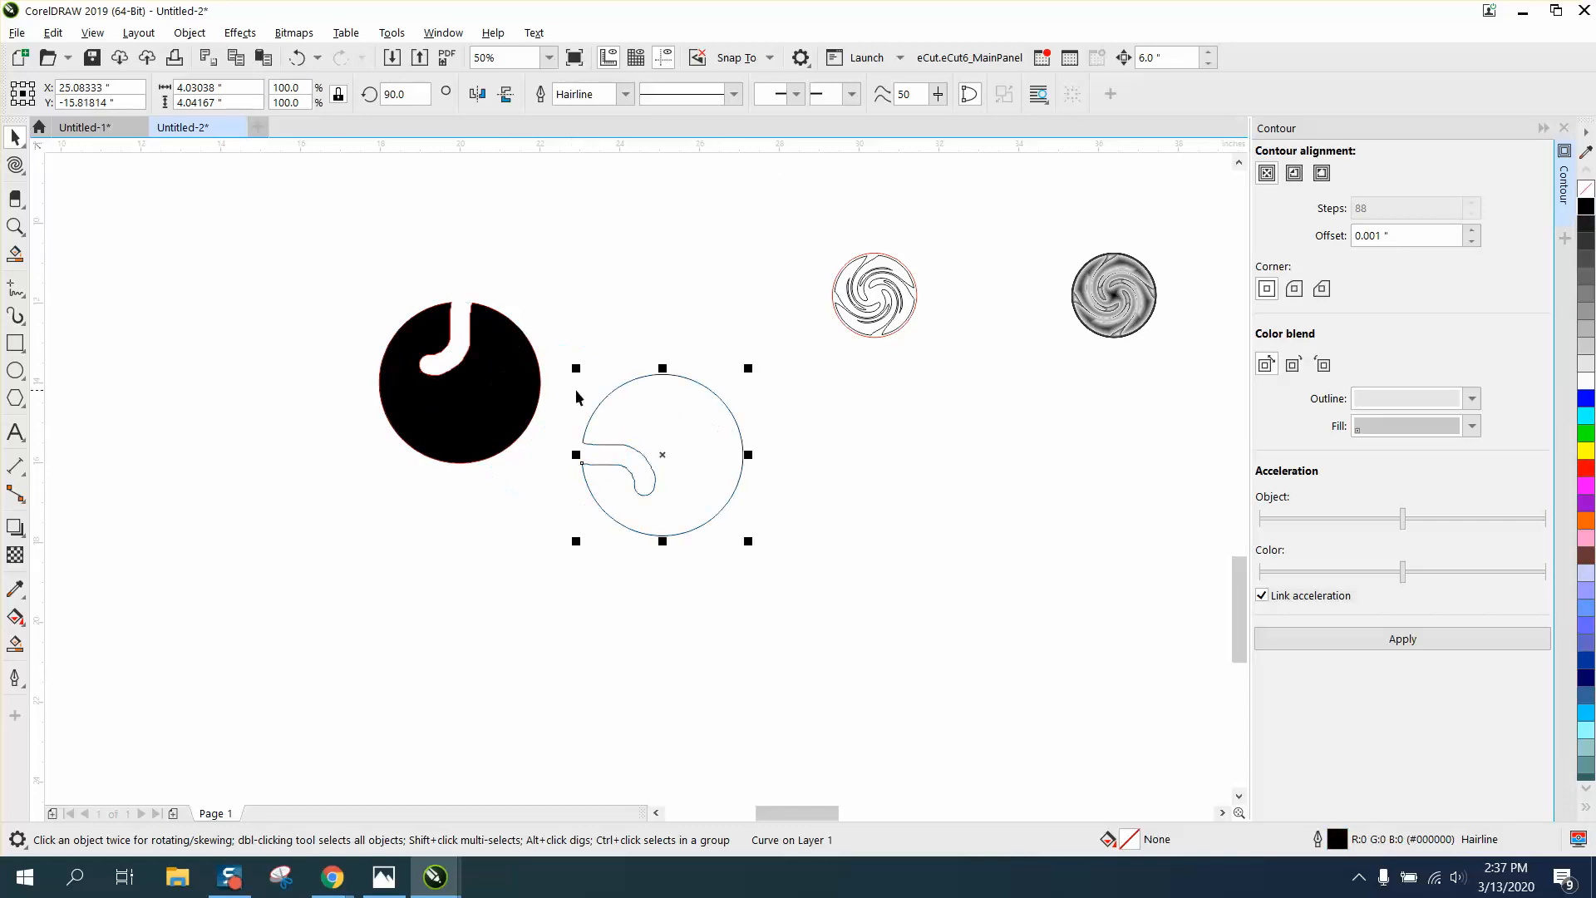
click(458, 381)
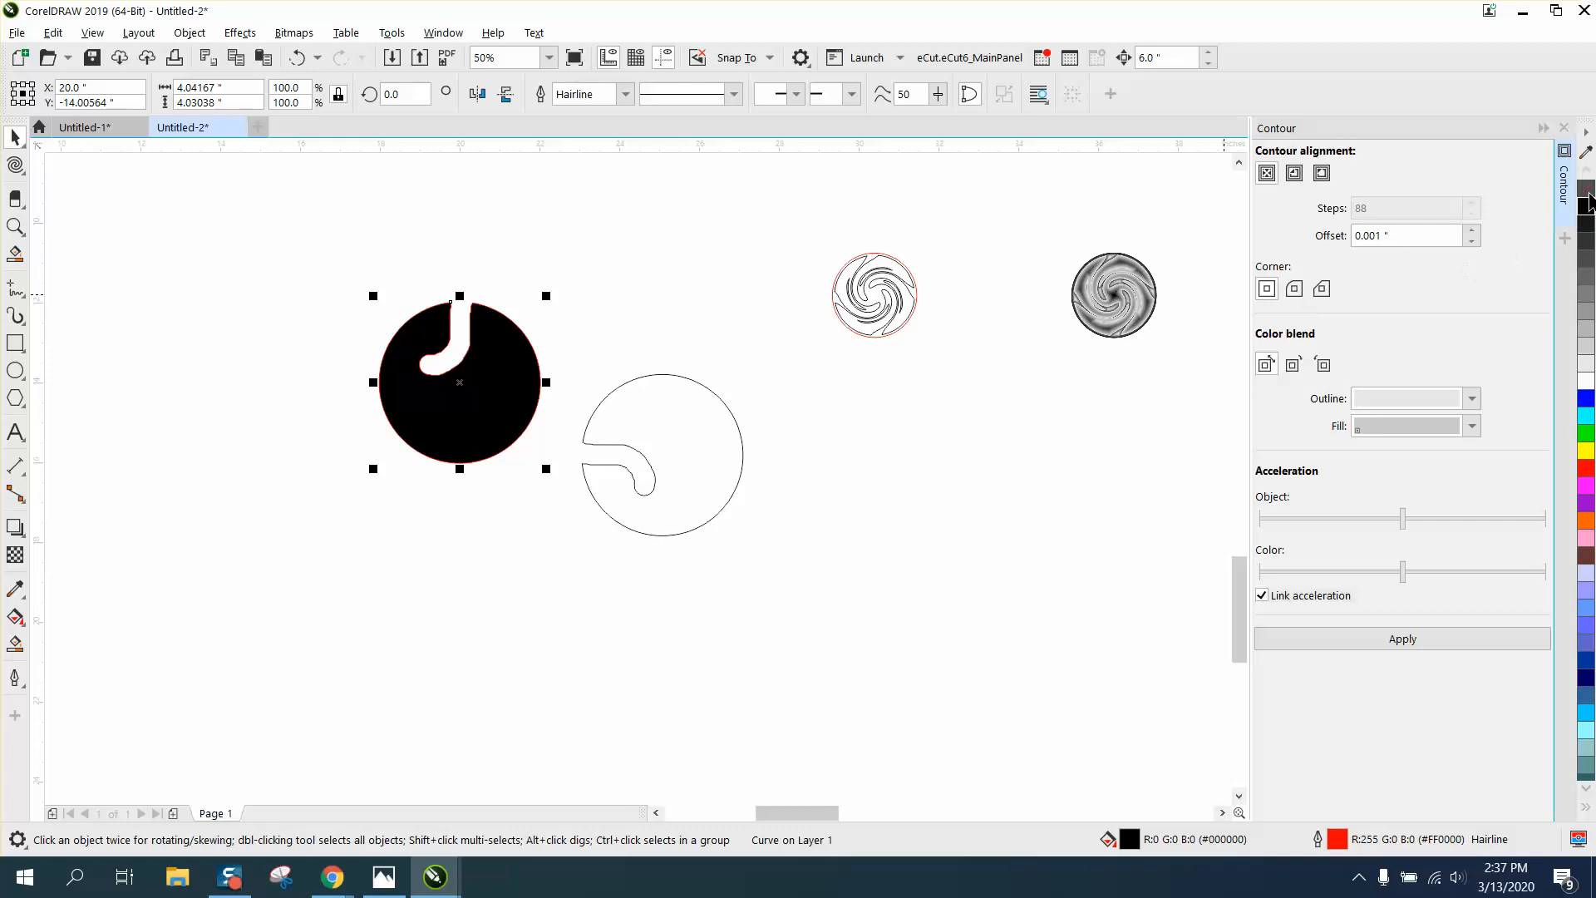
click(661, 454)
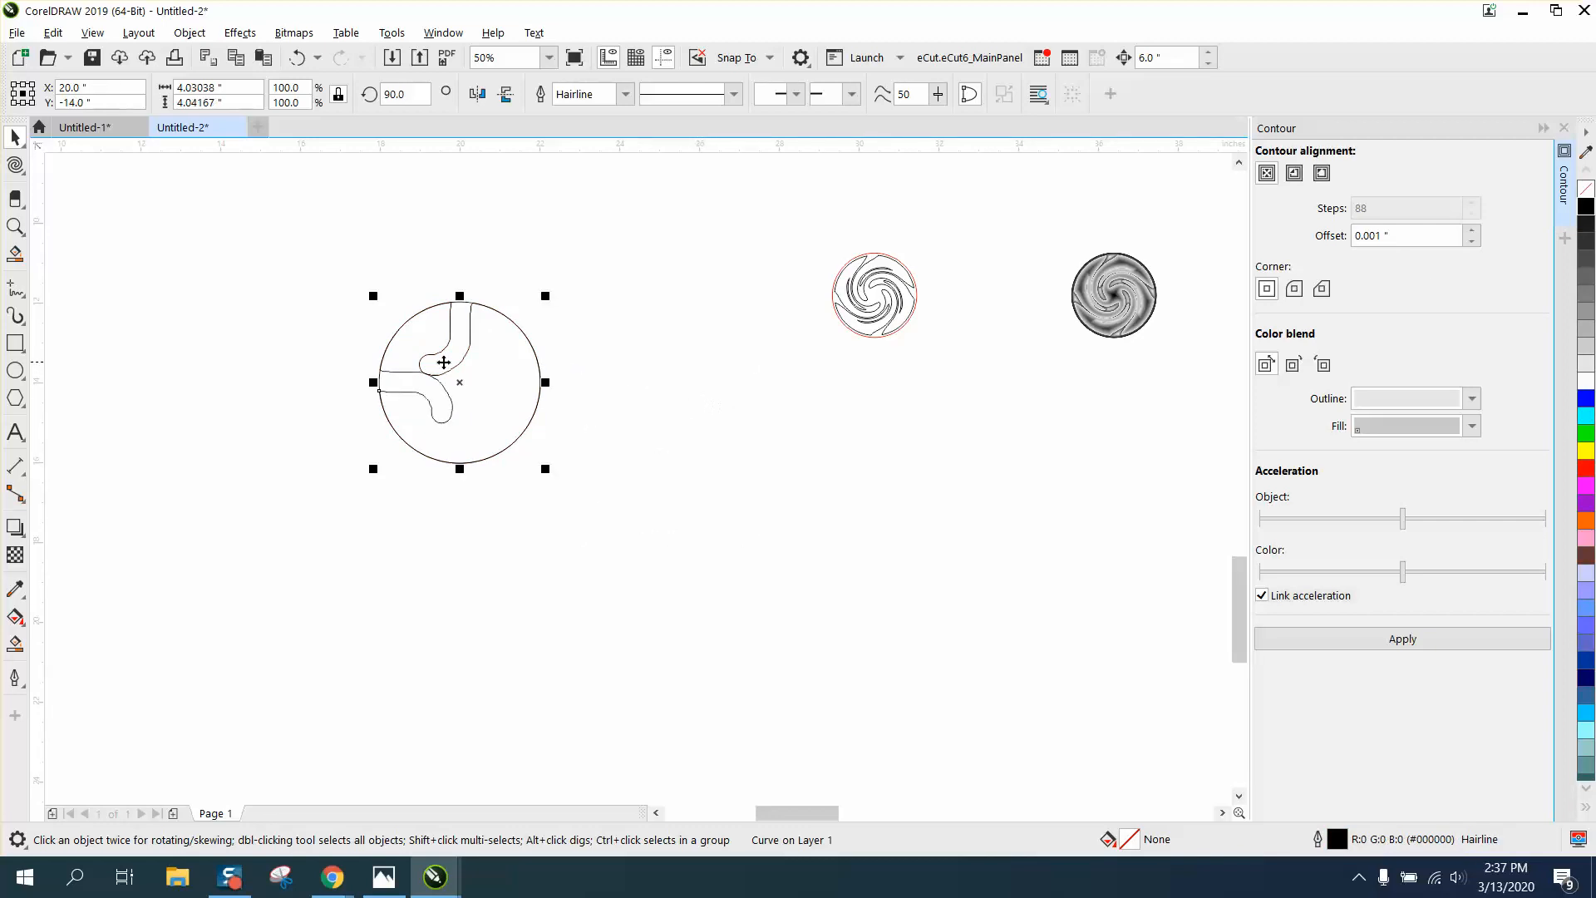
- Undo back to the single notched circle, zoom in on the hooked notch, and pick the Smooth tool
click(15, 226)
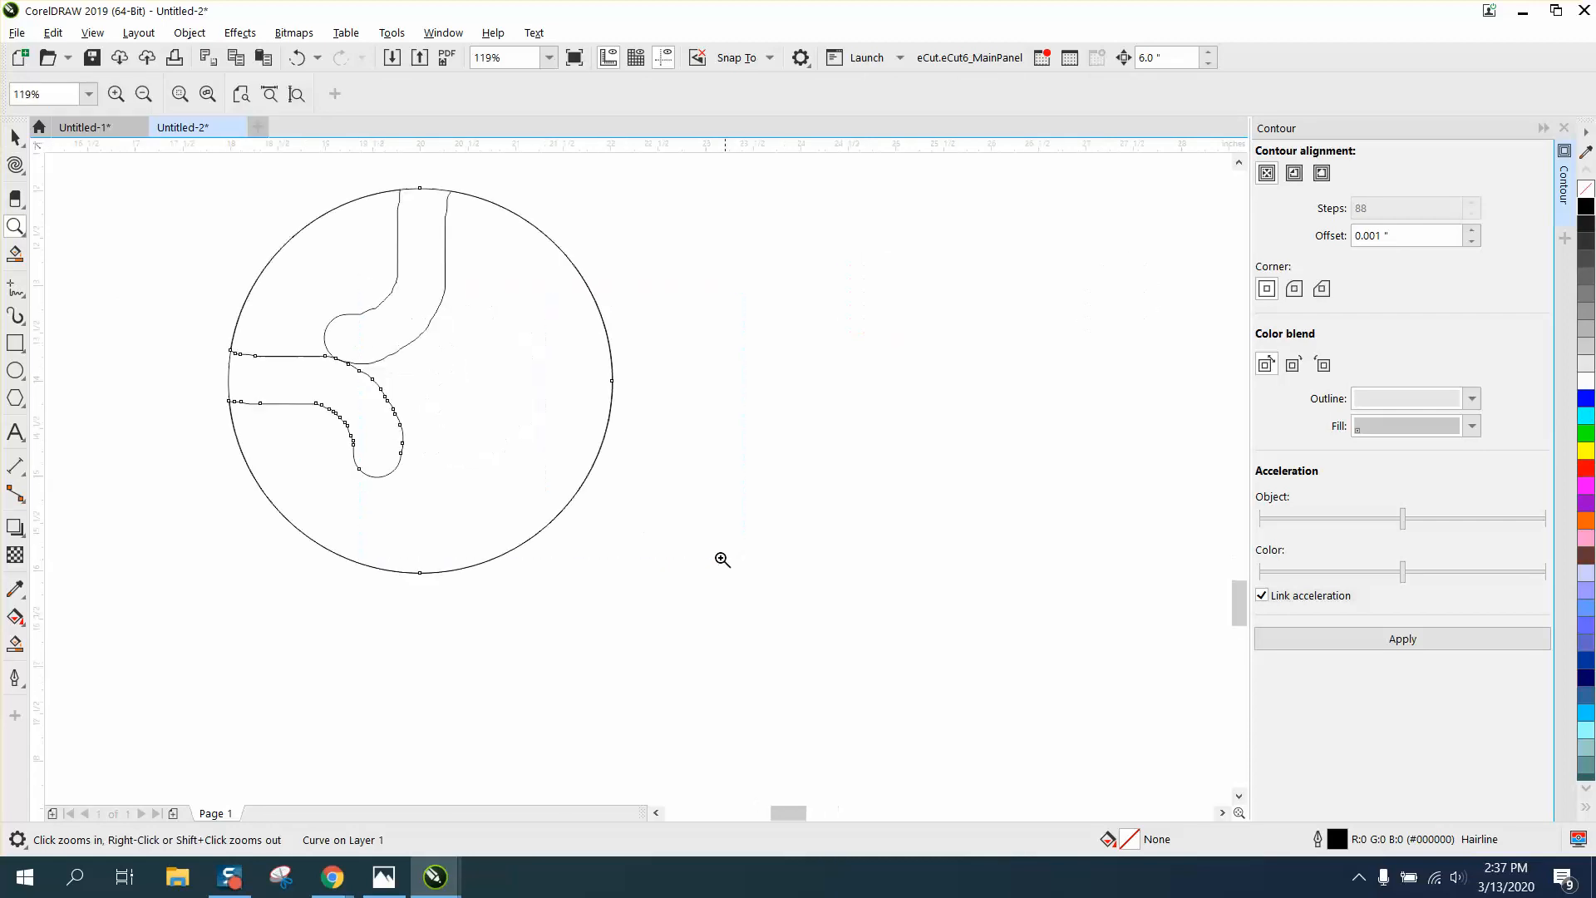
click(15, 138)
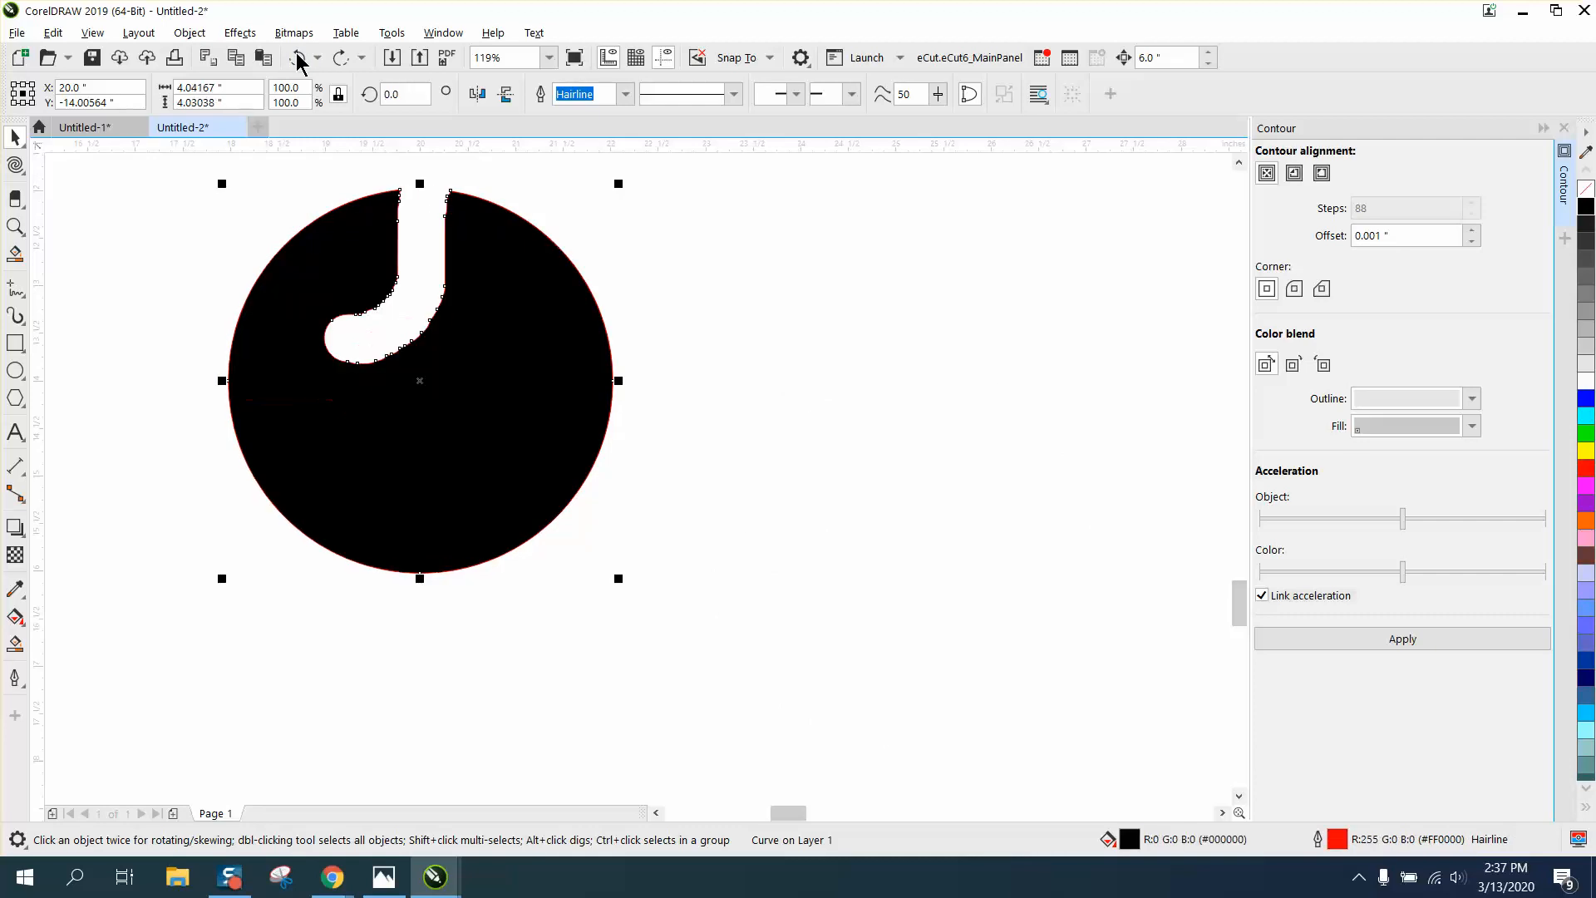
mouse_move(26, 194)
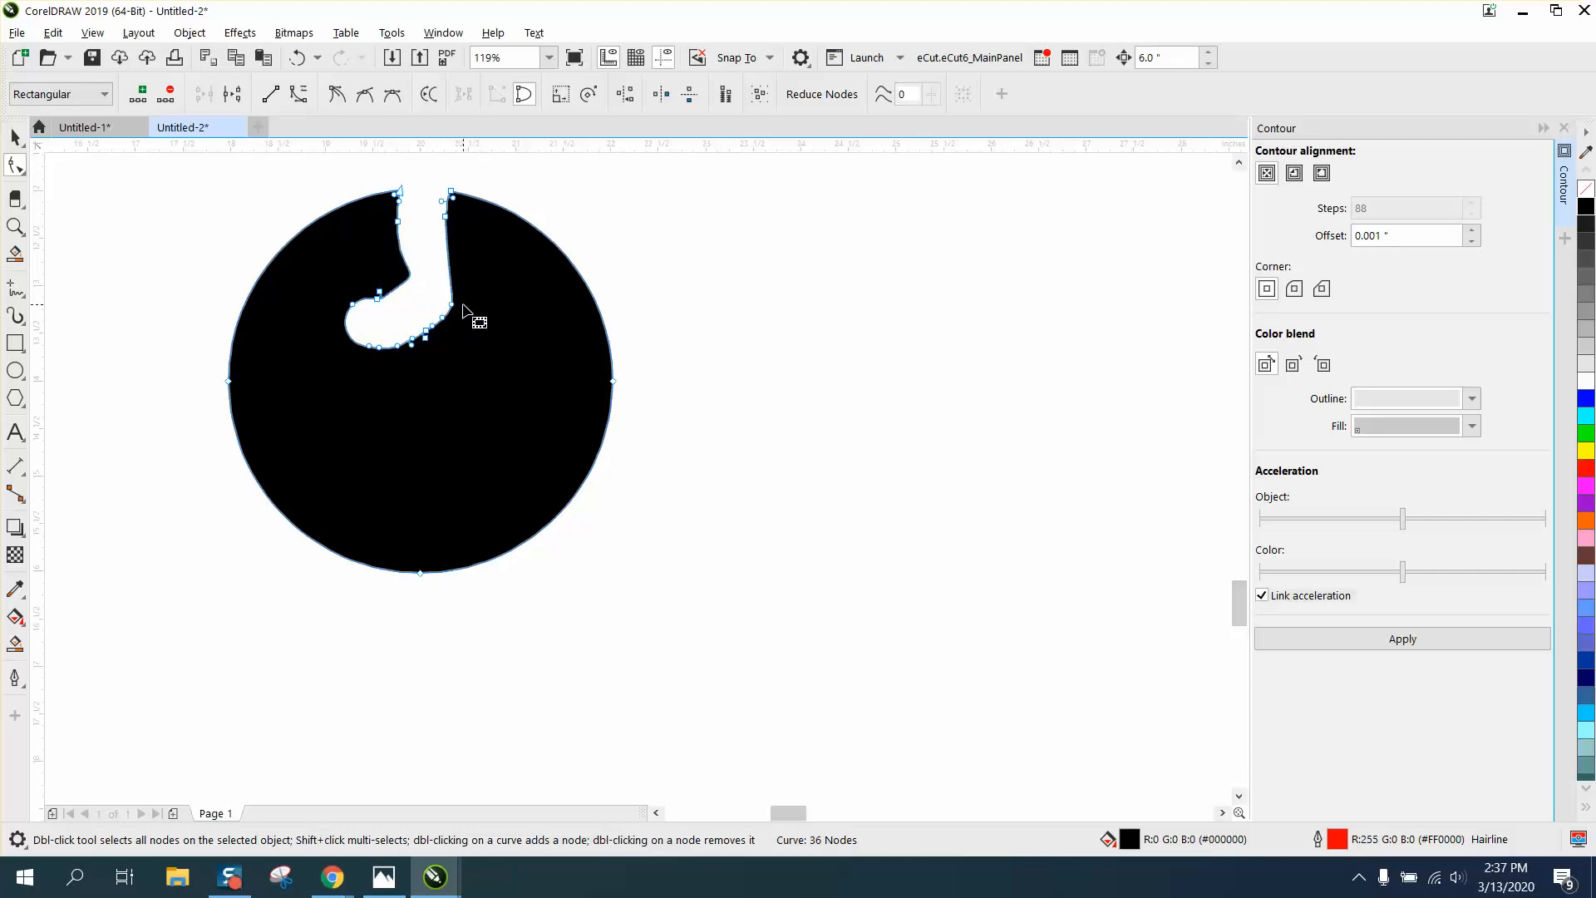
click(15, 227)
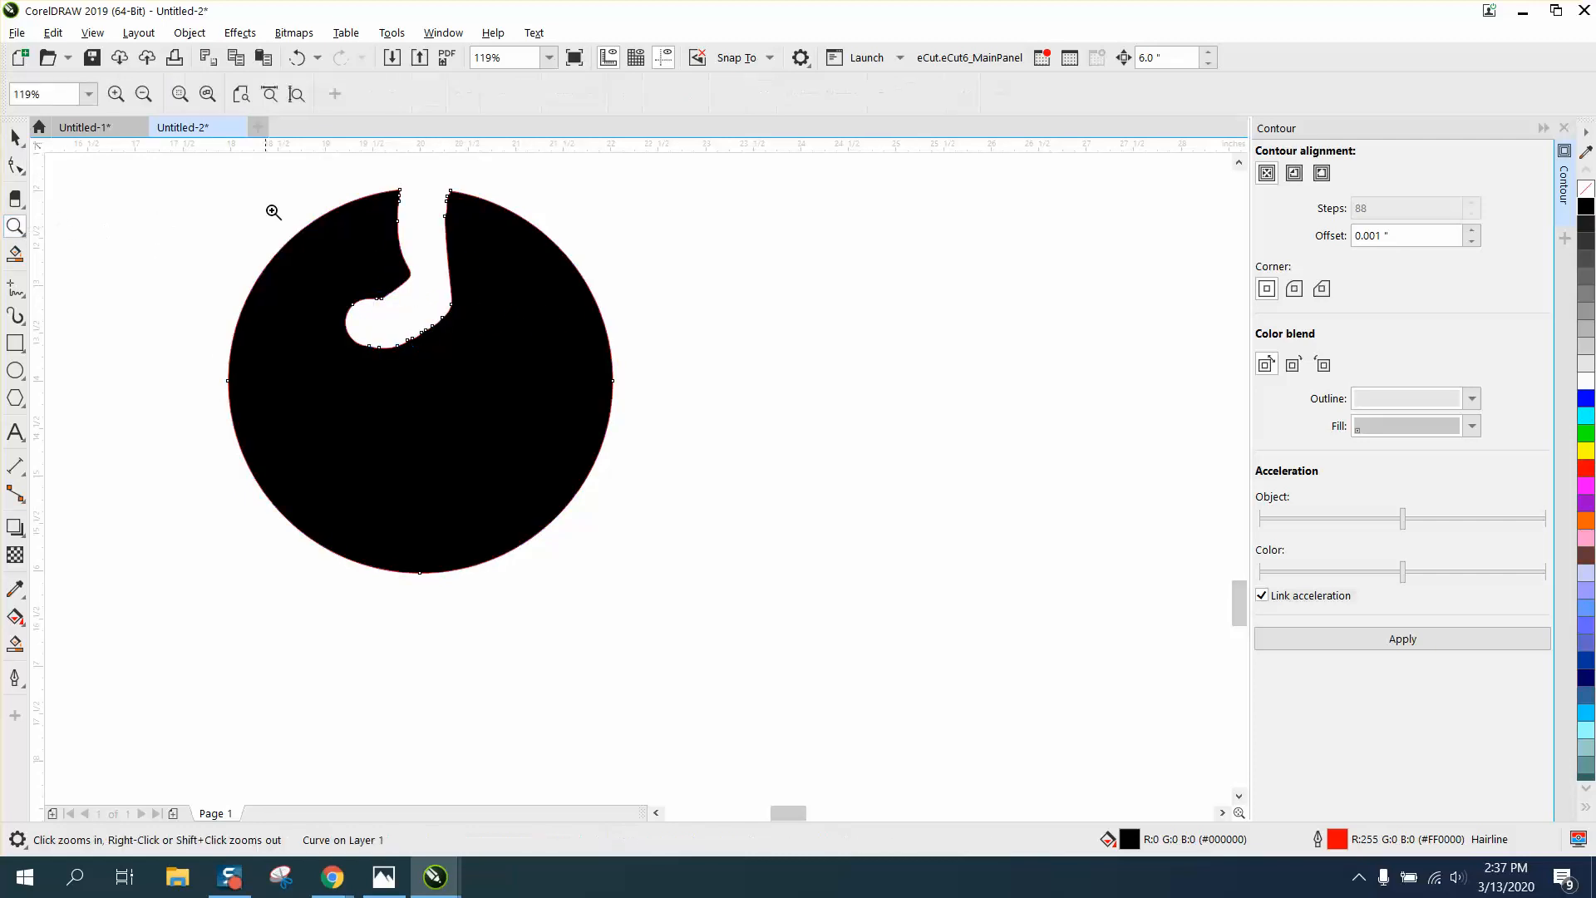
click(272, 212)
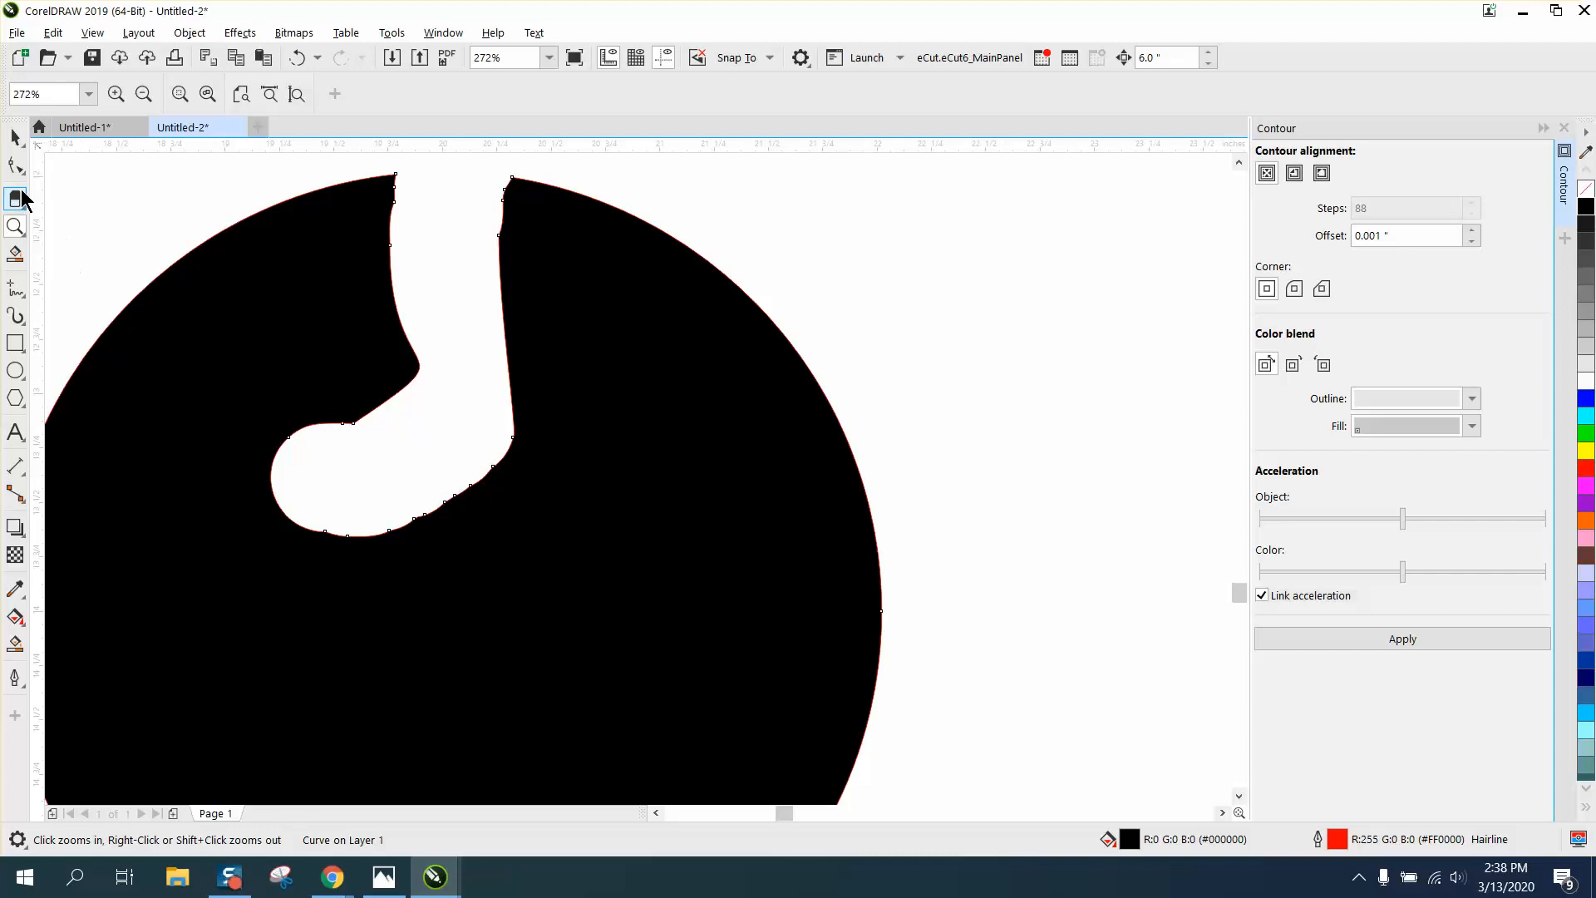
click(17, 167)
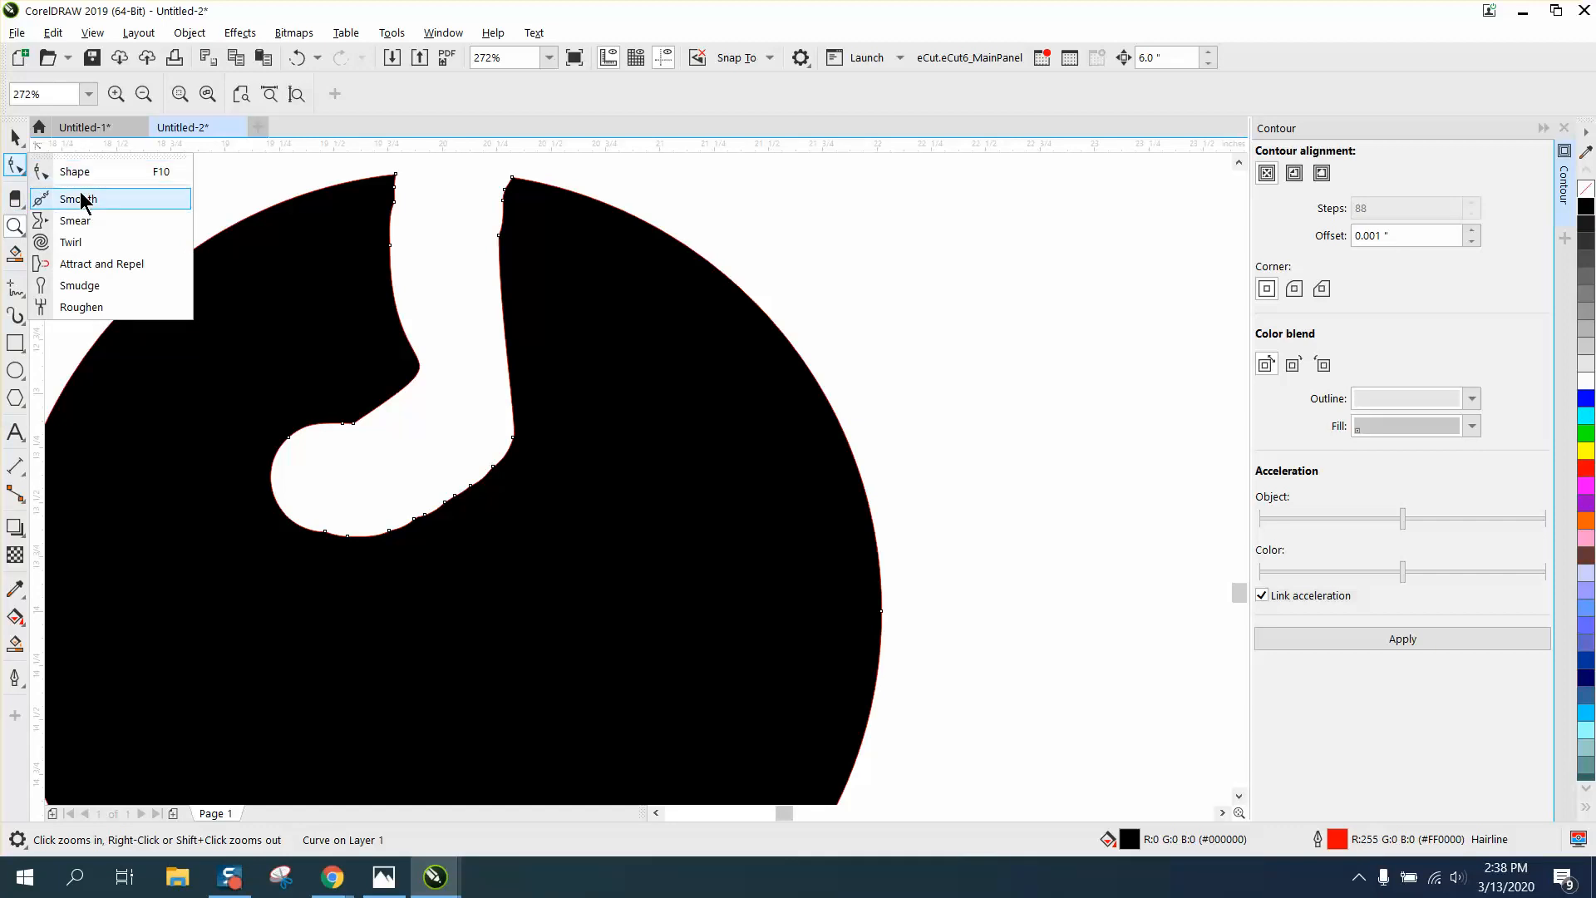
click(76, 199)
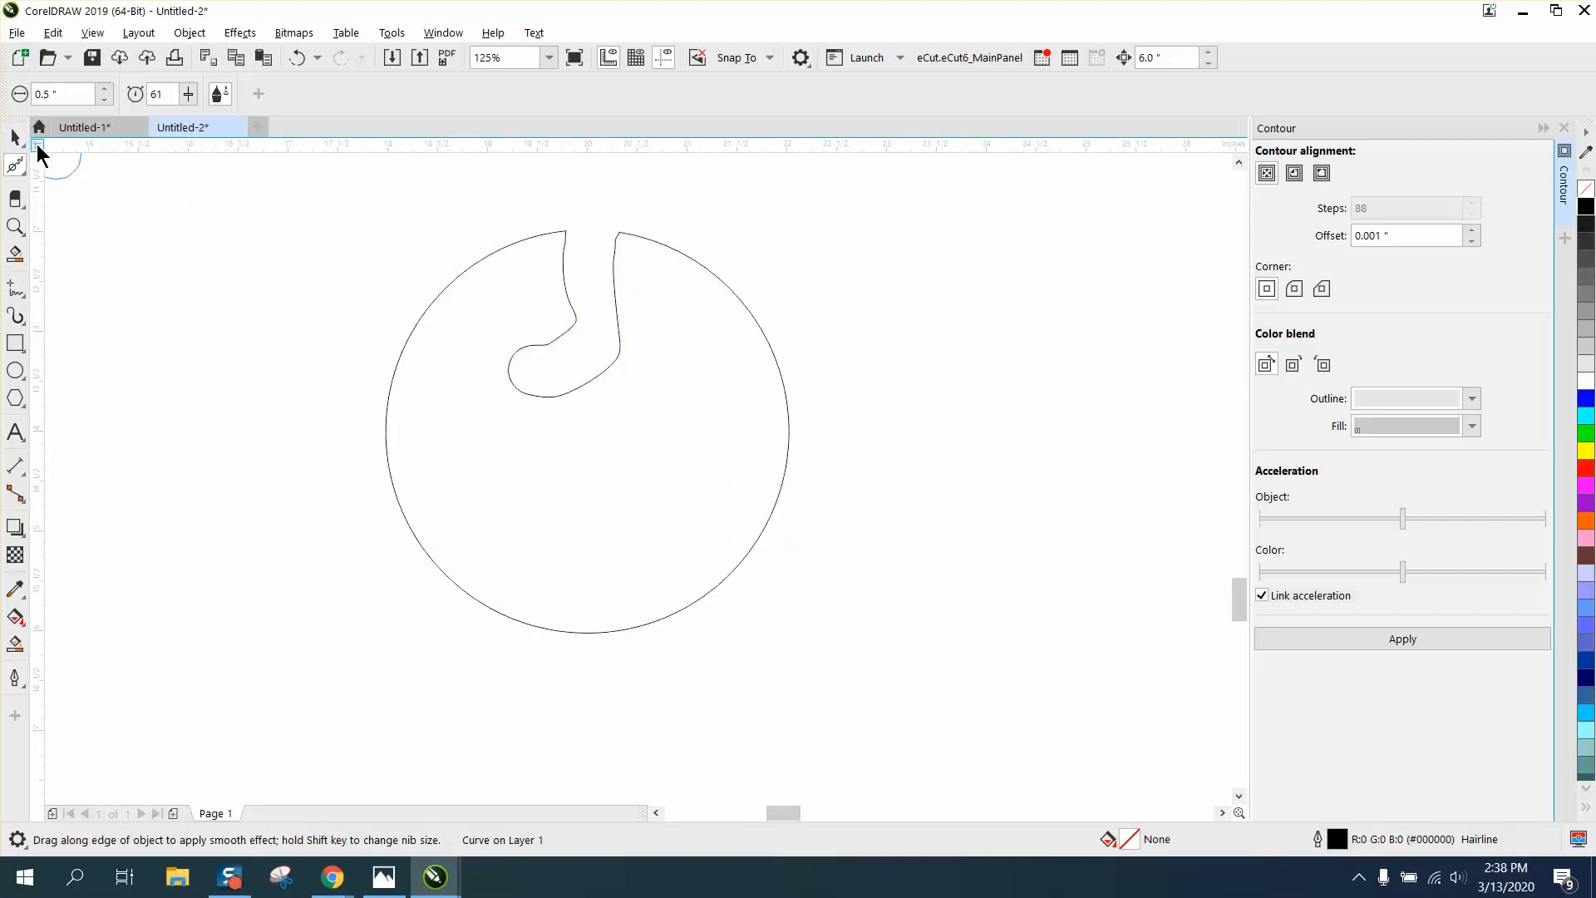
- Cut hooked notches on all four sides of the black disc and zoom in on the pinwheel
click(15, 137)
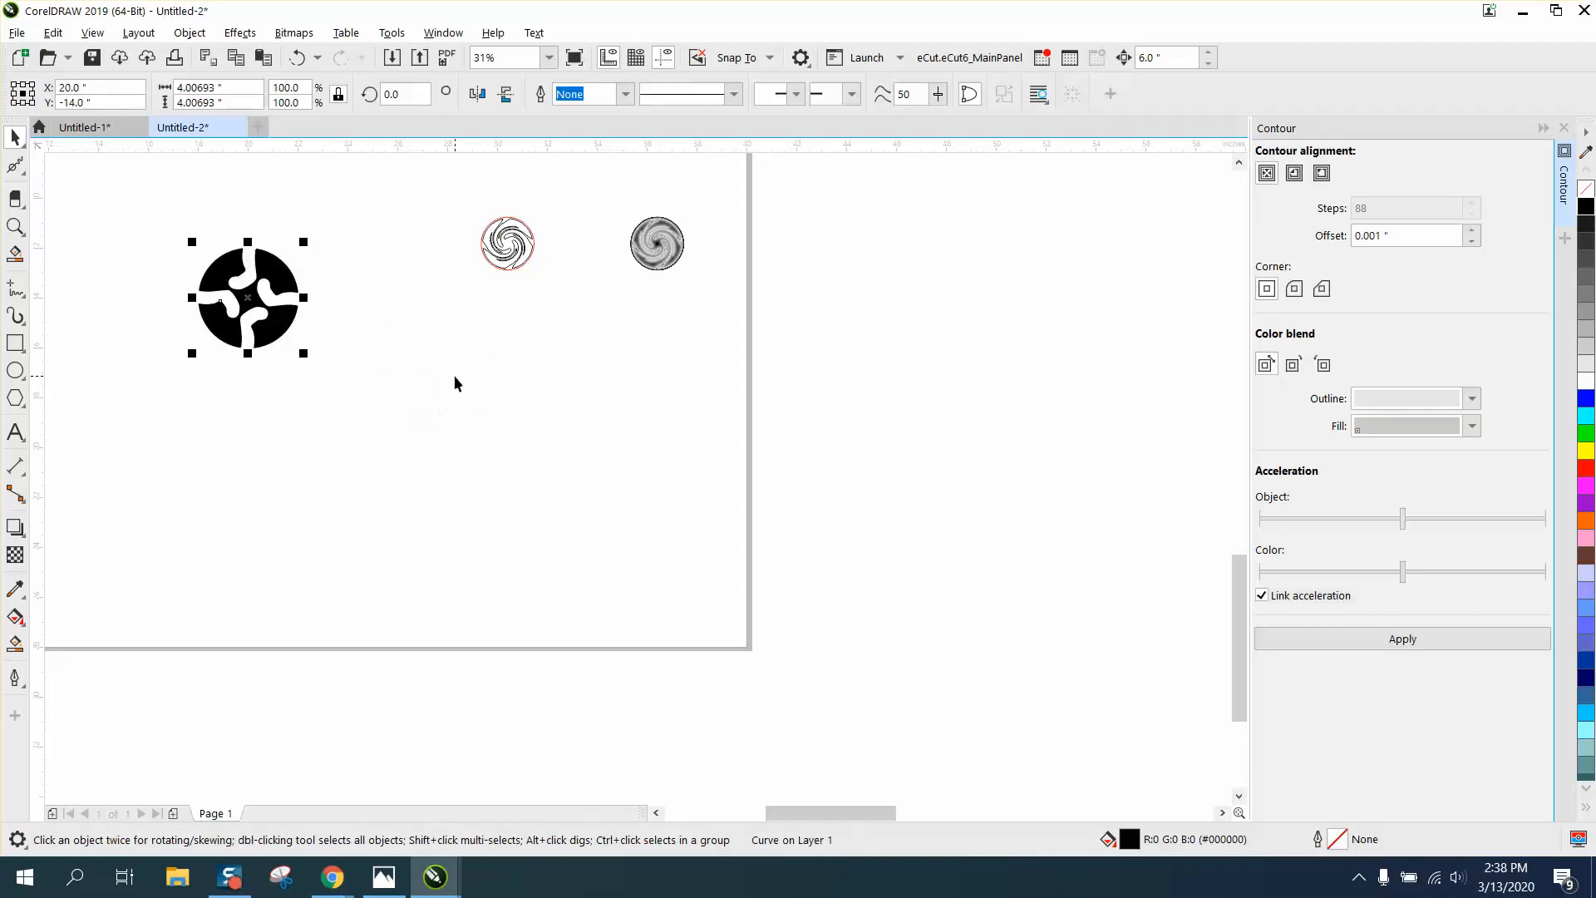
click(15, 226)
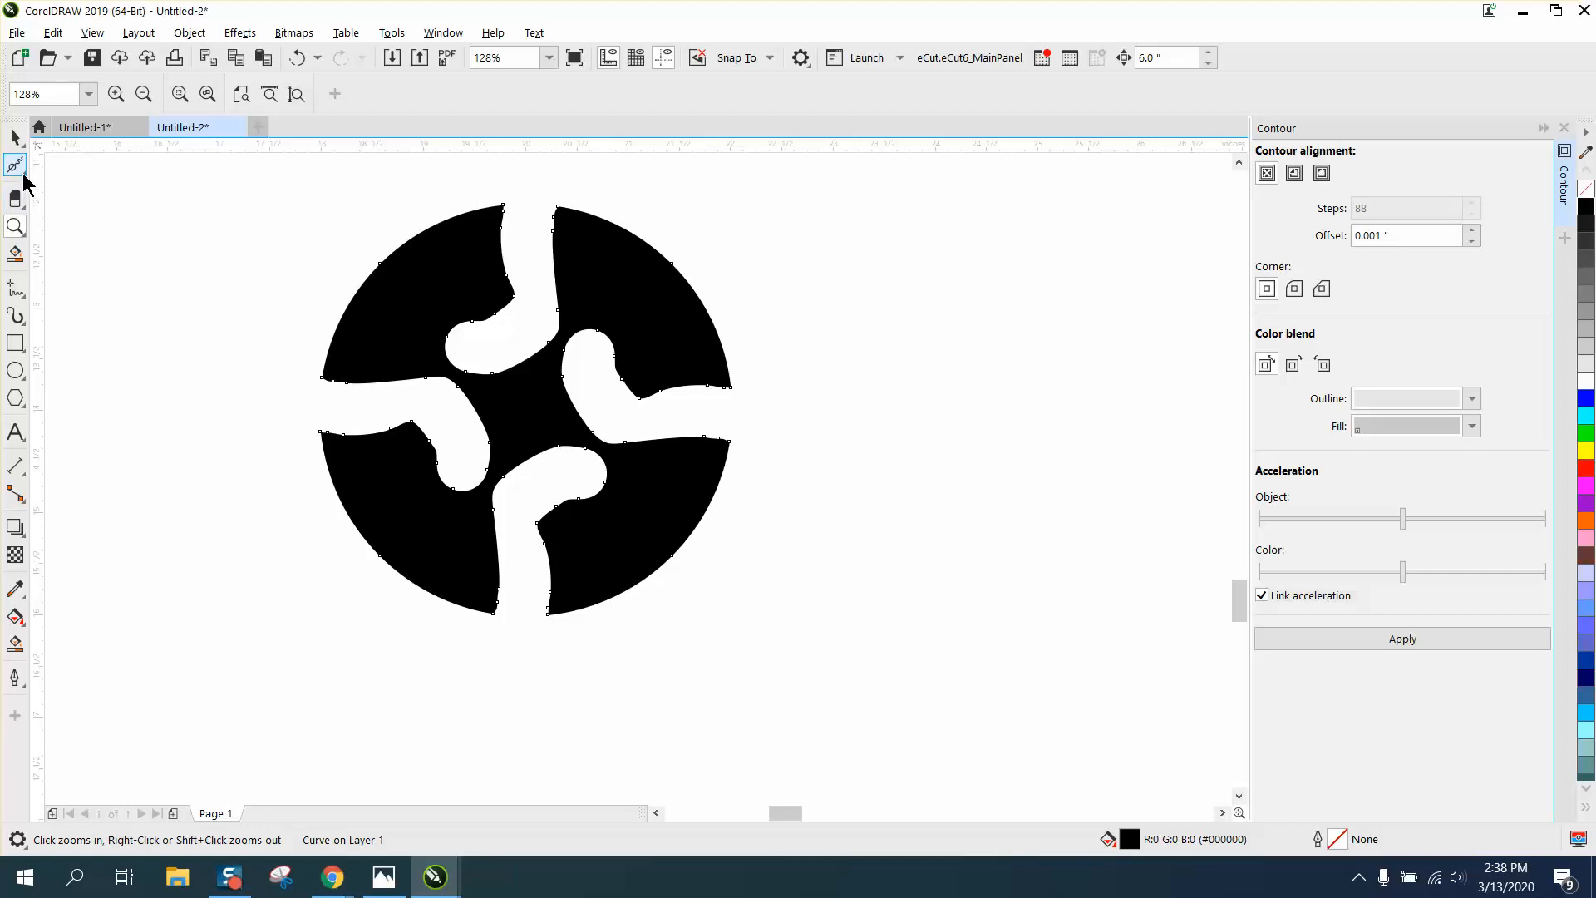
click(15, 165)
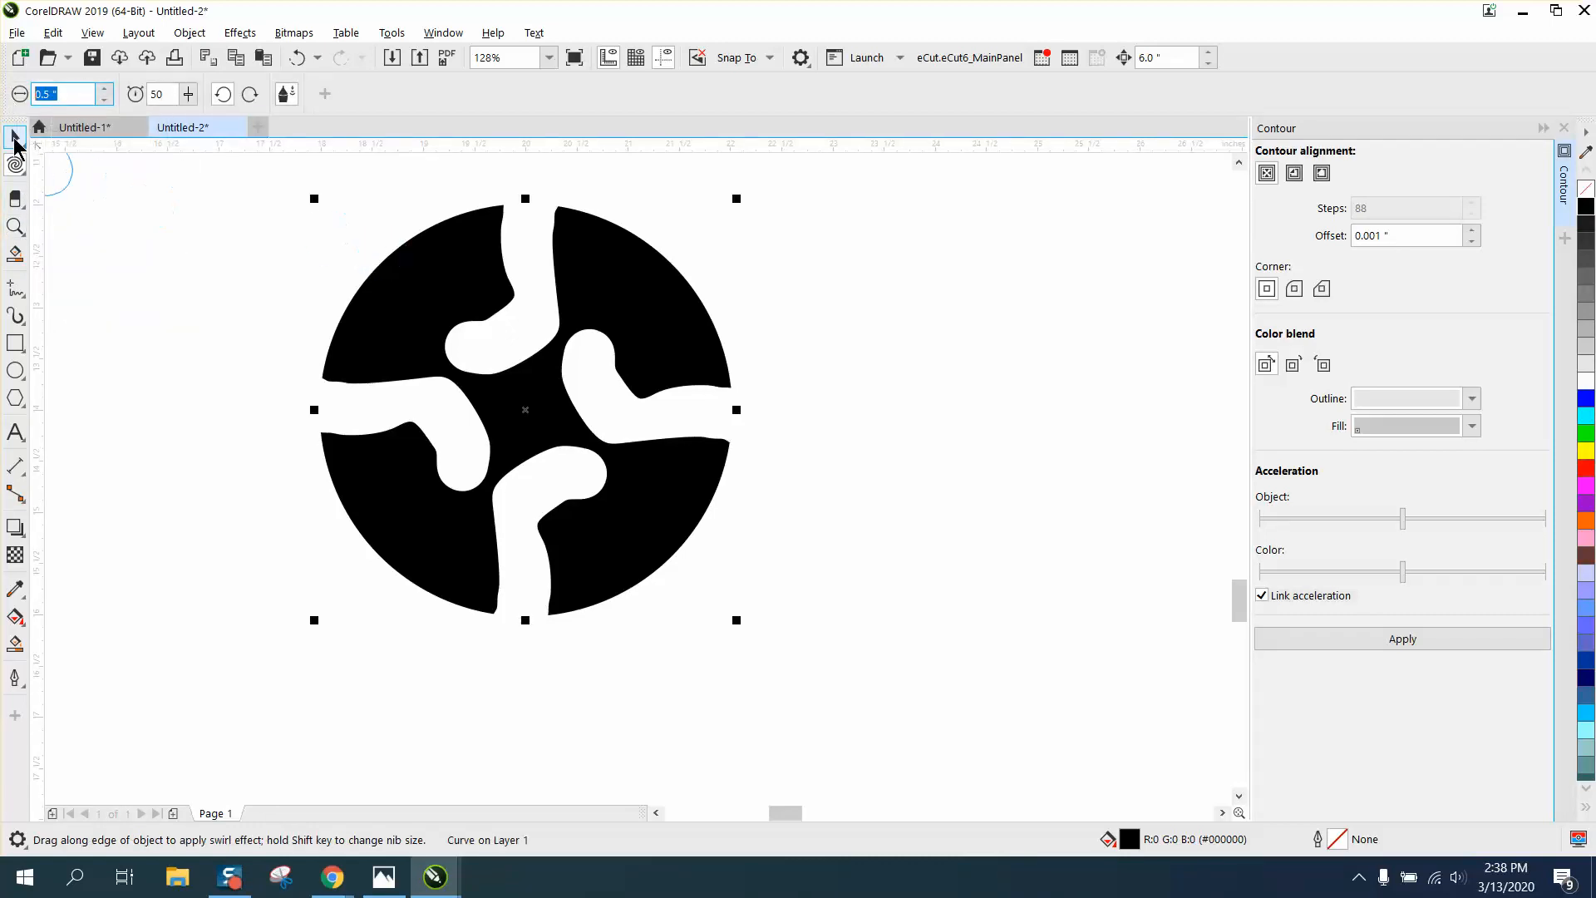
click(14, 137)
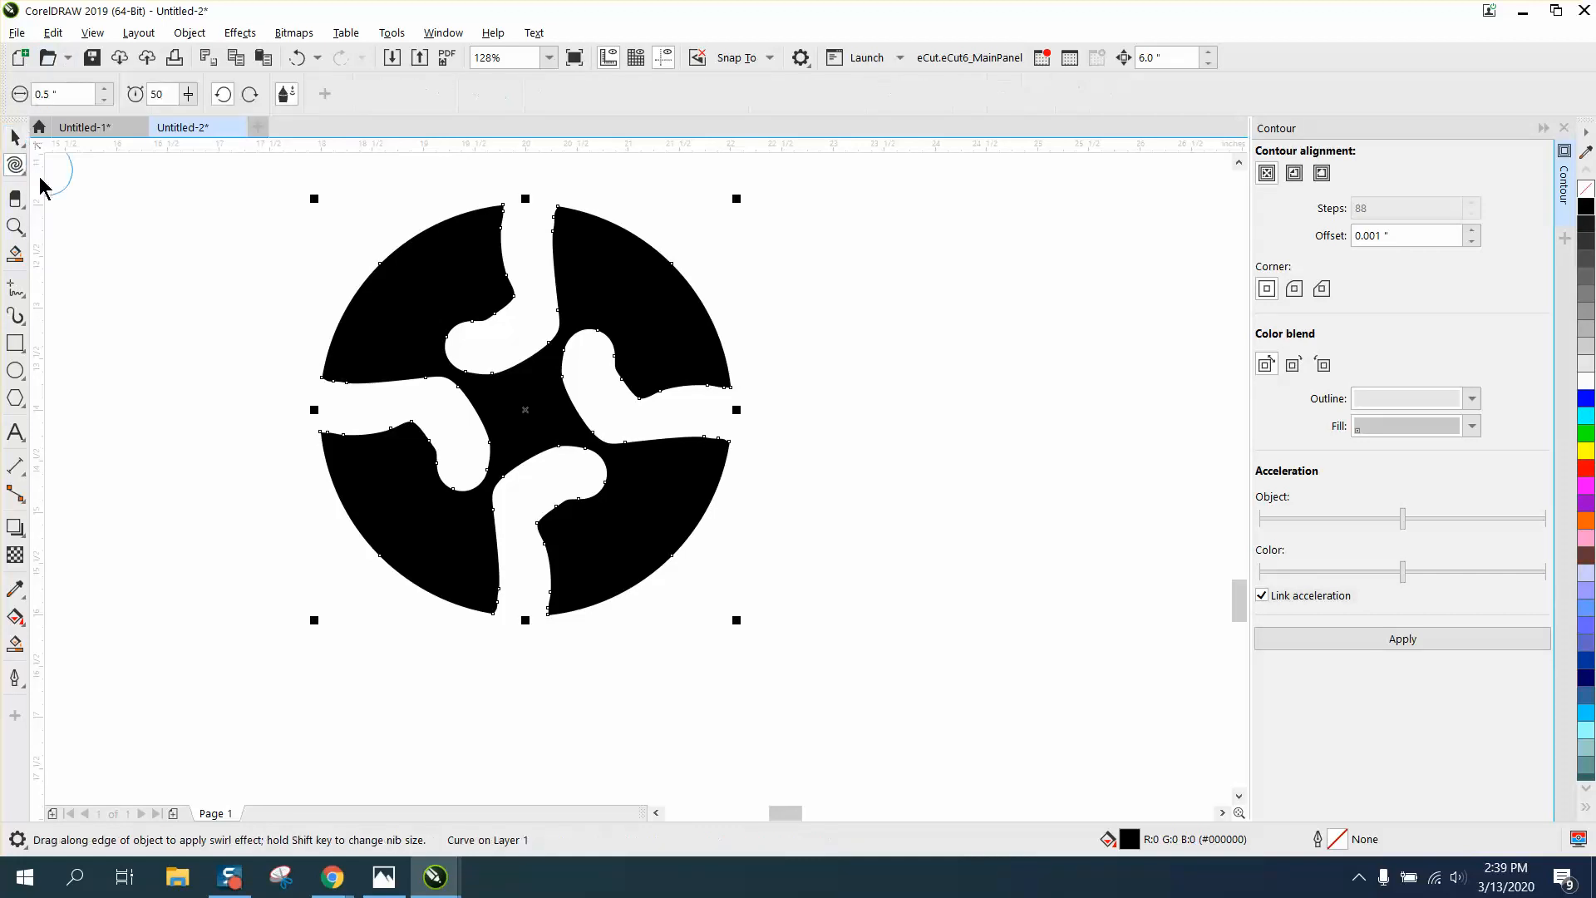
- Set the Twirl nib size, swirl the pinwheel's centre into a spiral, then twirl across the whole circle
click(66, 94)
text(3.)
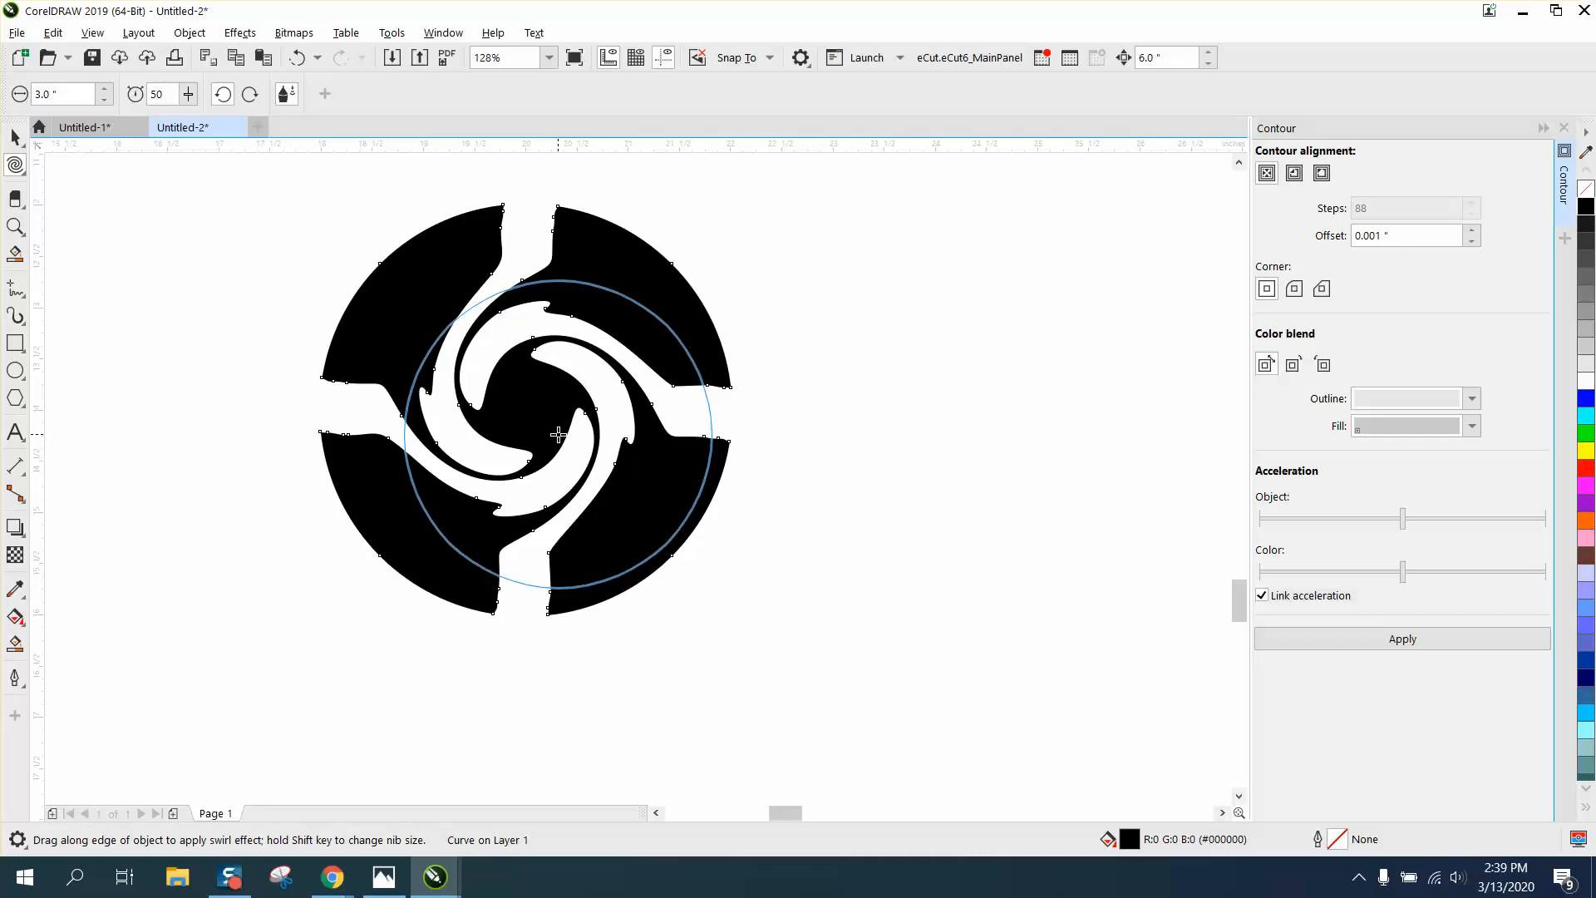
click(296, 57)
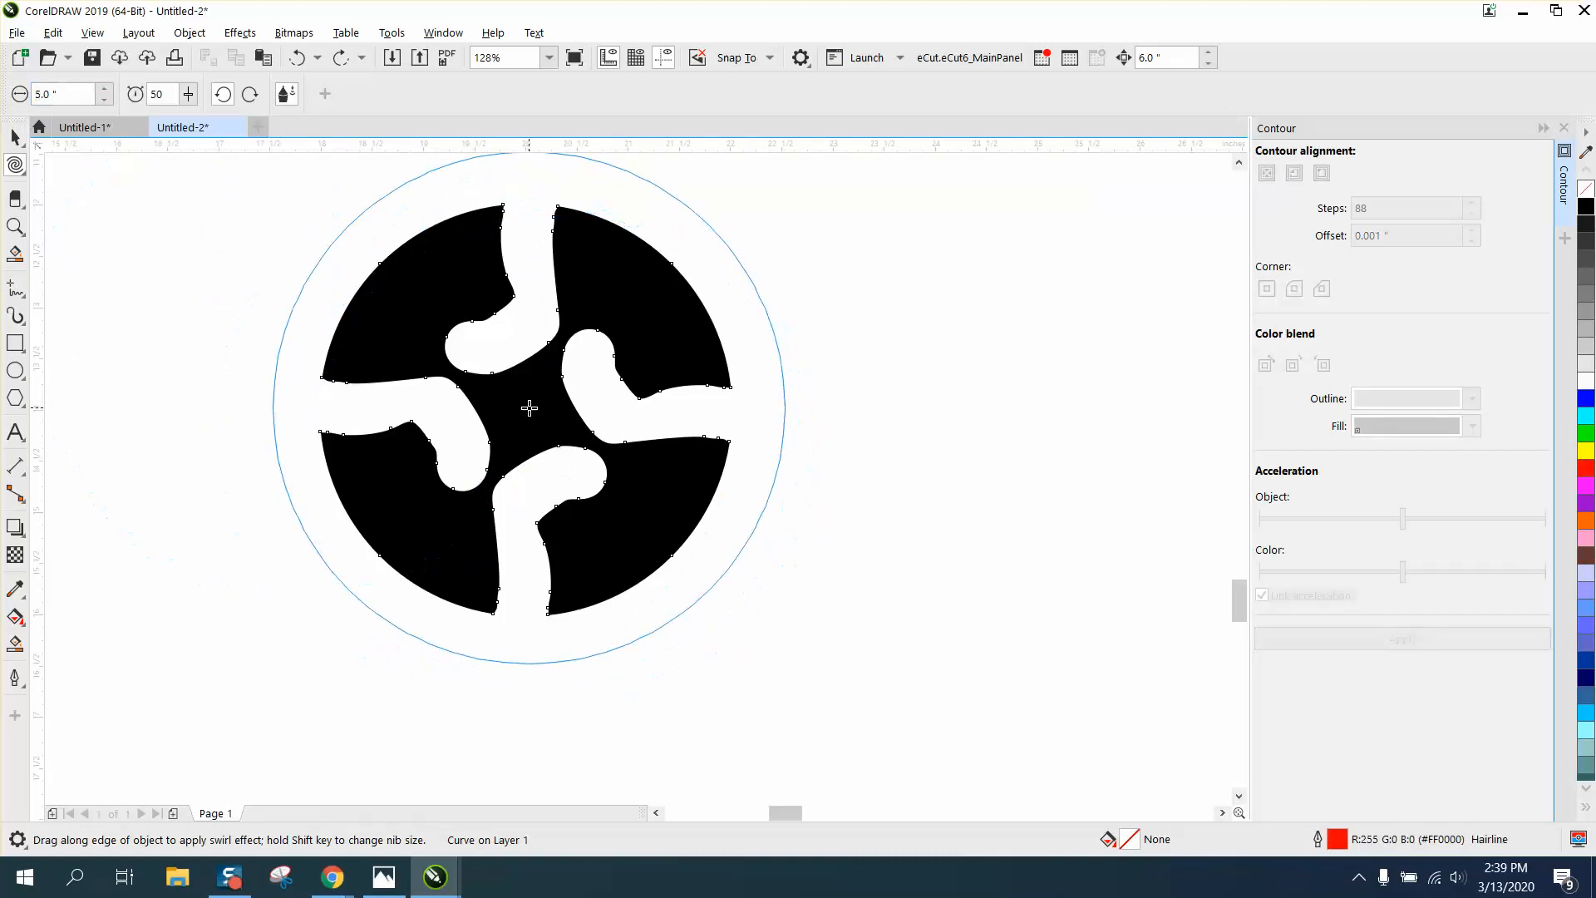
click(525, 409)
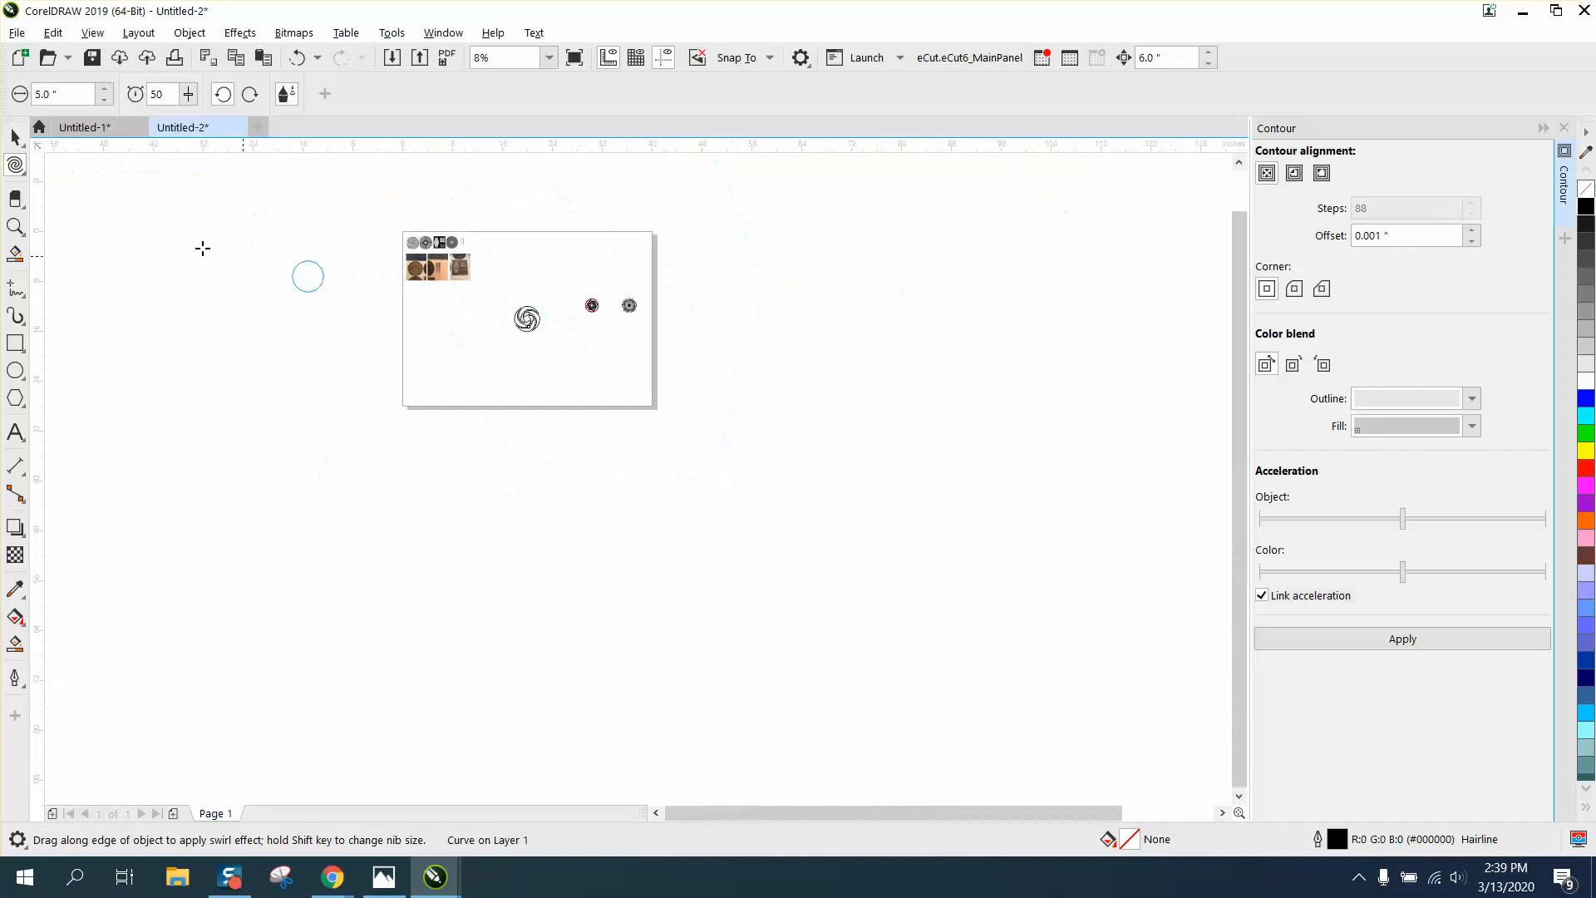
mouse_move(15, 226)
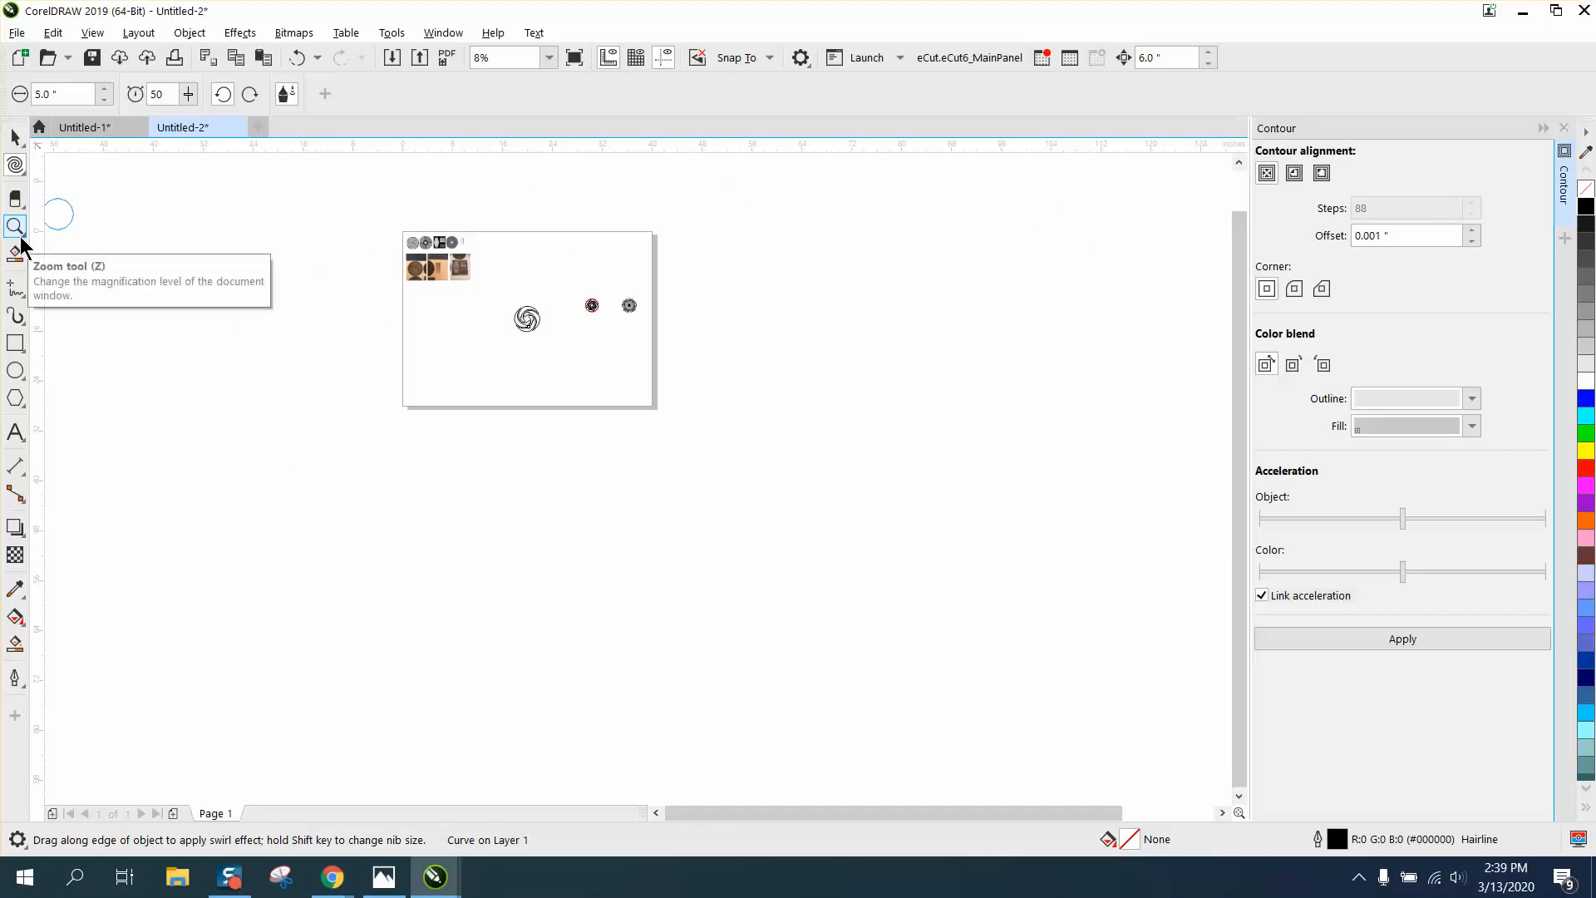